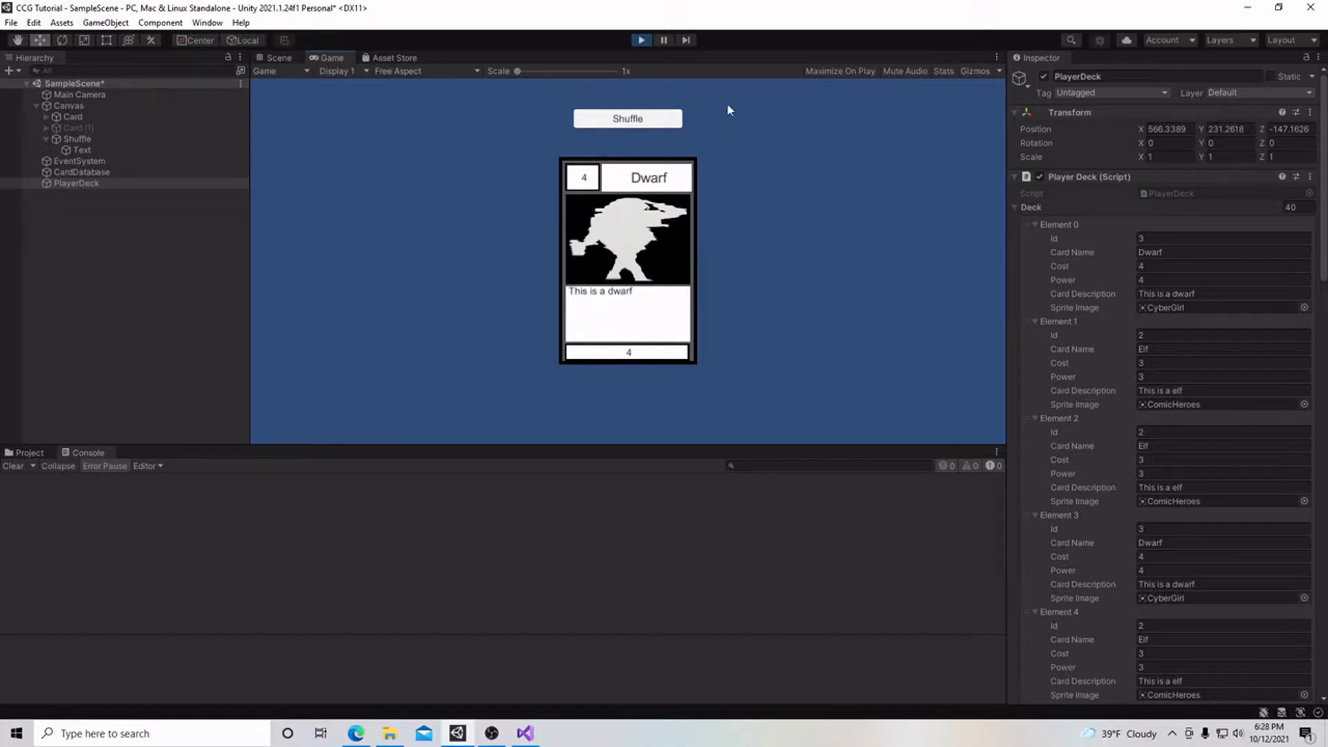
Shuffle the 40-card deck three times in Play mode, reordering the Deck list
left_click(628, 118)
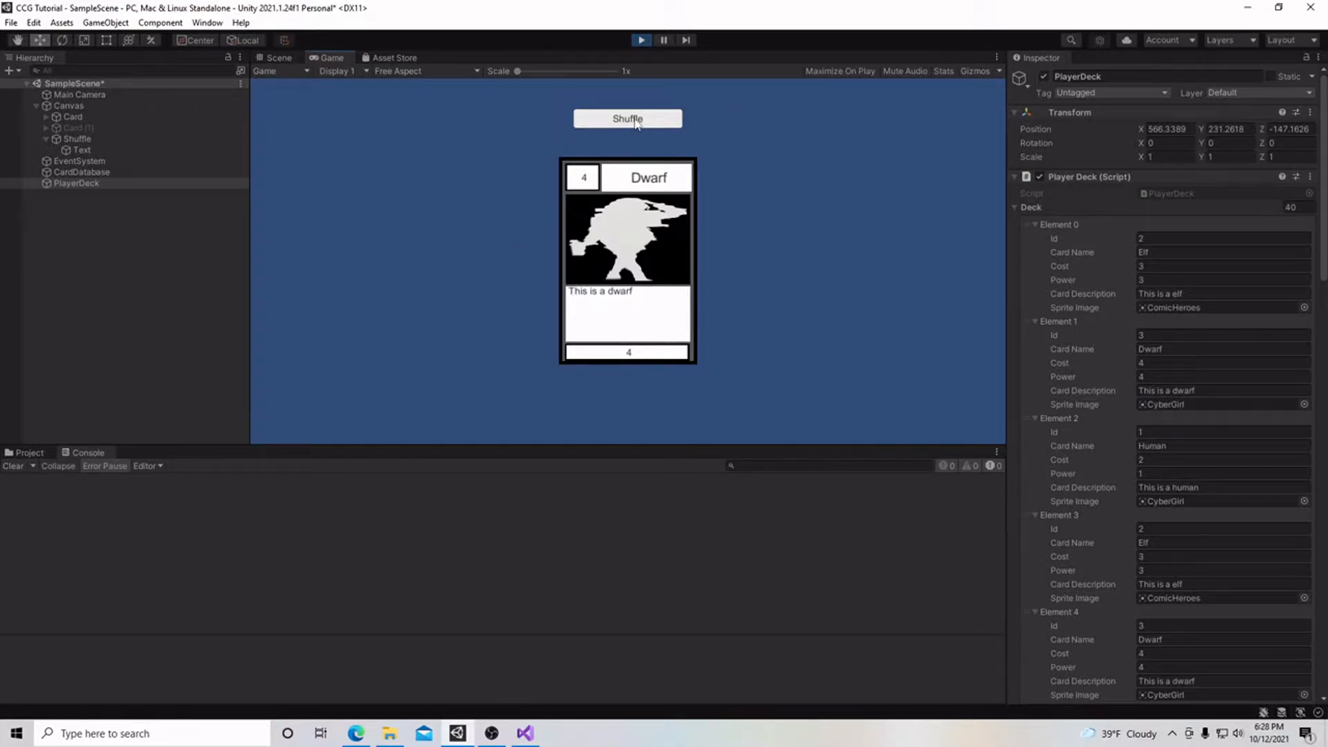
left_click(628, 118)
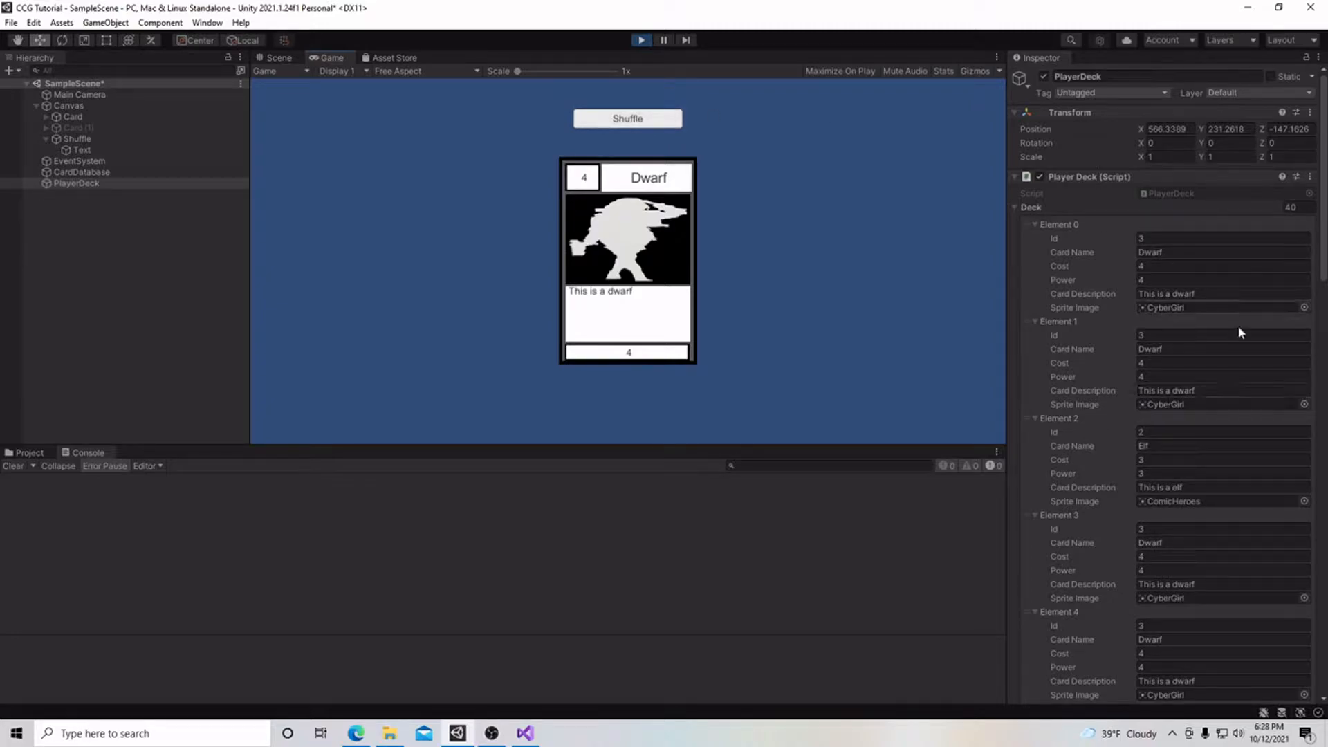
left_click(627, 118)
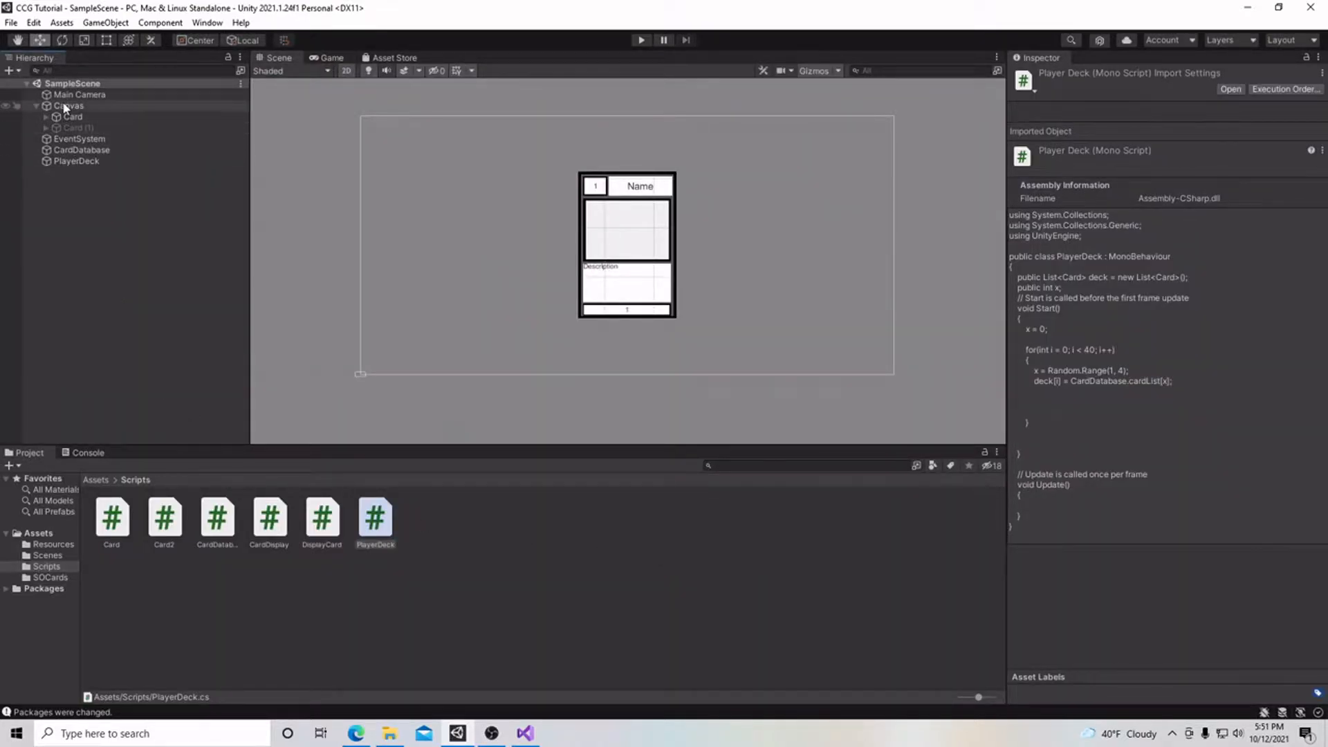
Create a UI Button under the Canvas from its right-click menu
right_click(71, 105)
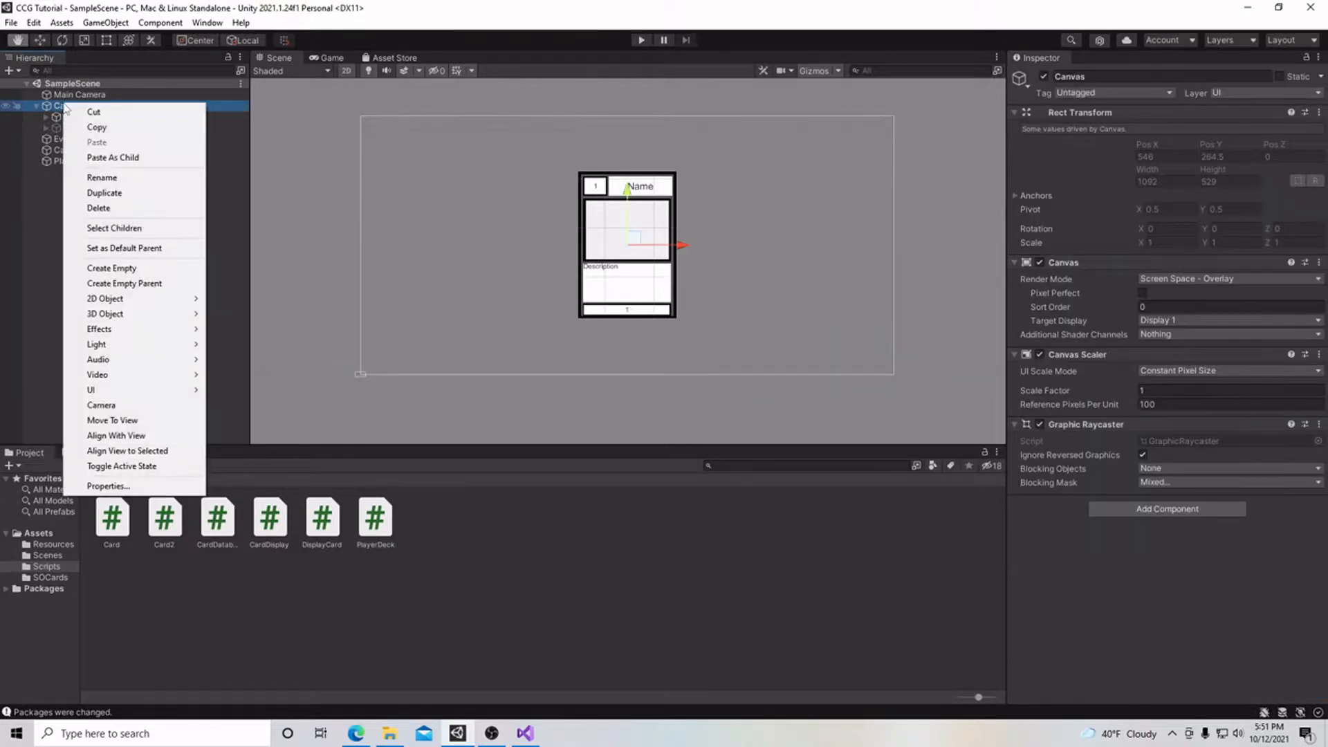
mouse_move(124, 283)
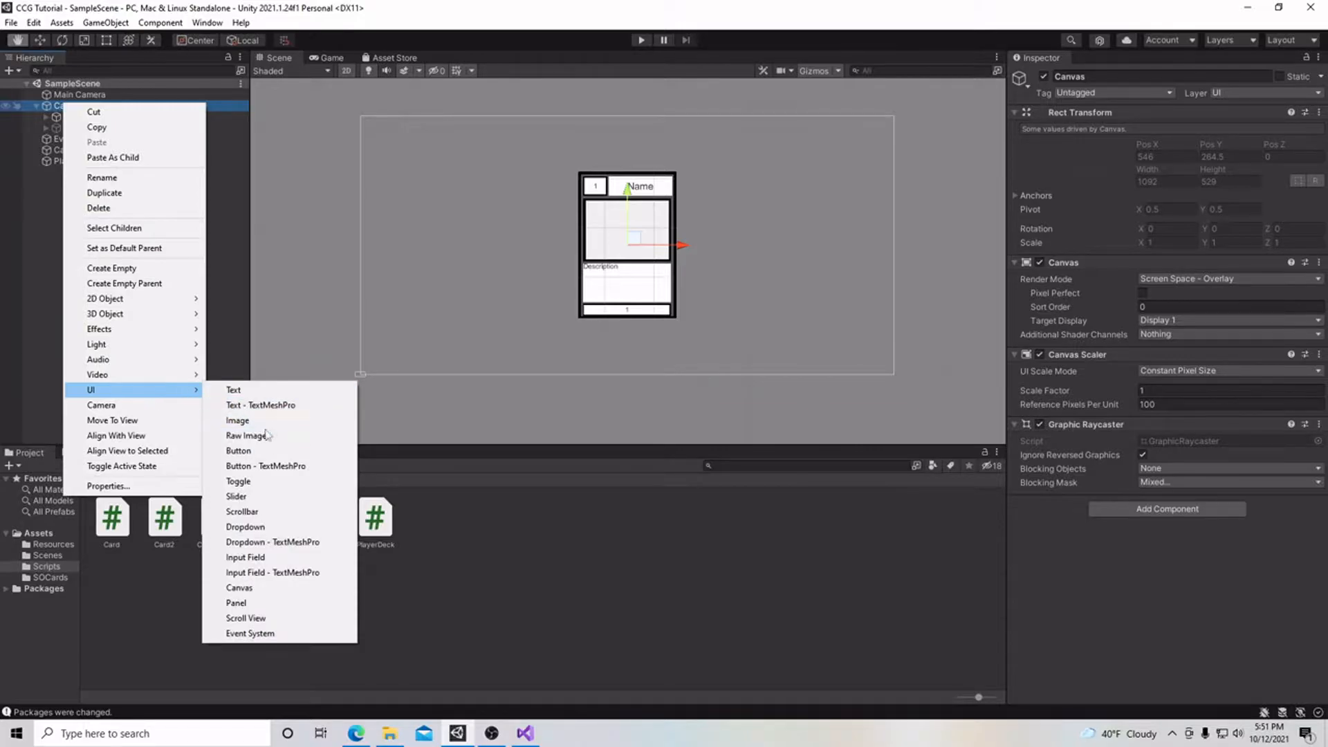
left_click(238, 449)
type("Shuffle")
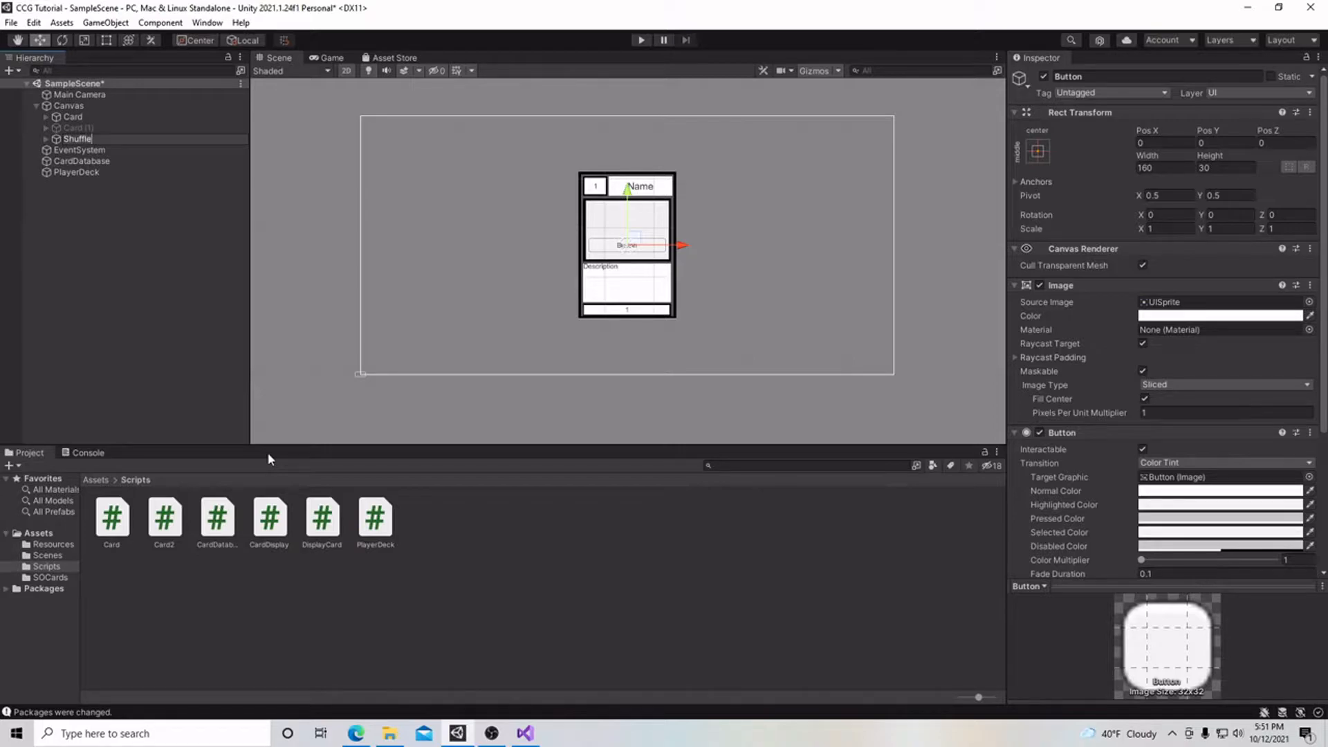
Change the button's Text child to read 'Shuffle'
left_click(77, 139)
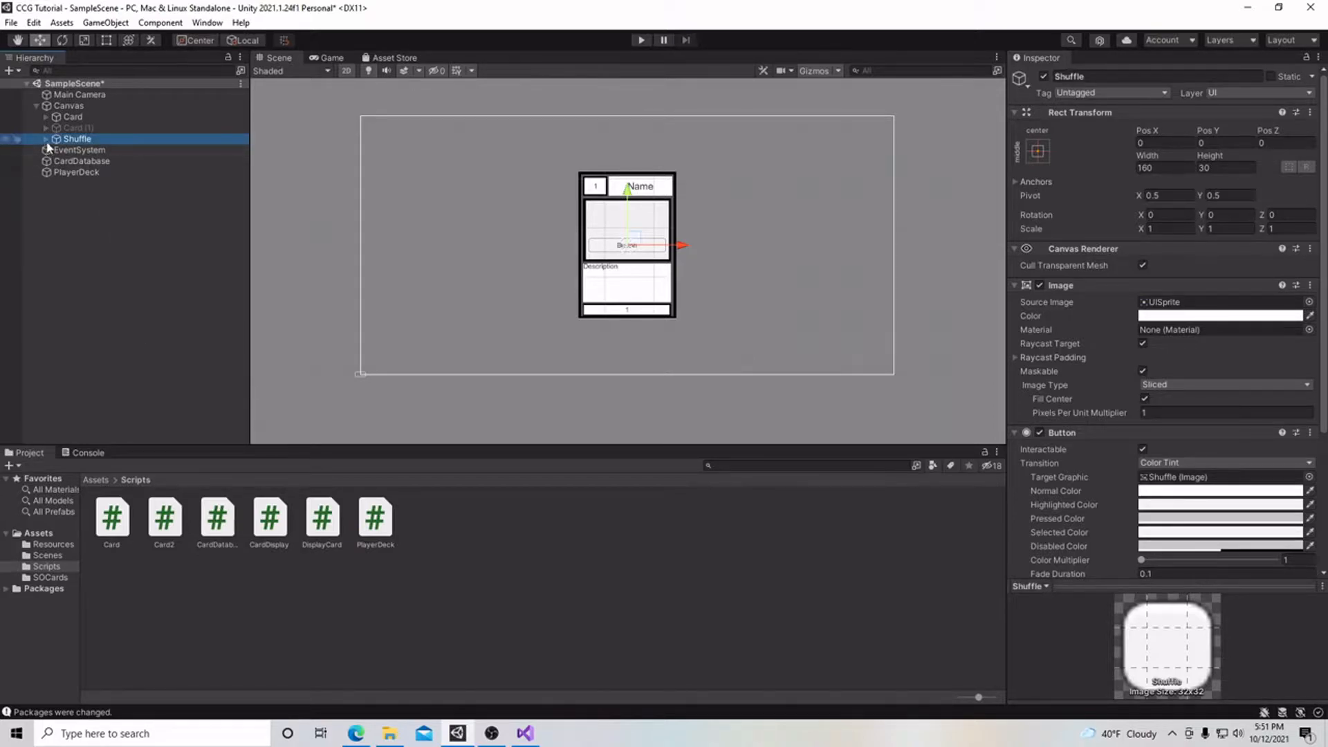
left_click(56, 138)
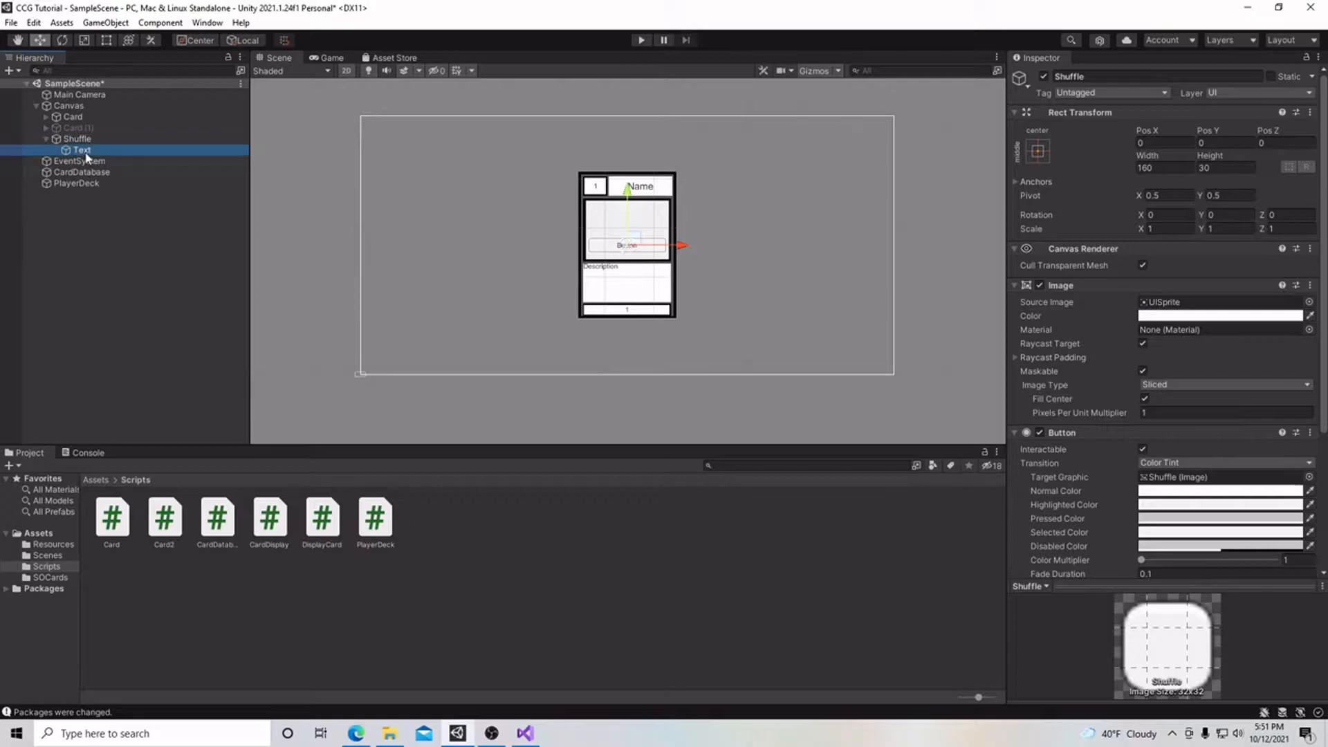
left_click(83, 150)
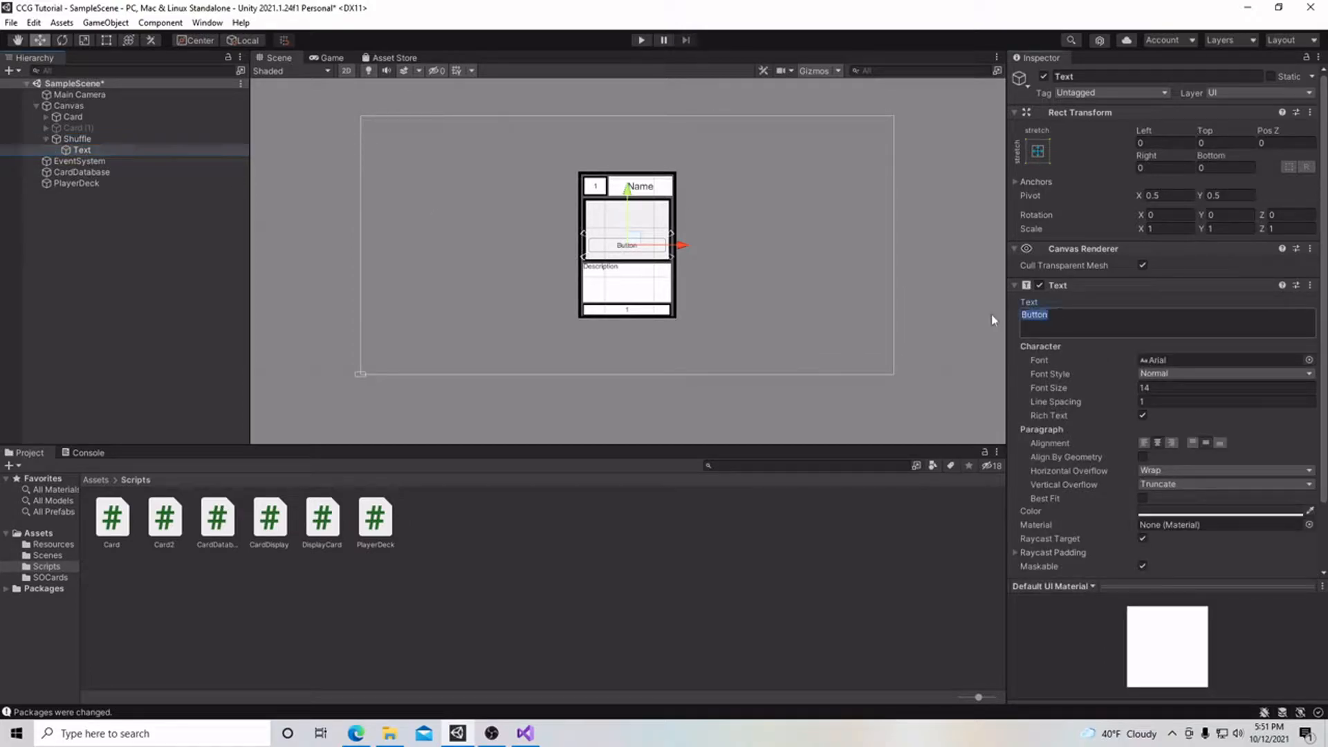
type("Shuffle")
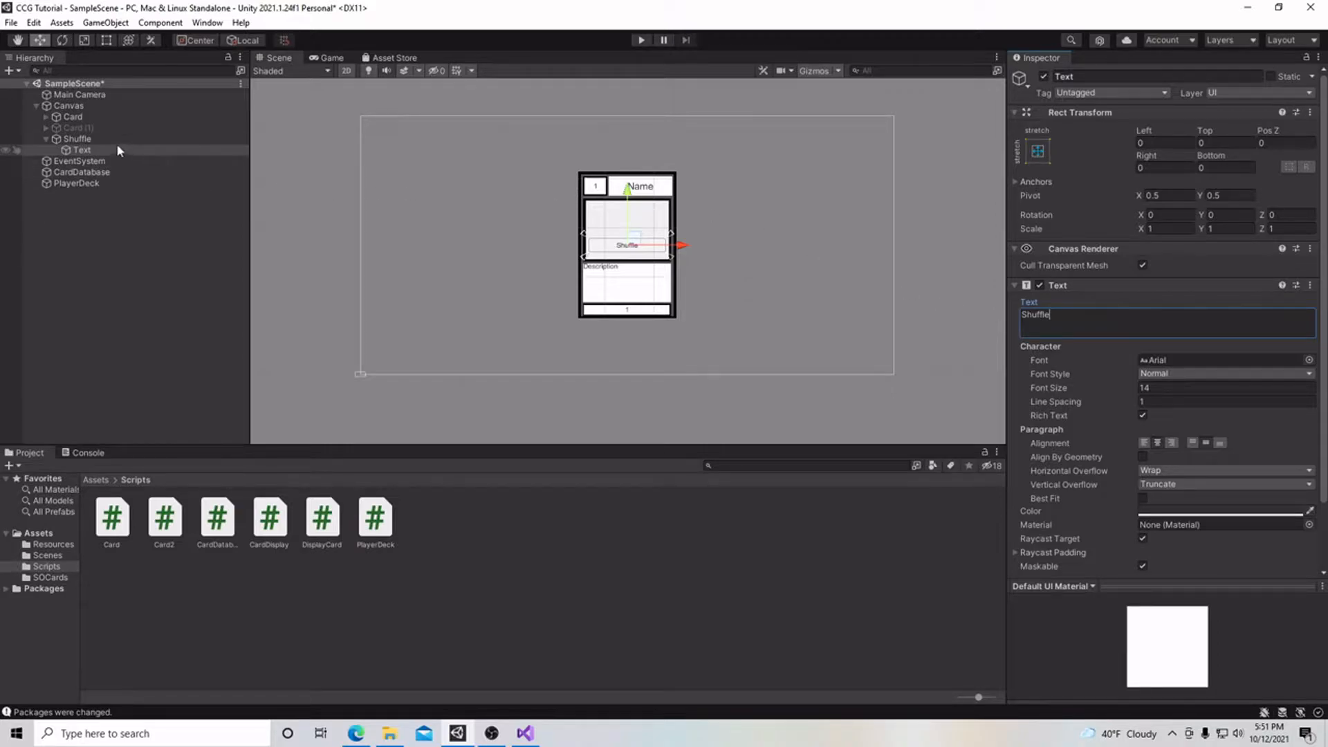
left_click(77, 139)
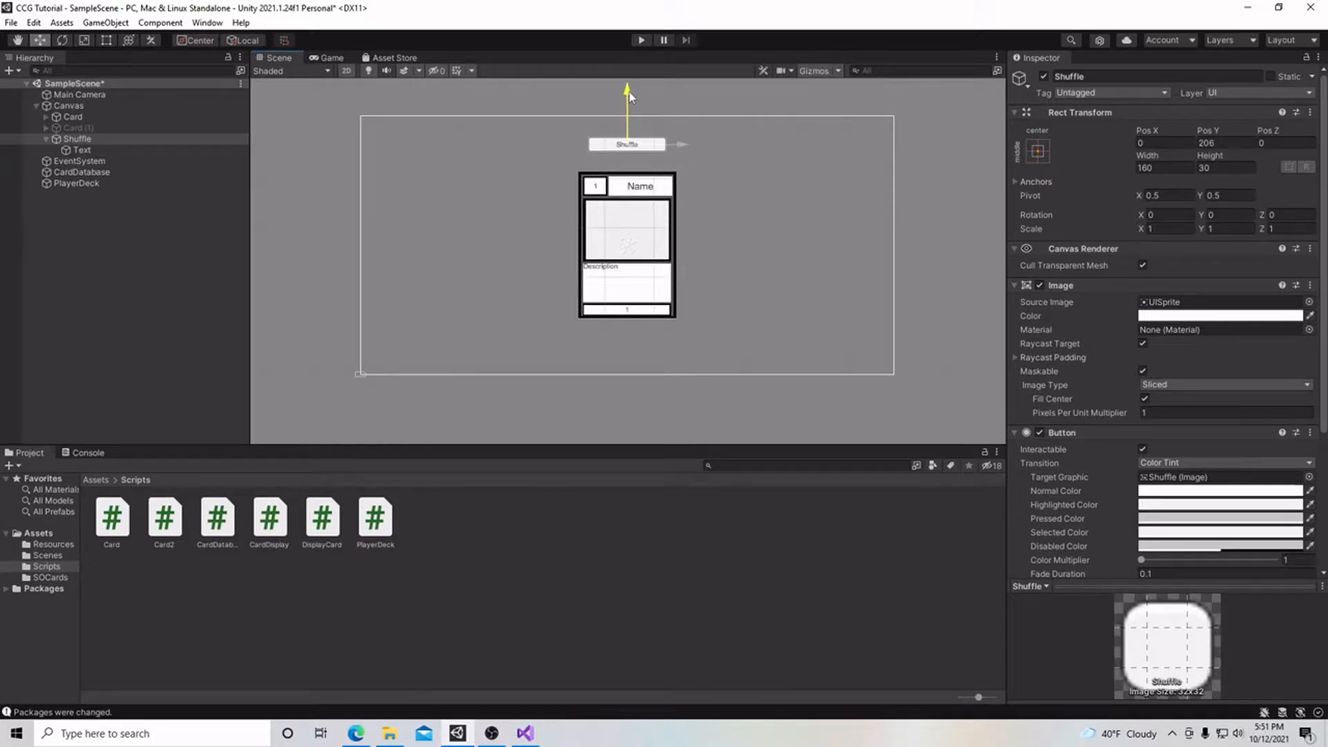
Check the Shuffle button's placement above the card in the Game view
left_click(331, 58)
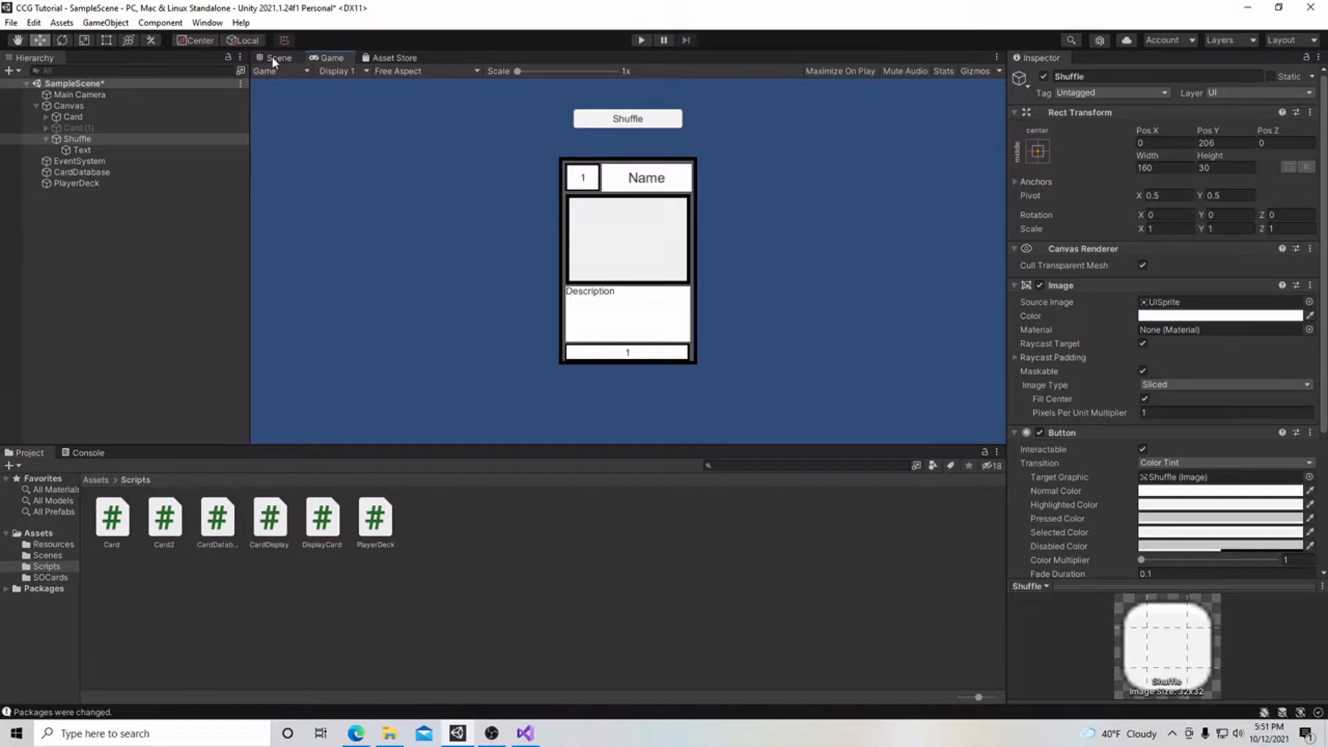
left_click(274, 58)
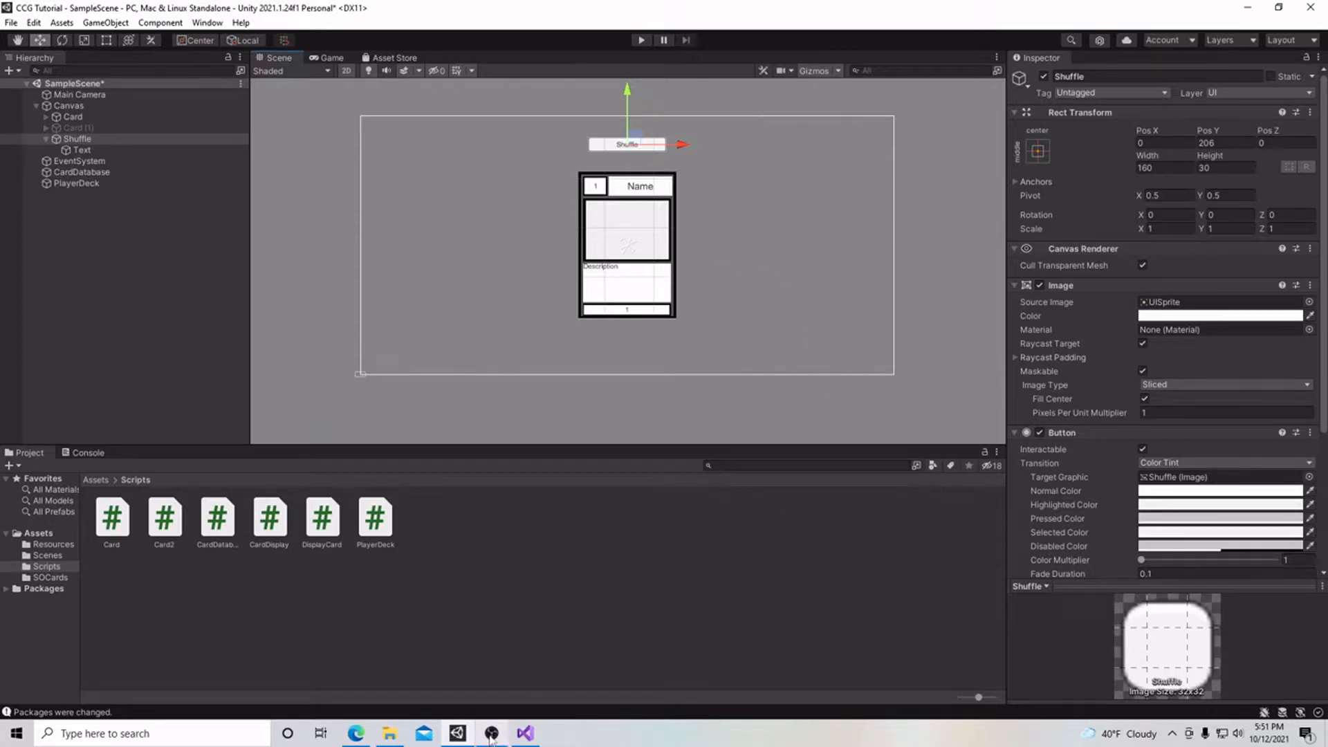
left_click(375, 517)
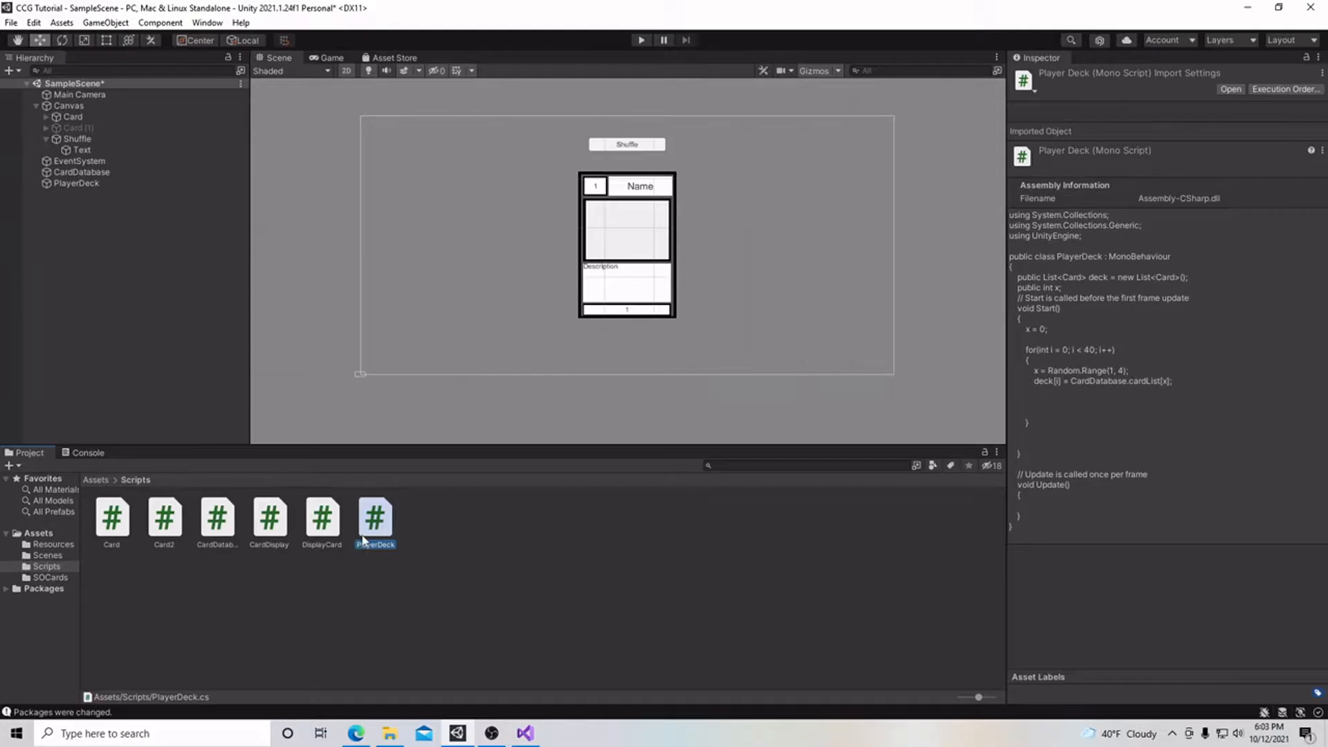
Add 'public List<Card> container = new List<Card>();' to PlayerDeck, then view CardDatabase
double_click(375, 517)
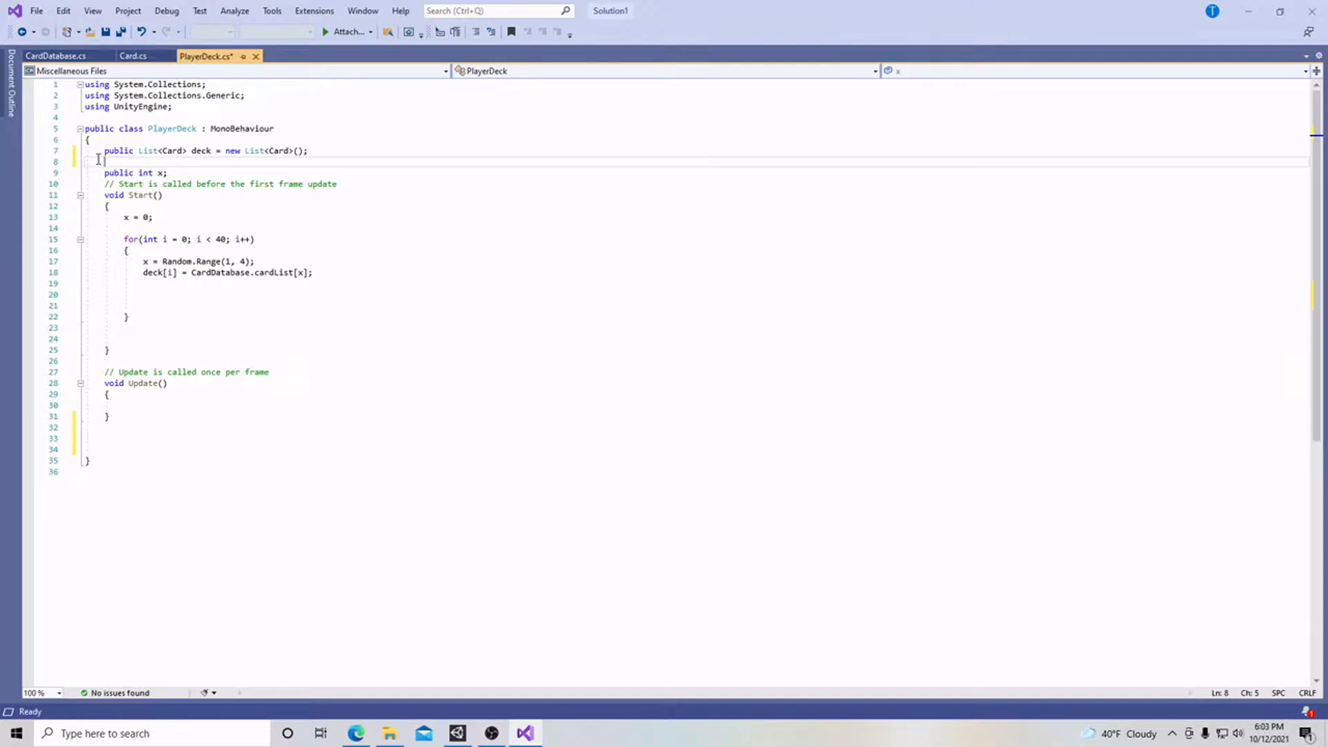
type("public")
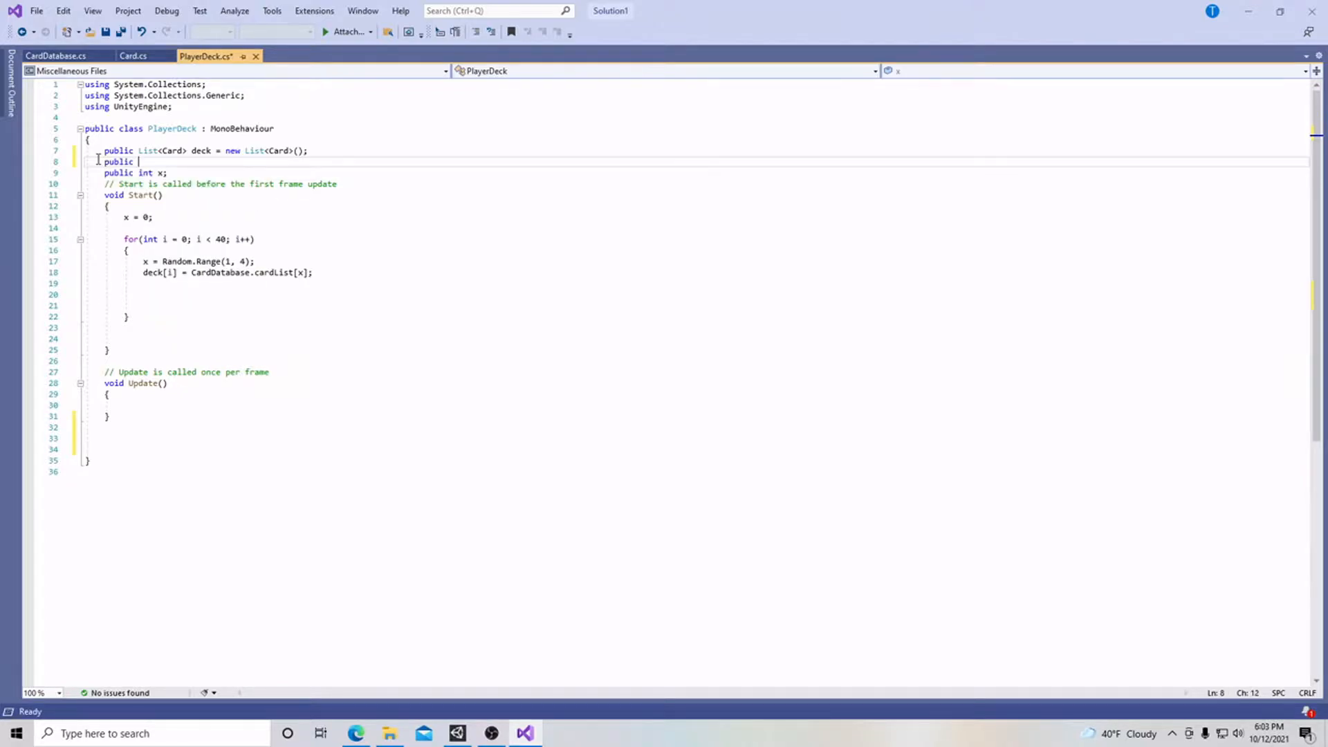
type("List")
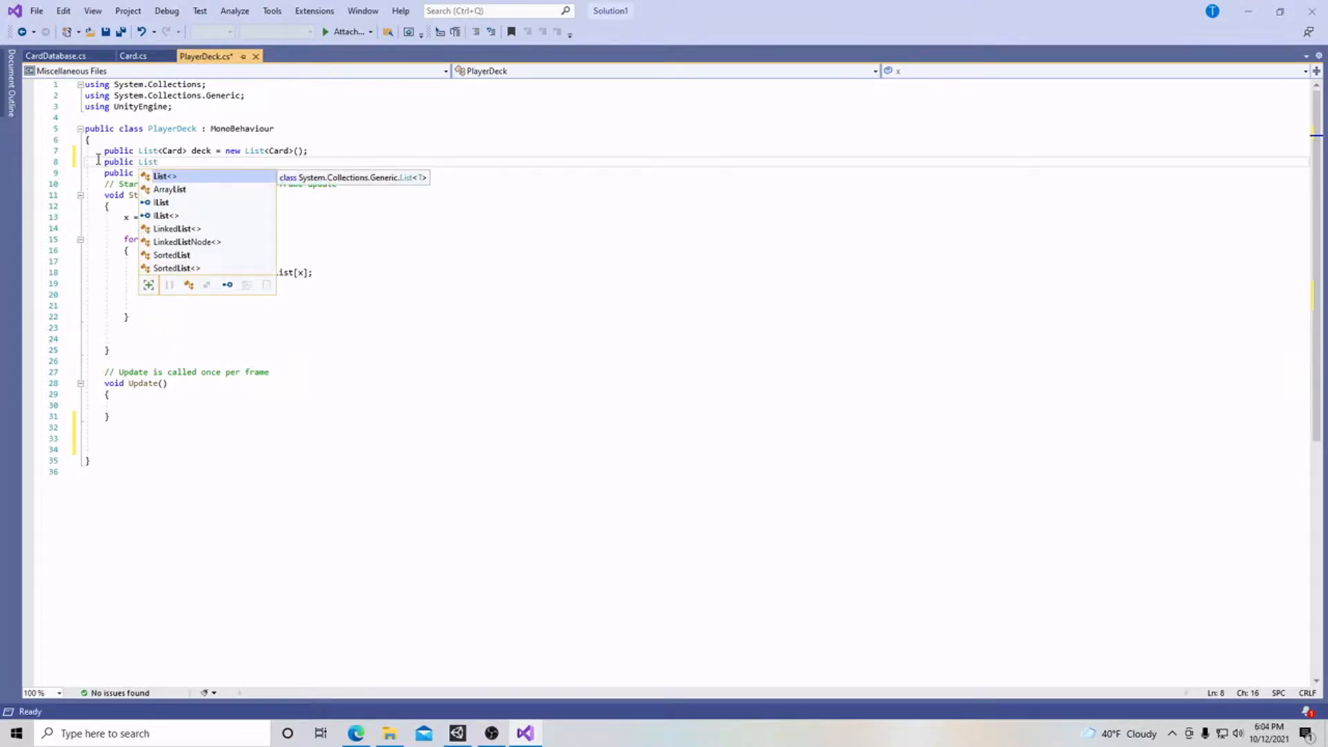
type("<Card>")
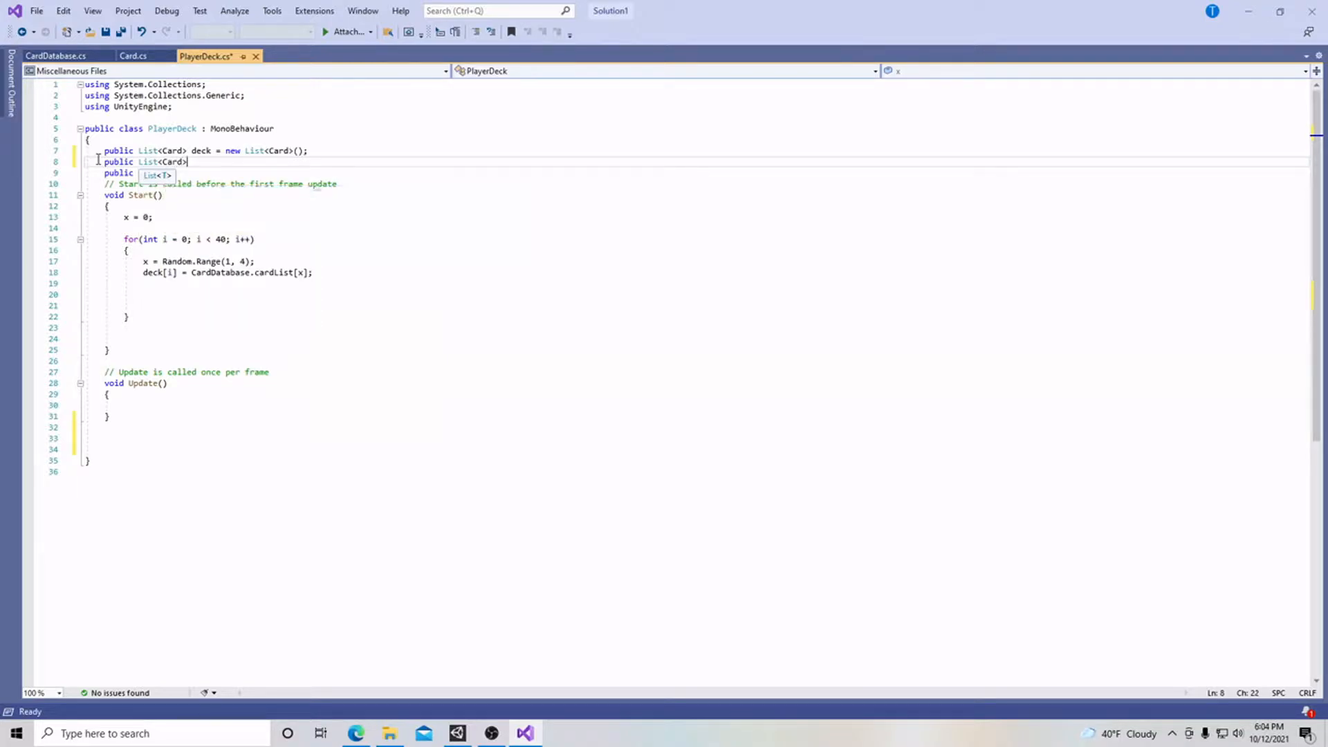
type("container")
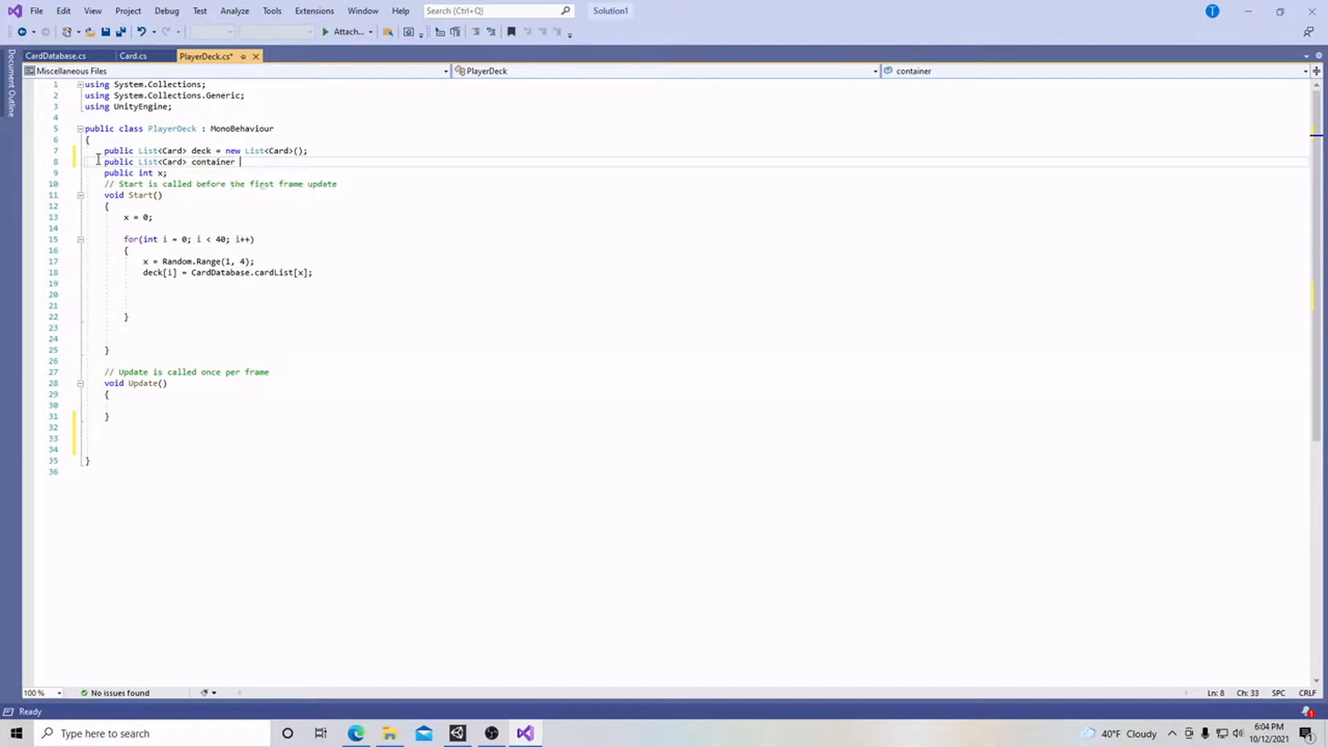
type("= new List")
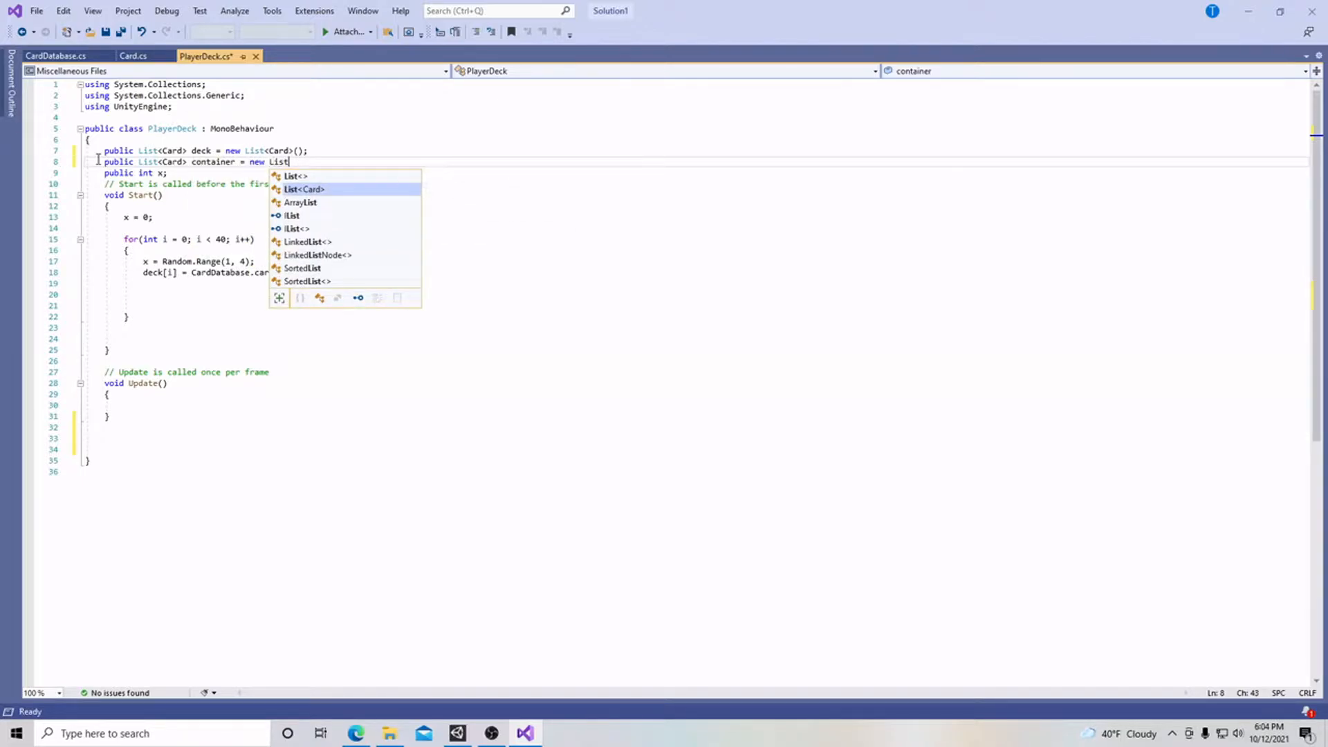
type("<Card>")
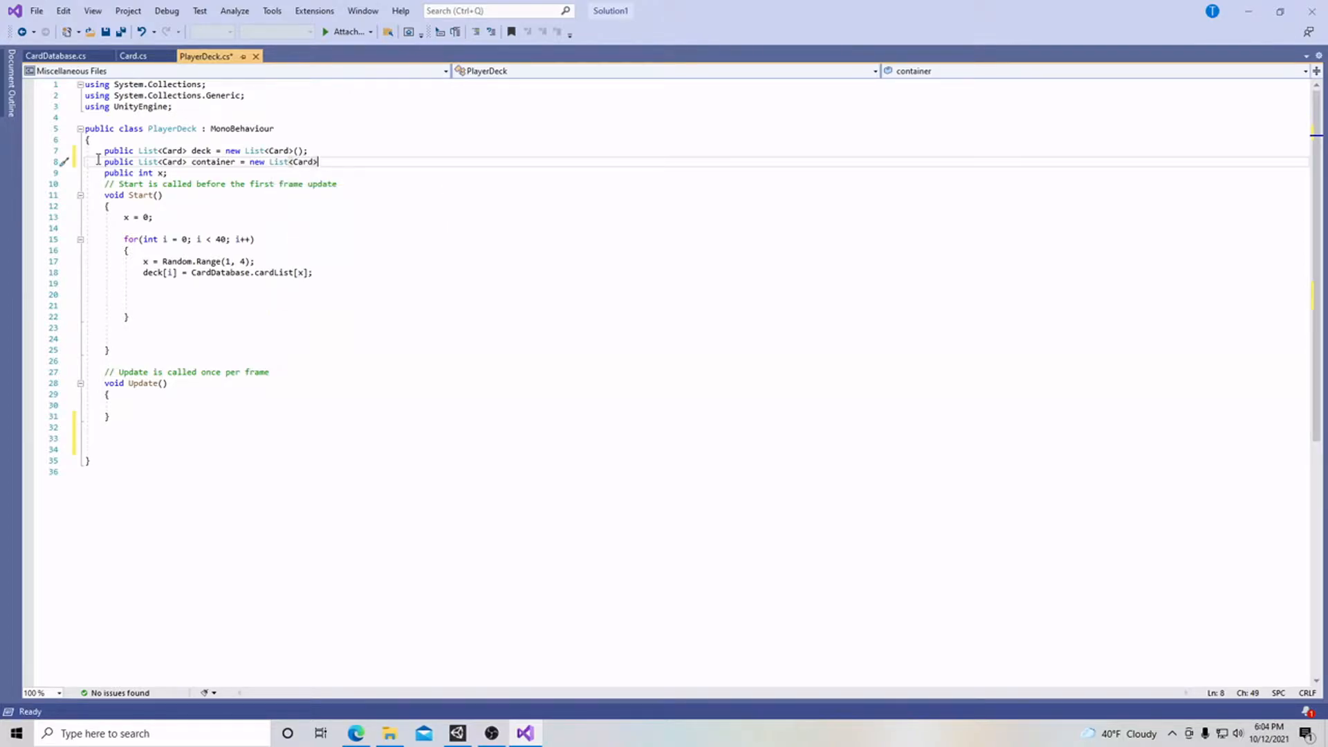
type(";")
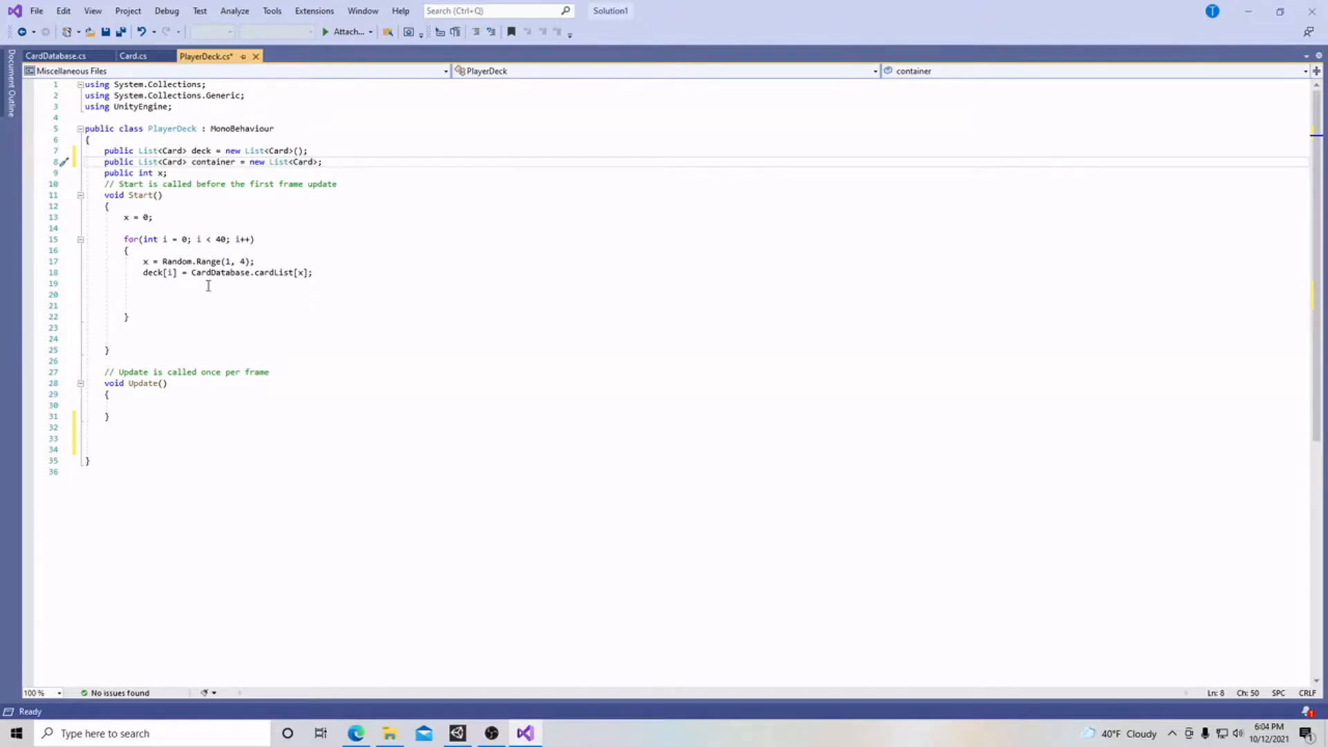
mouse_move(267, 135)
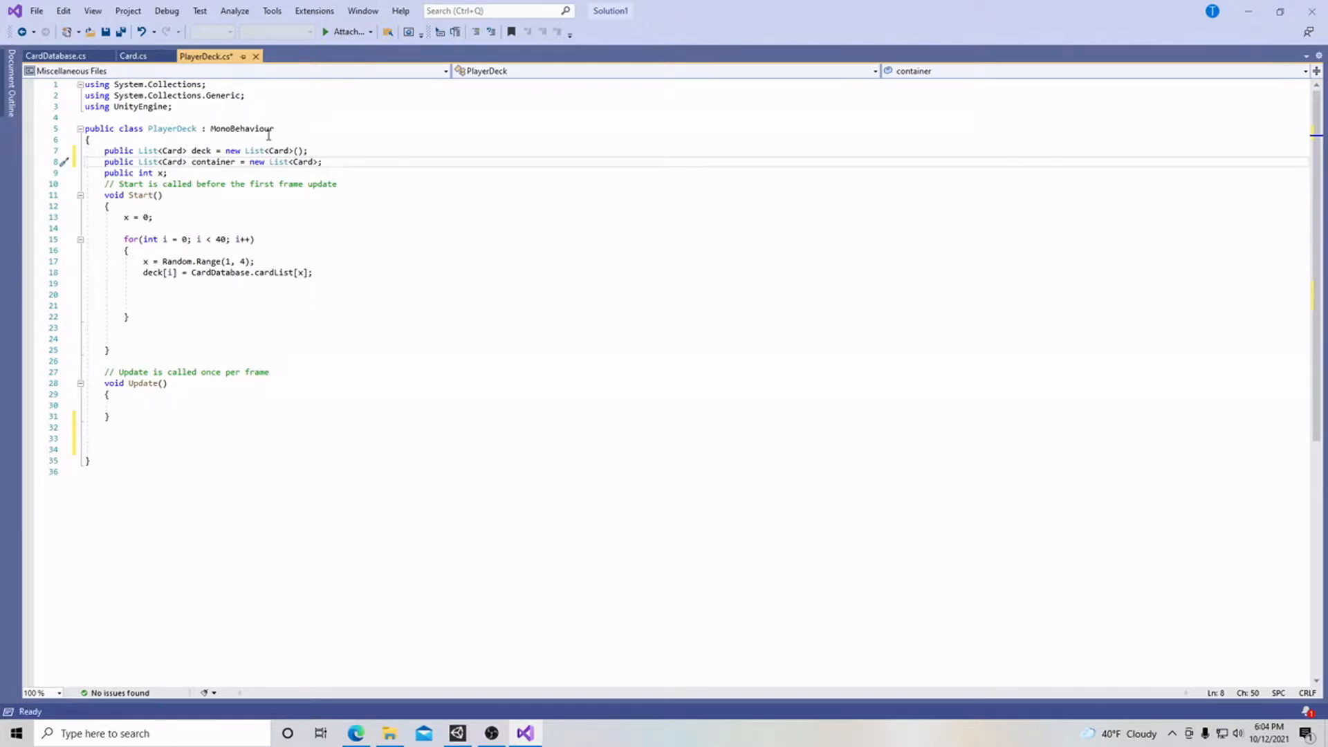
left_click(55, 56)
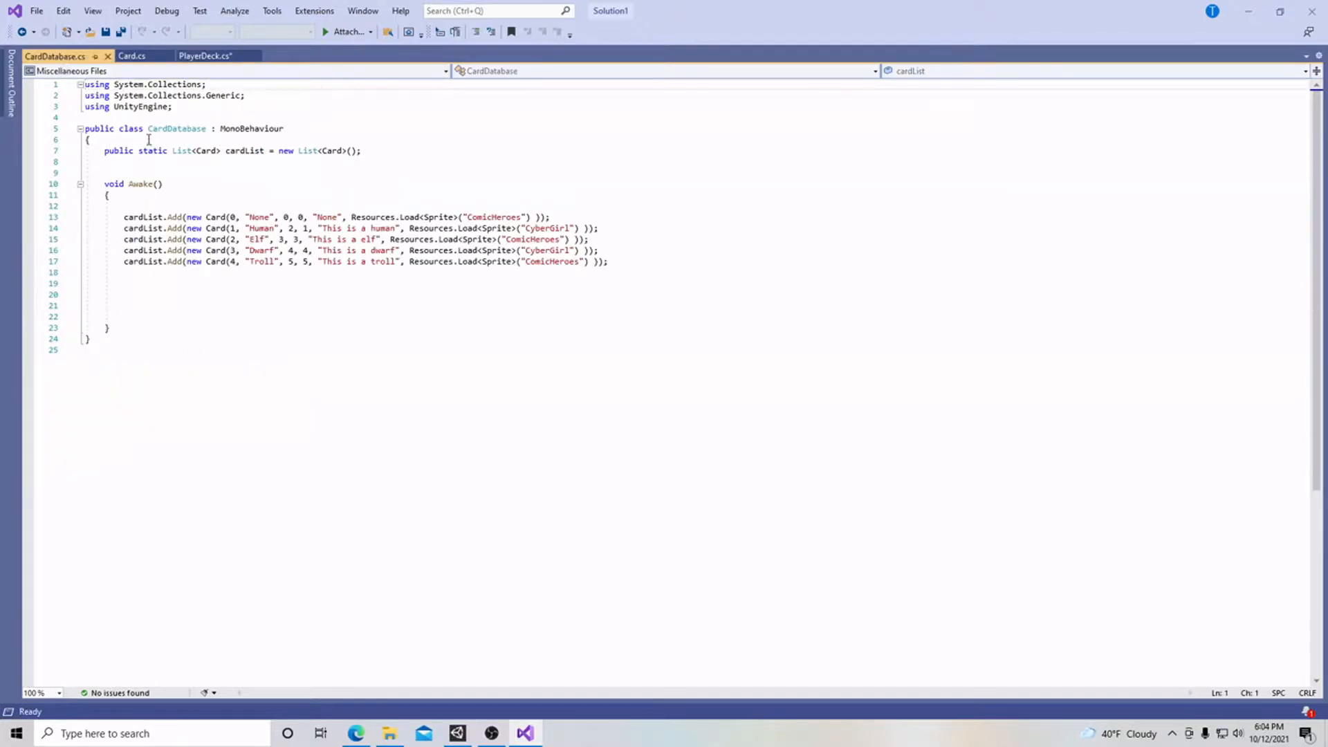
left_click(206, 56)
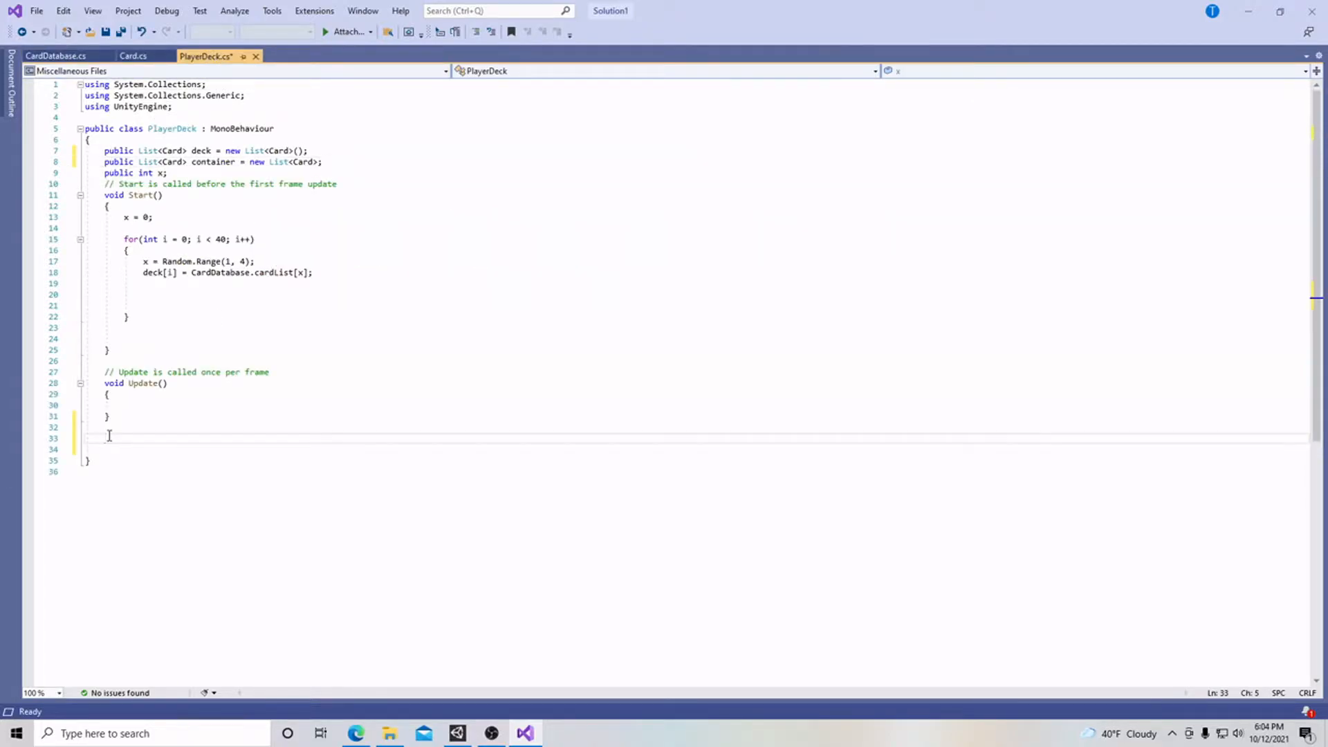
Declare a public void Shuffle() method below Update() in PlayerDeck
type("public void Shu")
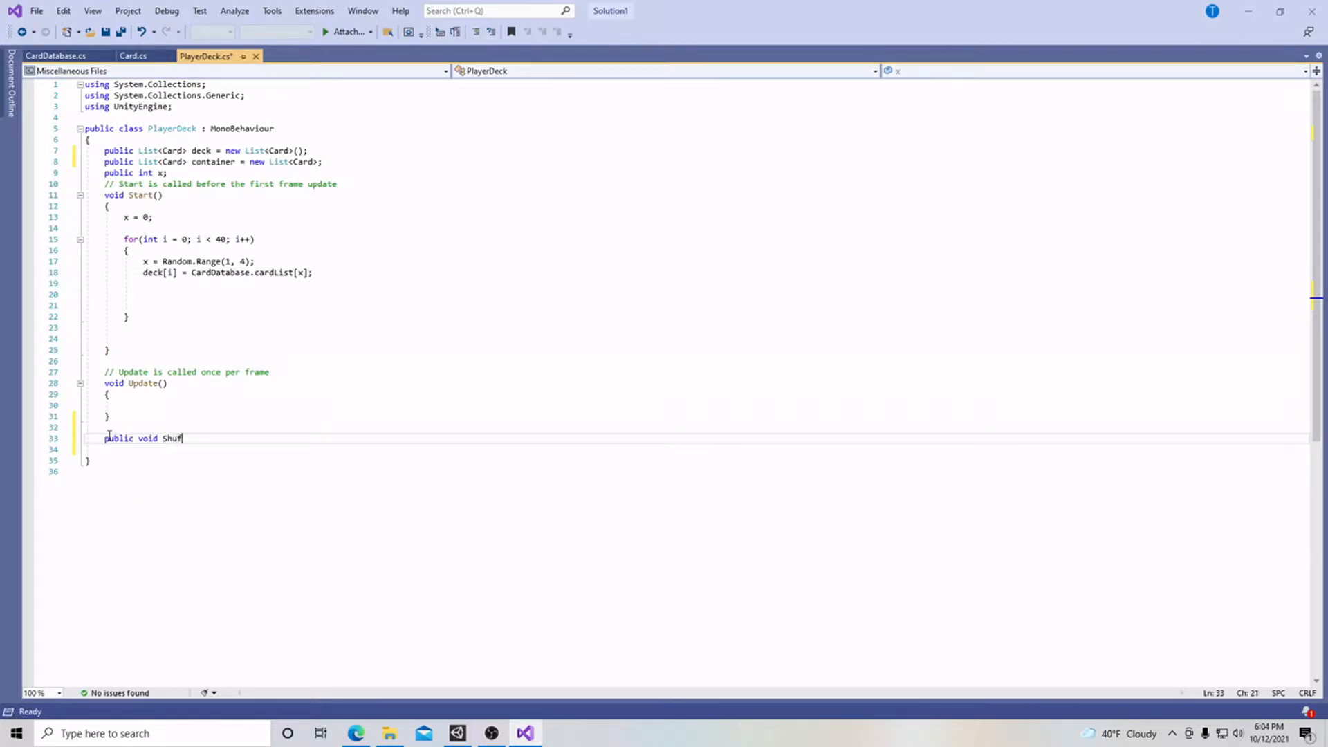
type("fle()")
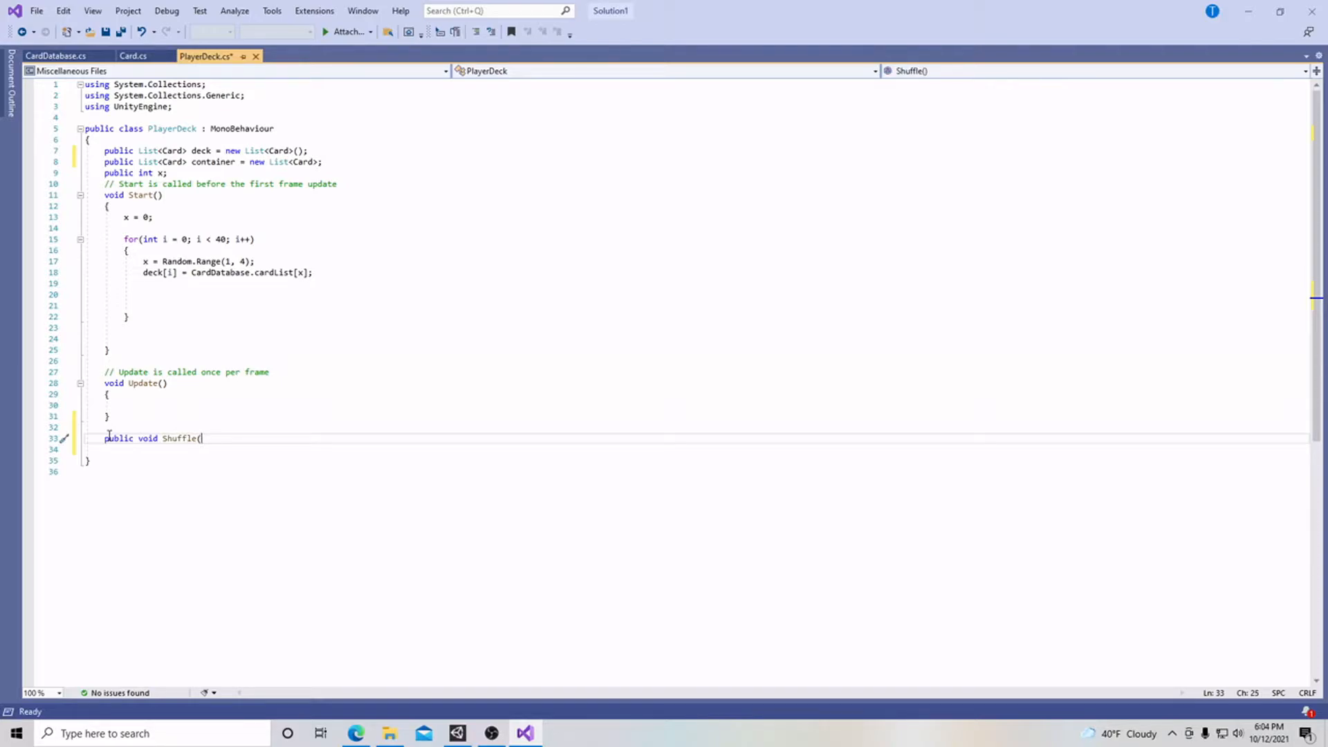
type(")")
left_click(249, 449)
type("{")
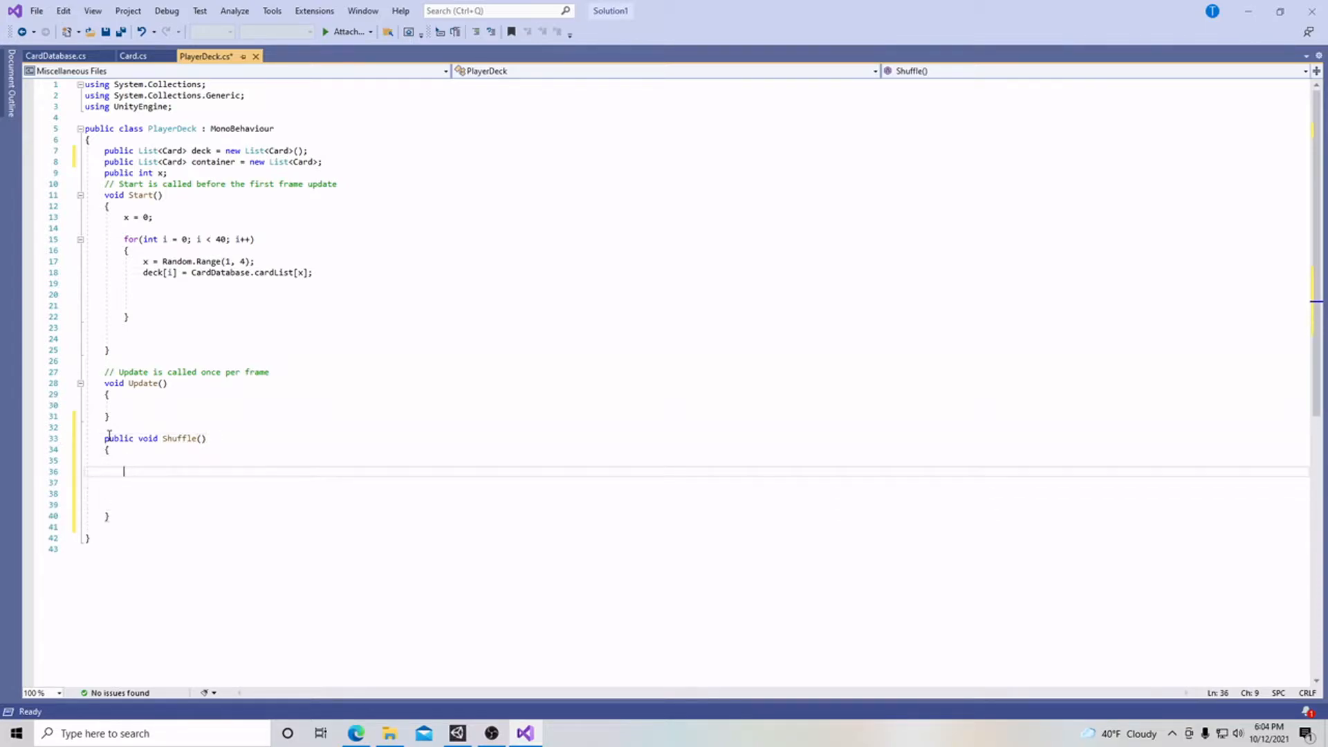
Add an empty for loop from i = 0 while i < deckSize inside Shuffle
type("f")
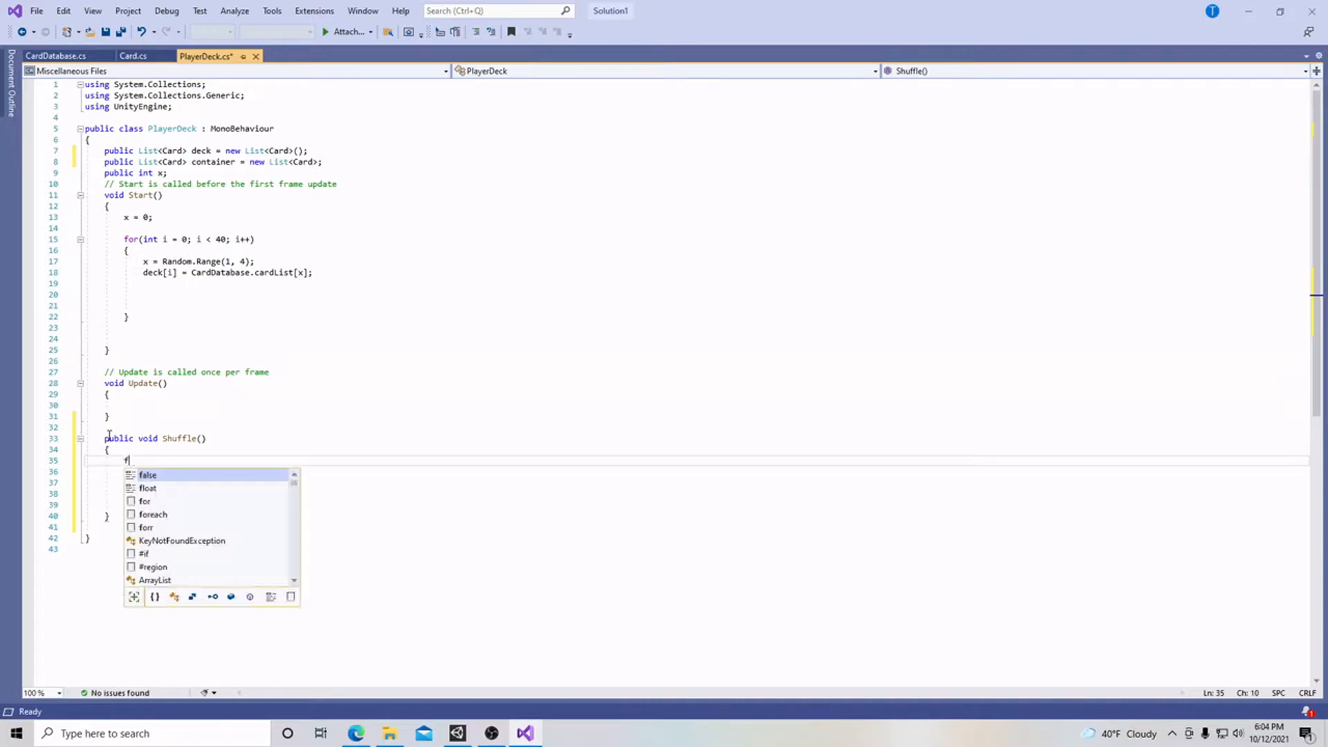
type("or(int )")
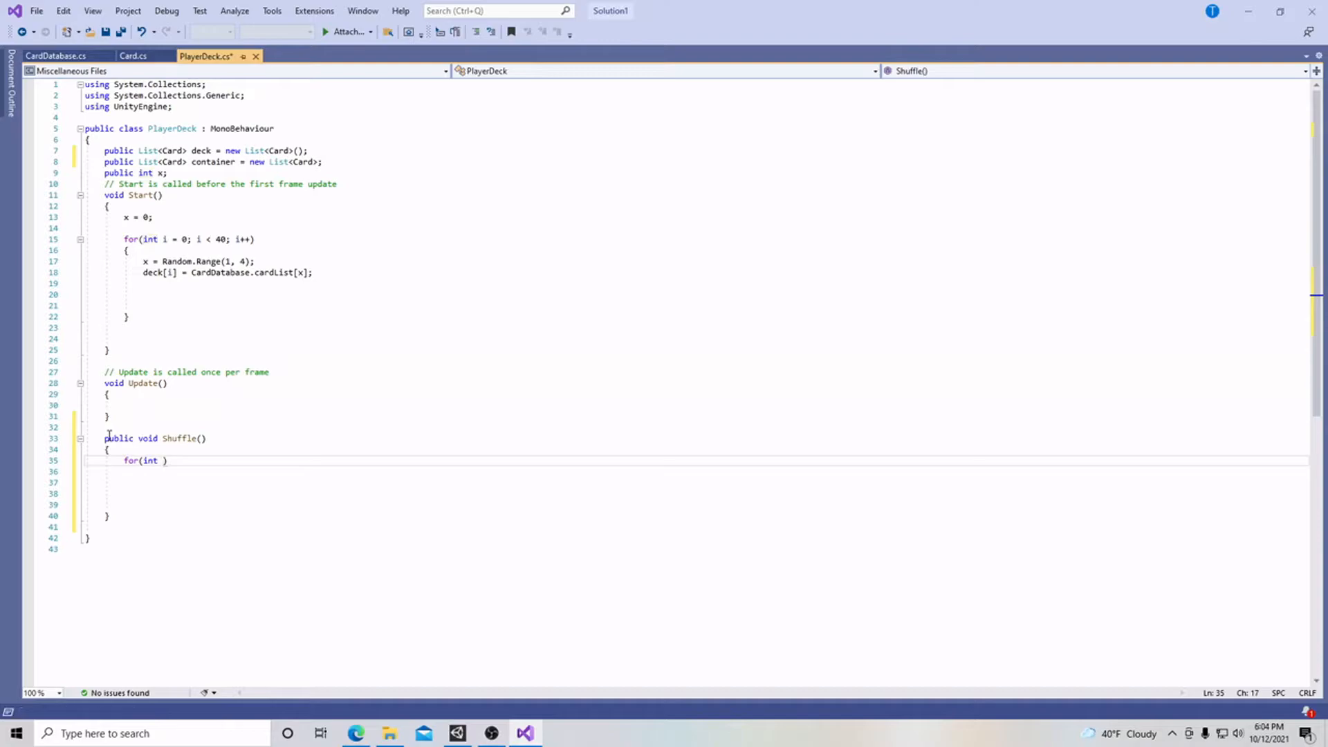
type("i")
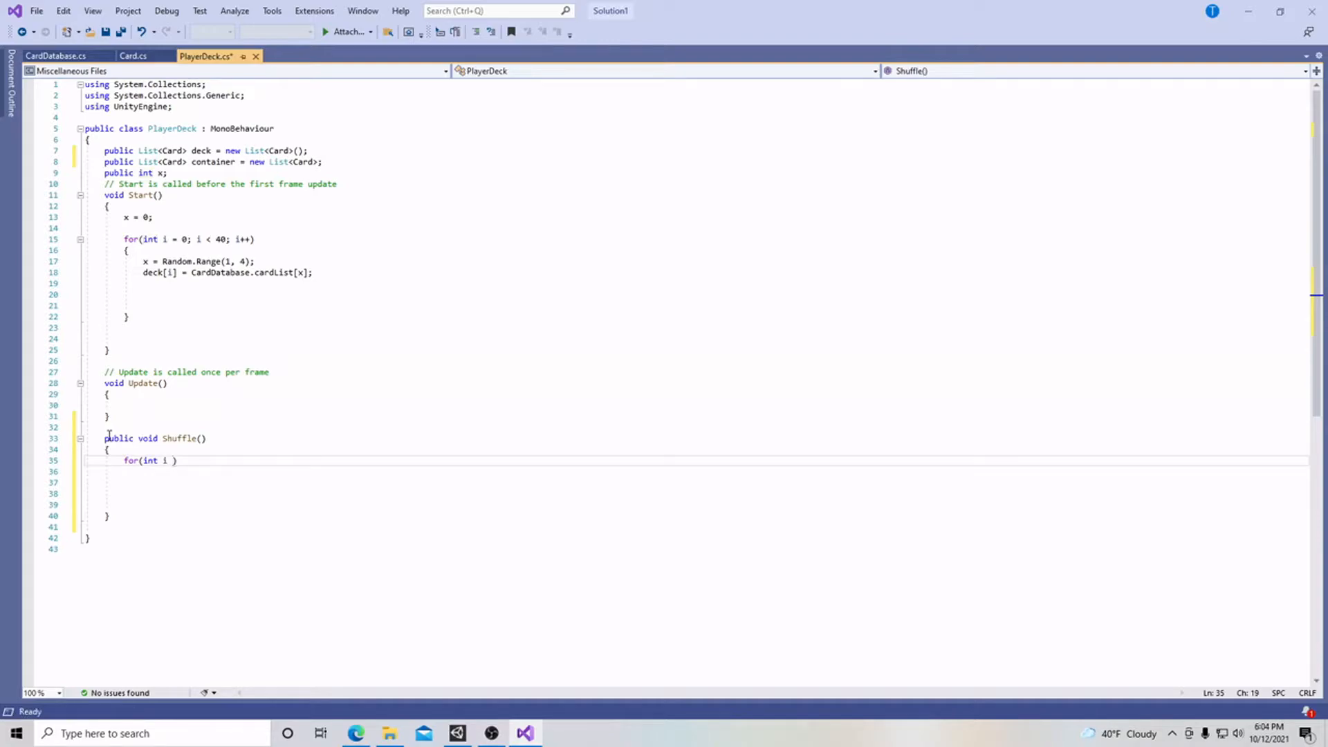
type("= 0")
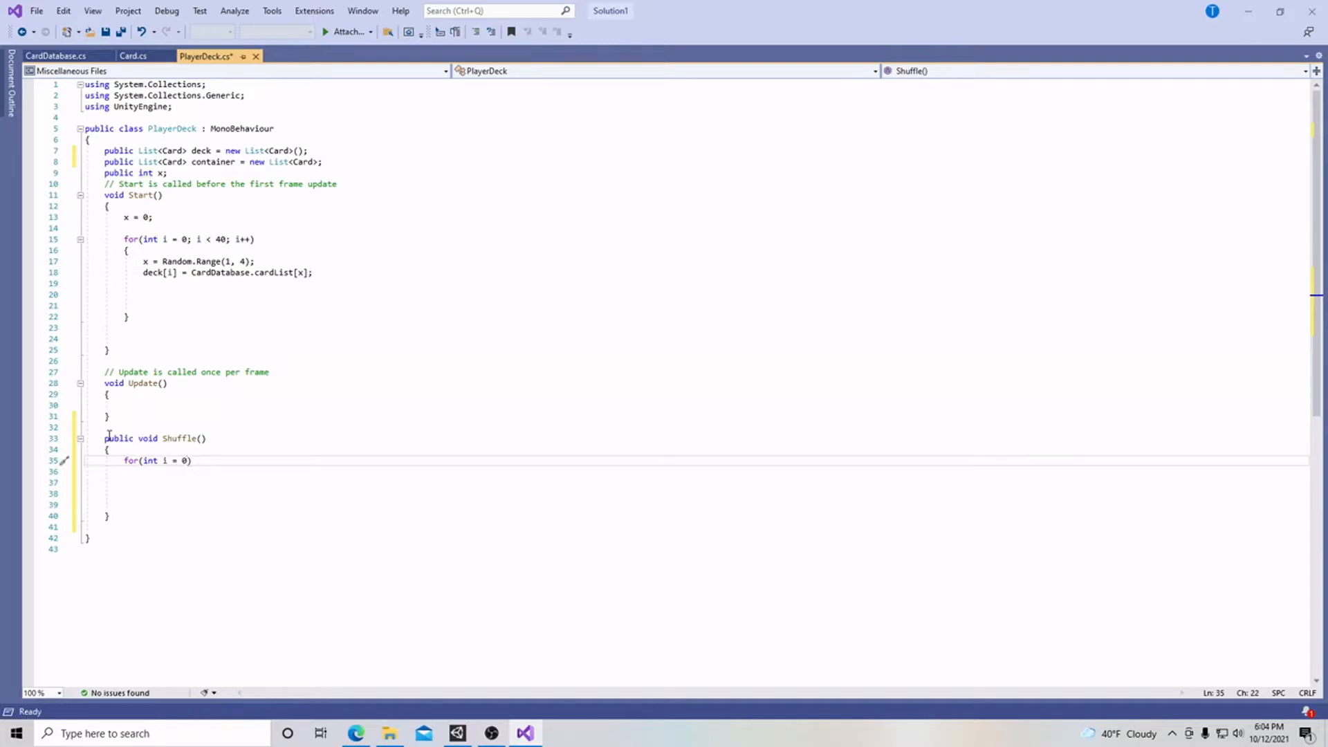
type(";")
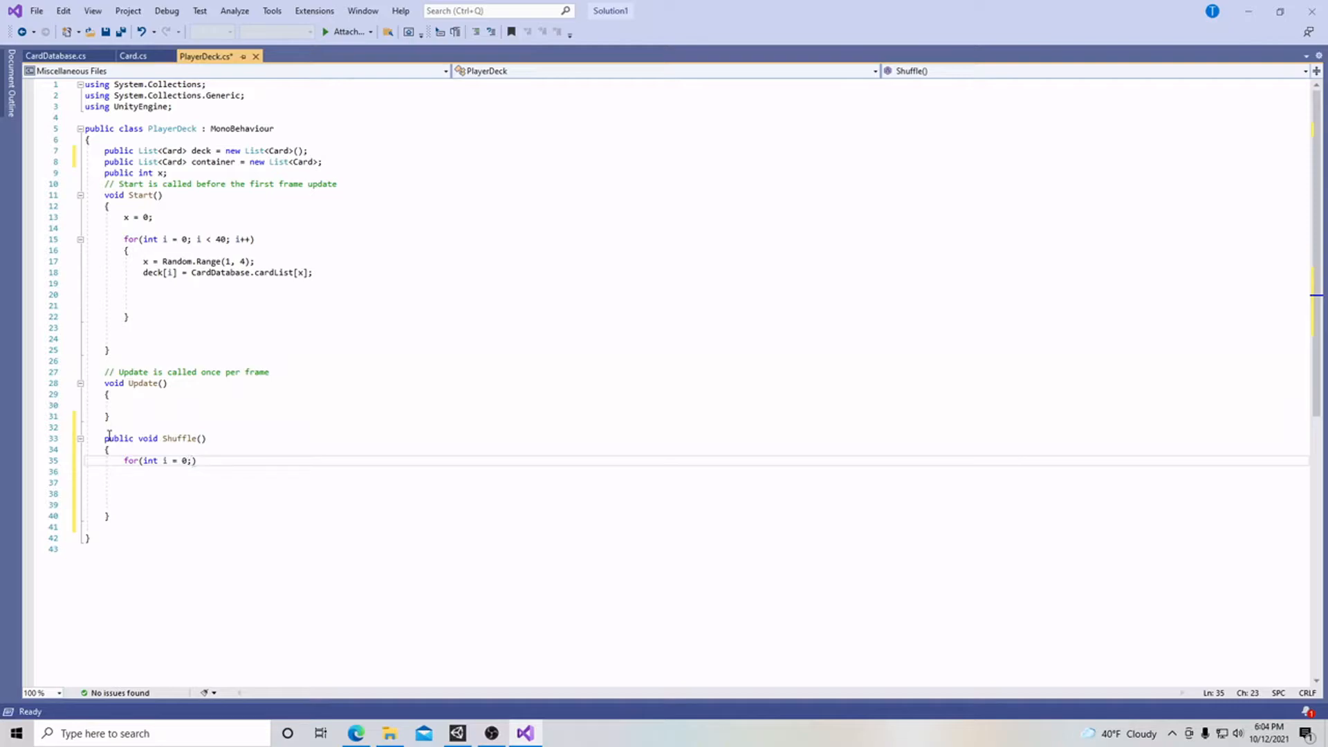
type("i < deck")
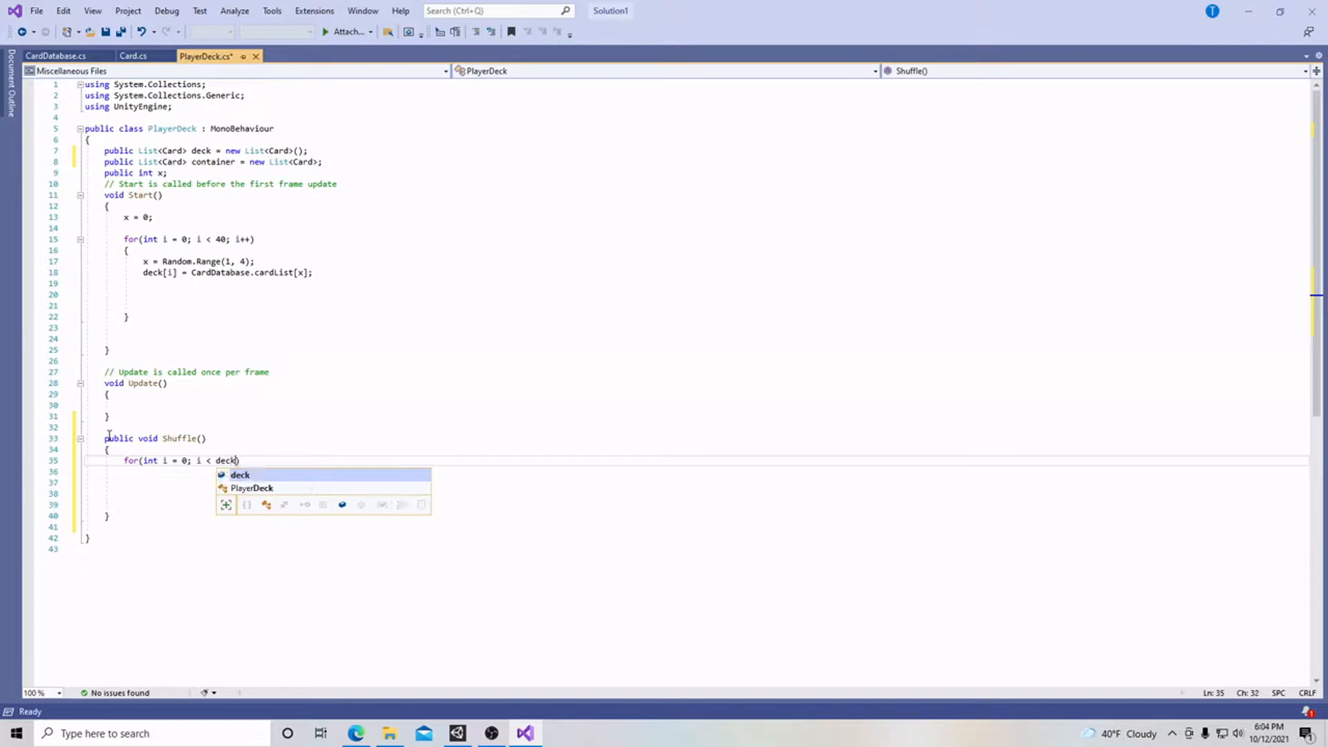
type("Si")
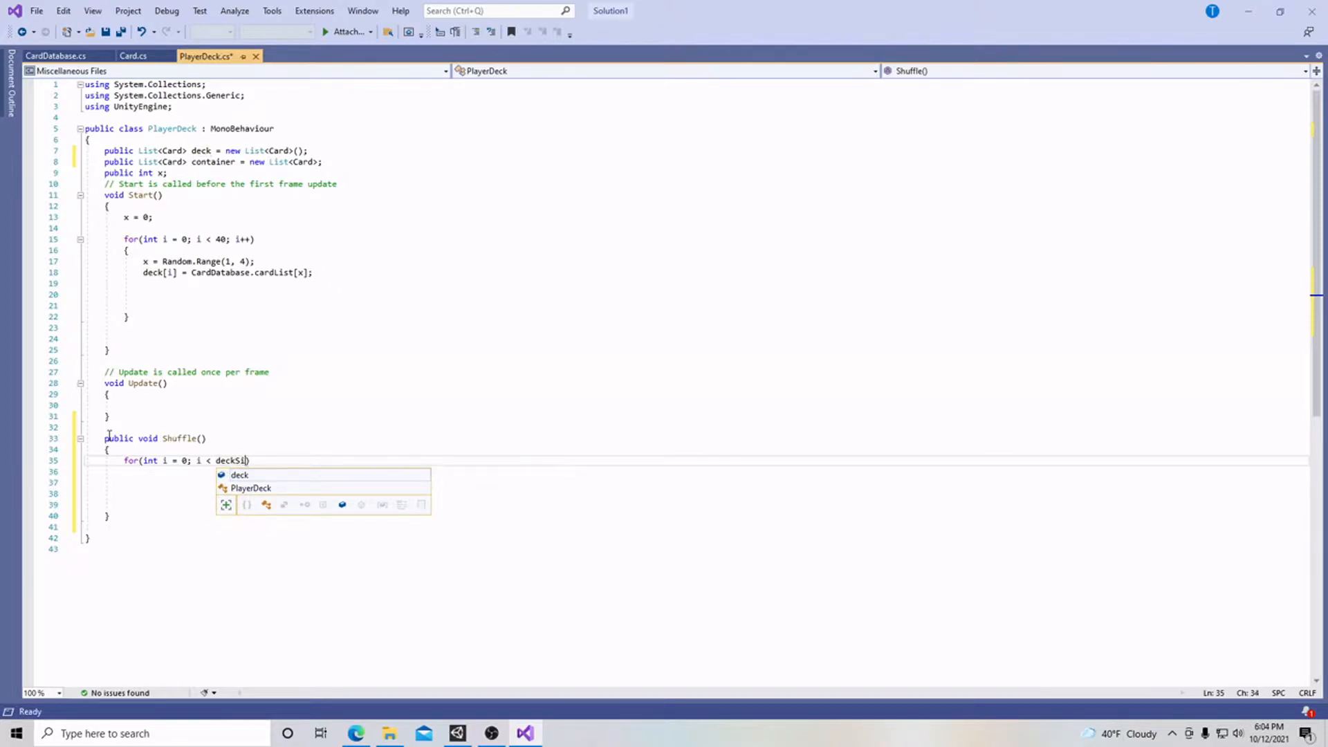
type("ze")
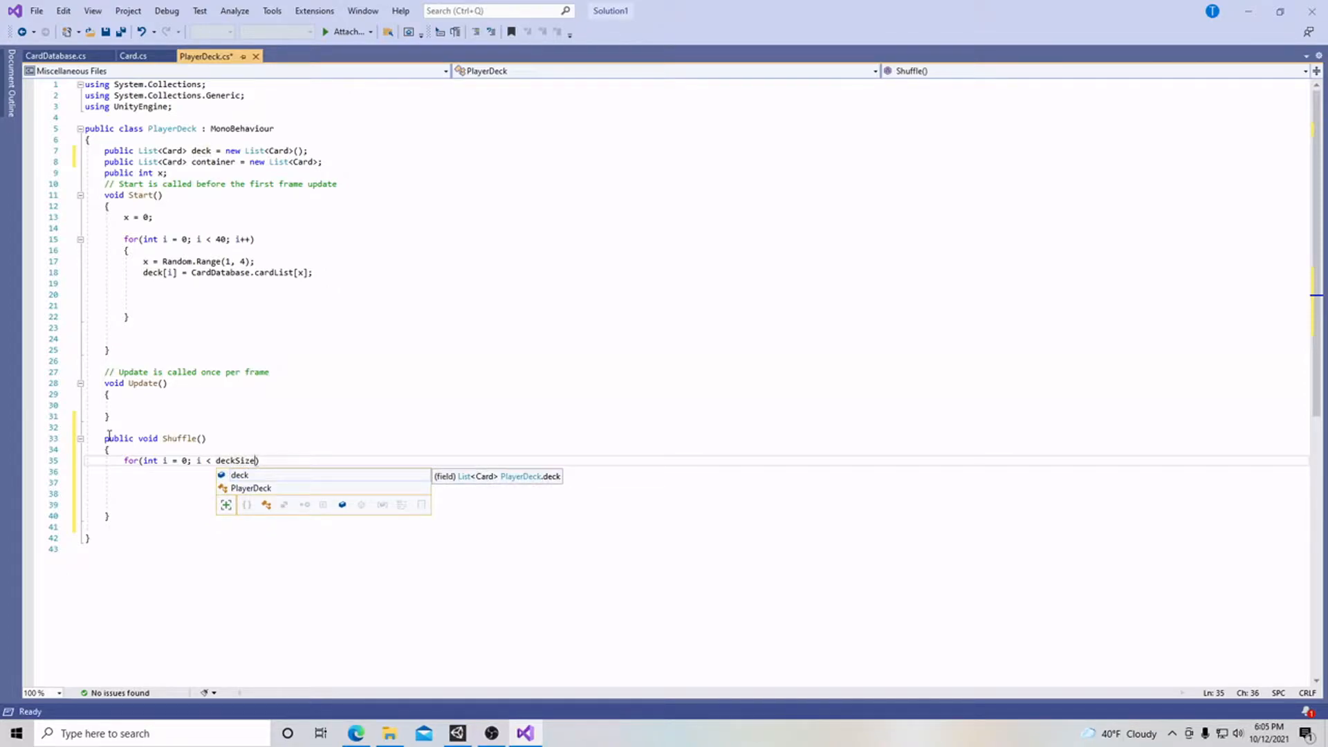
type("; i++")
left_click(706, 472)
type("{")
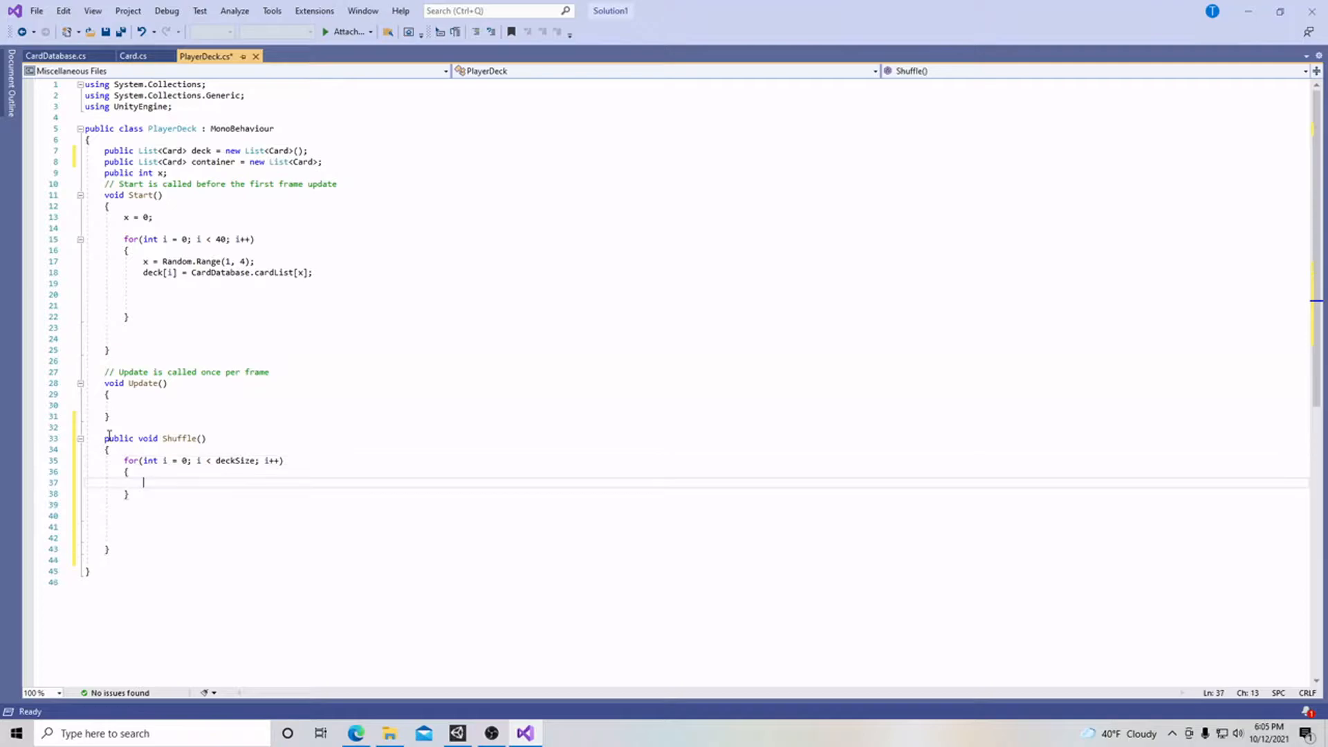
key("enter")
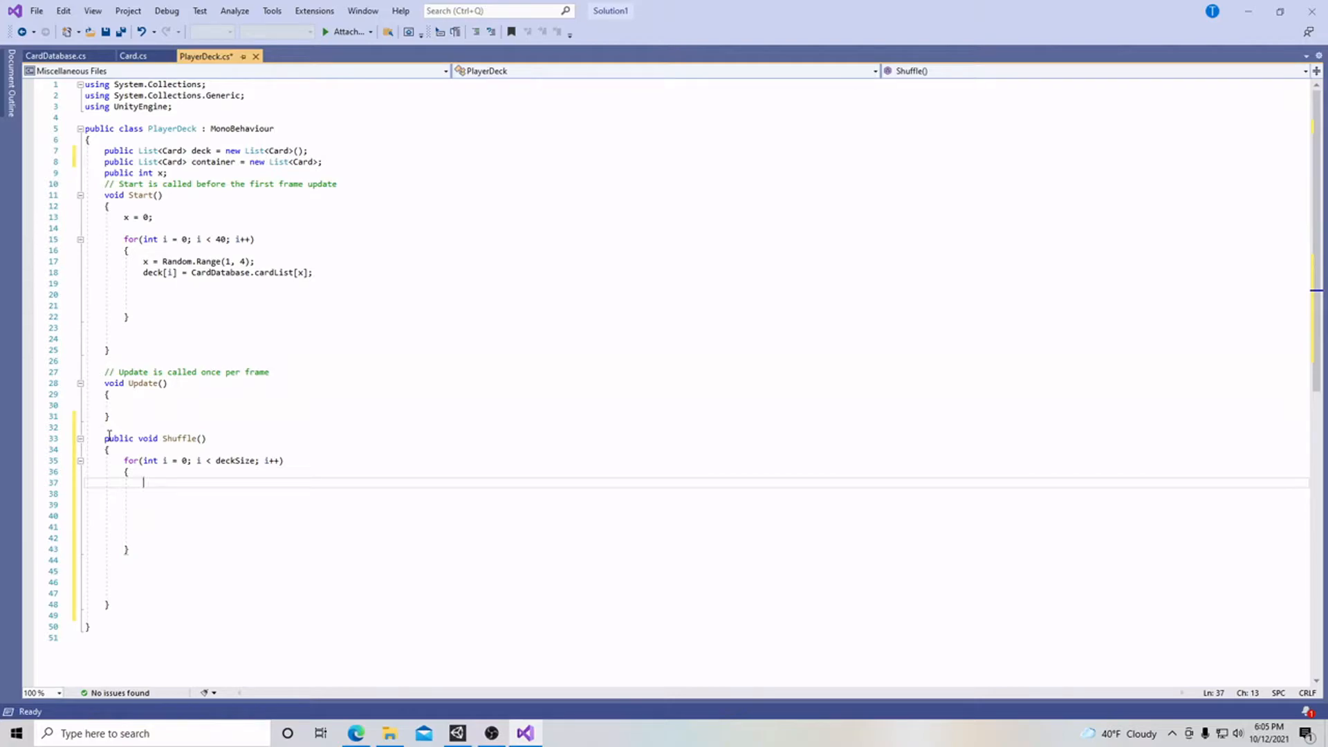
Write container[0] = deck[i]; as the first line of the loop body
type("container")
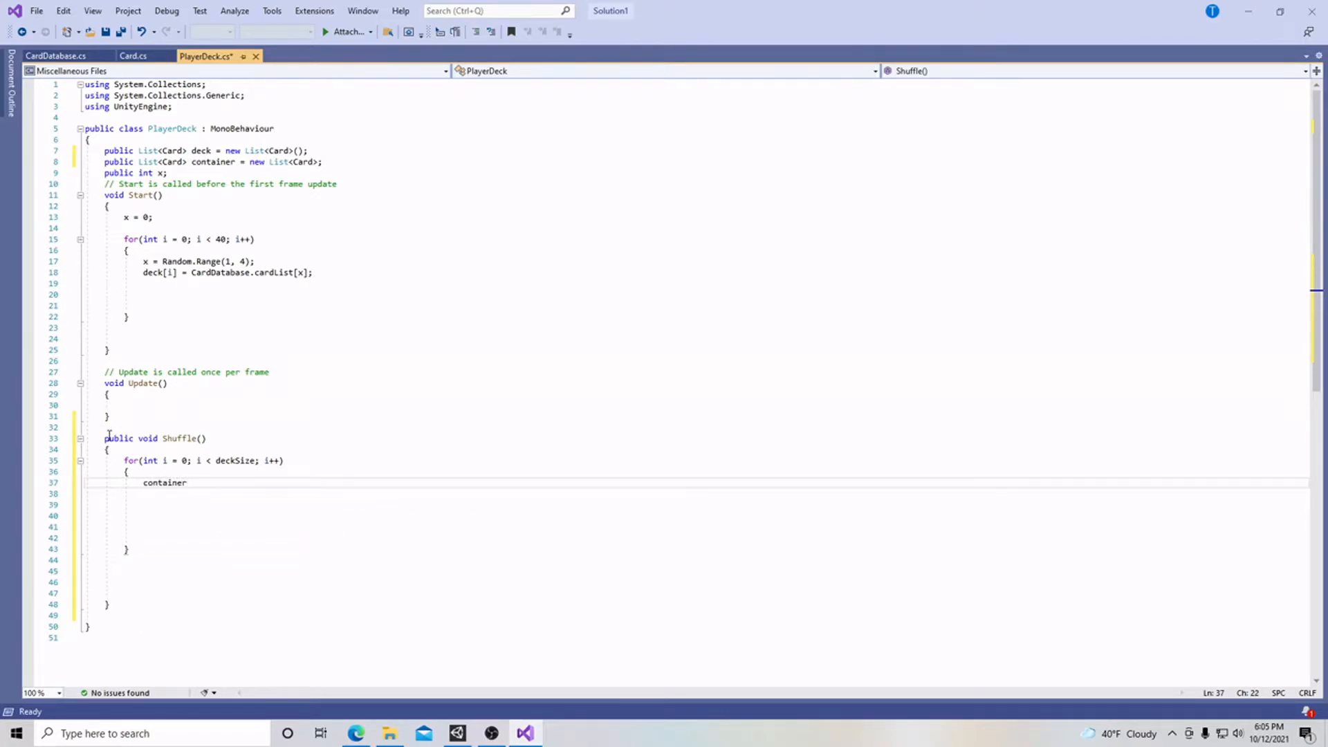
type("[0] = de")
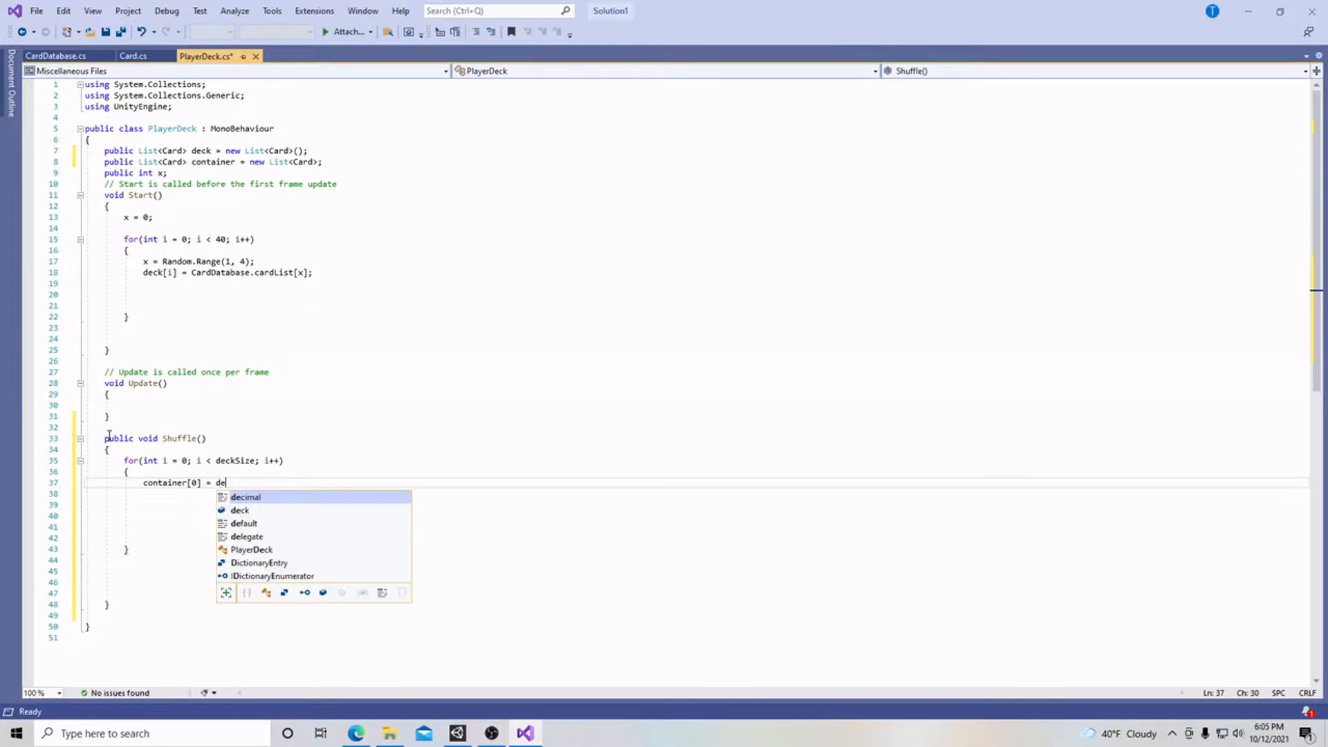
type("ck")
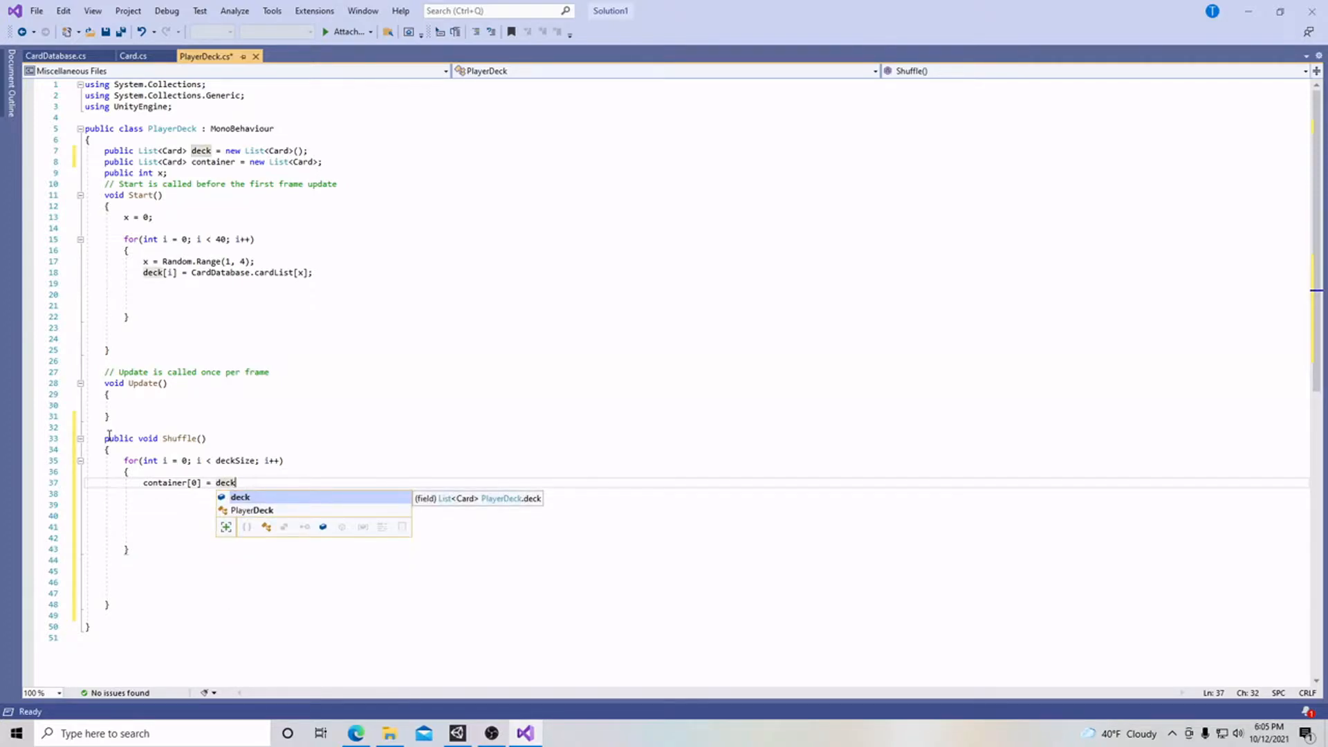
type("[i")
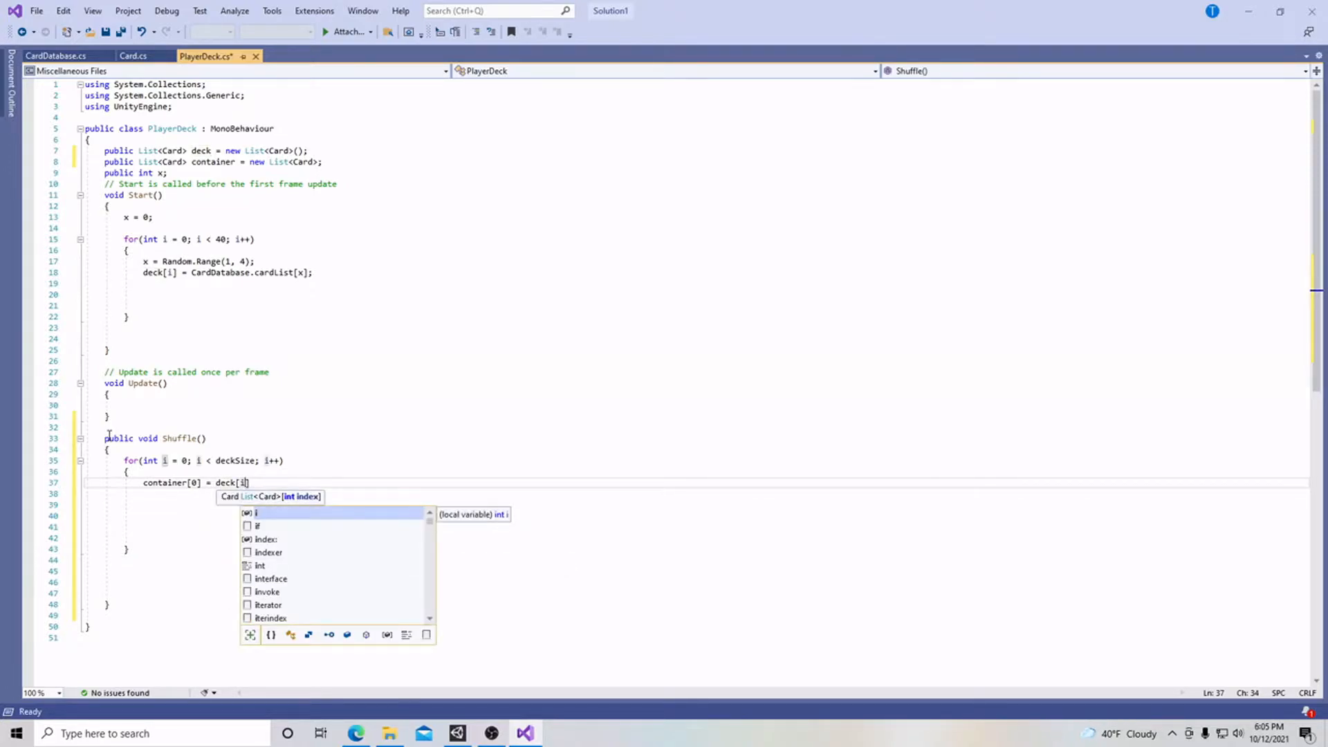
key("enter")
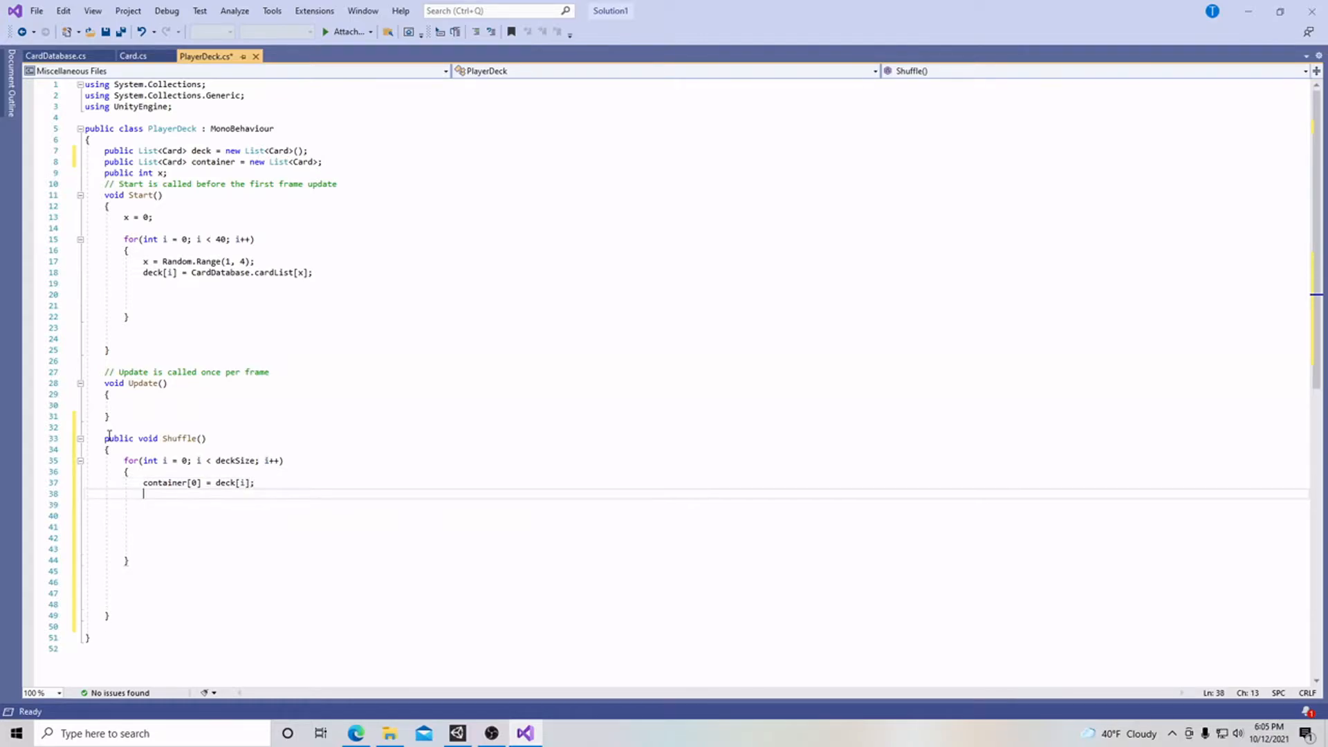
Declare int randomIndex as Random.Range(i, deckSize)
type("i")
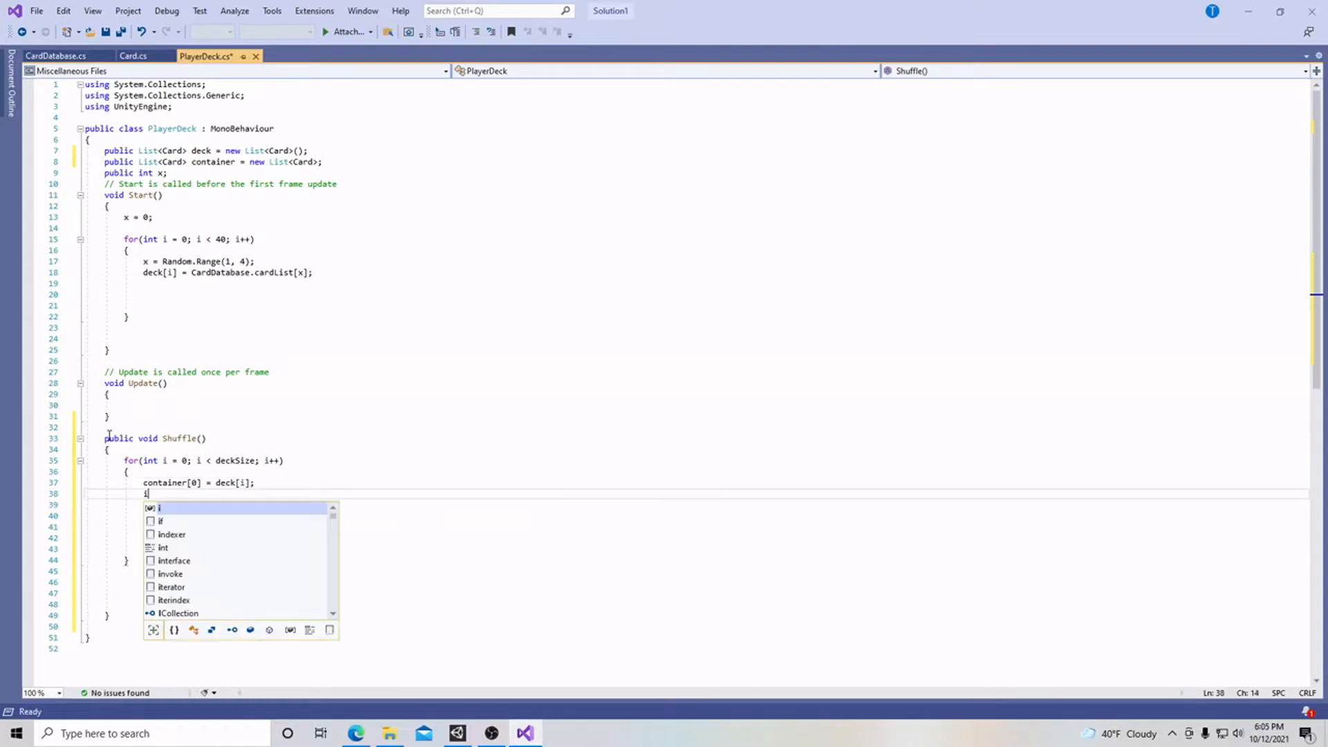
type("nt randomIndex =")
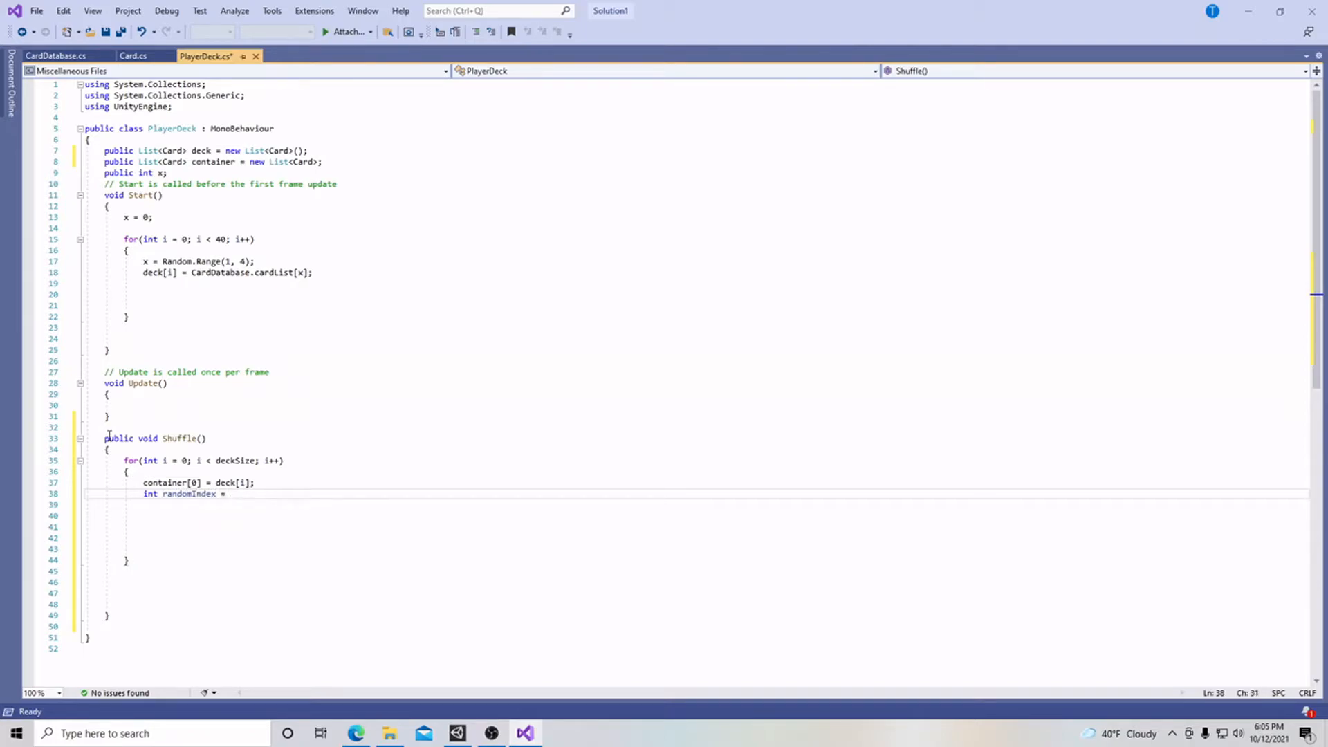
type("Rand")
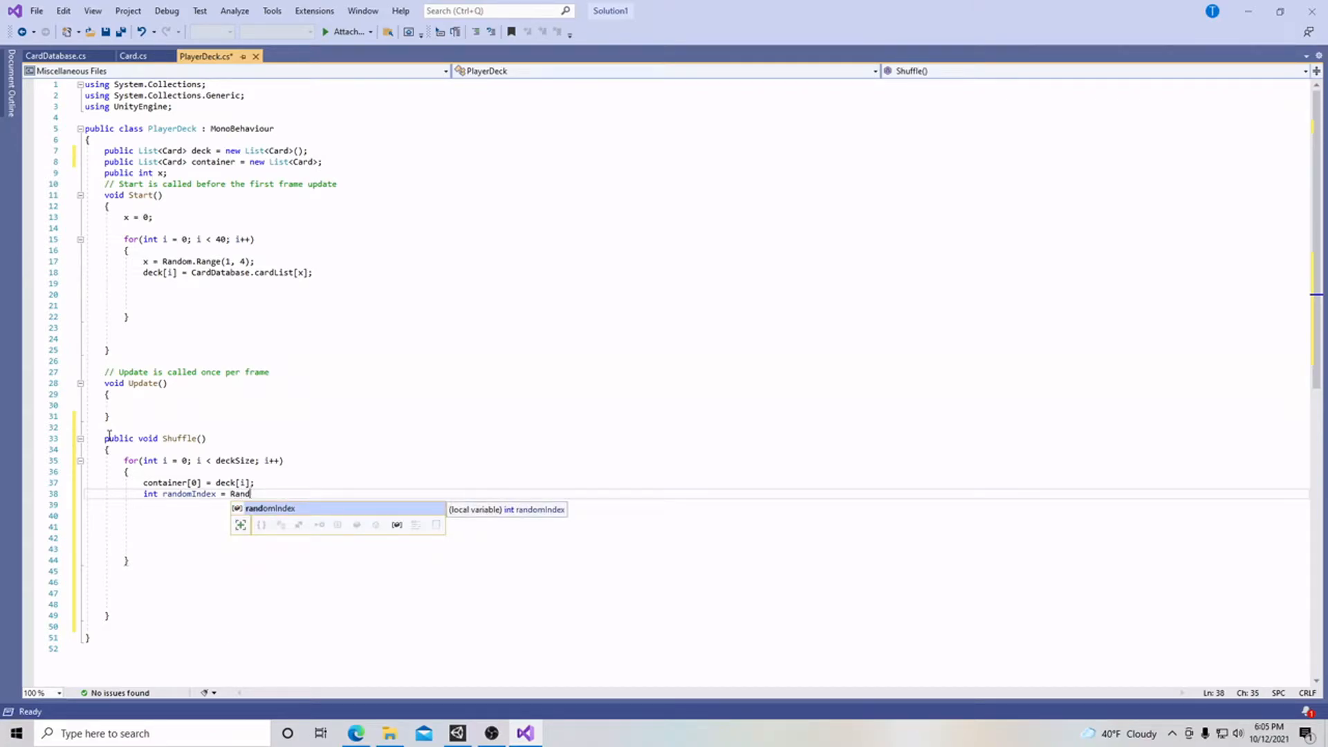
type("om")
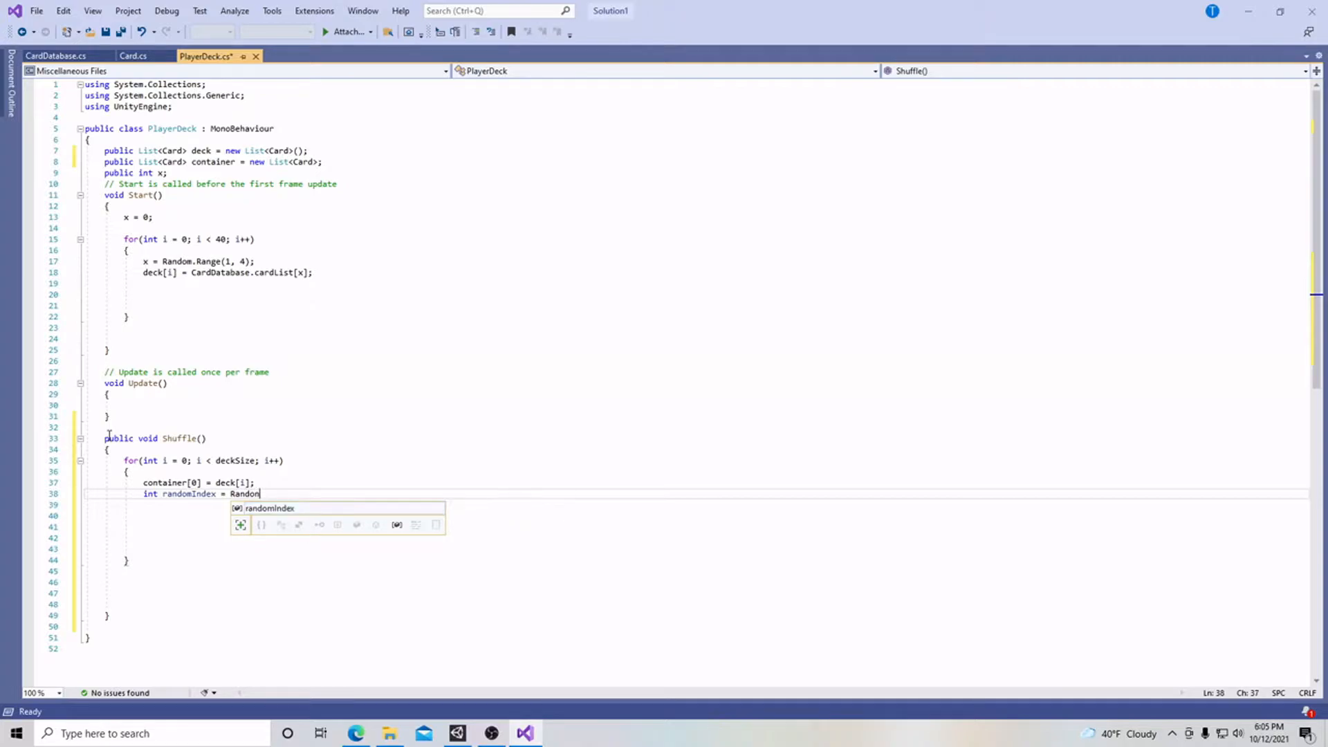
type(".Rang")
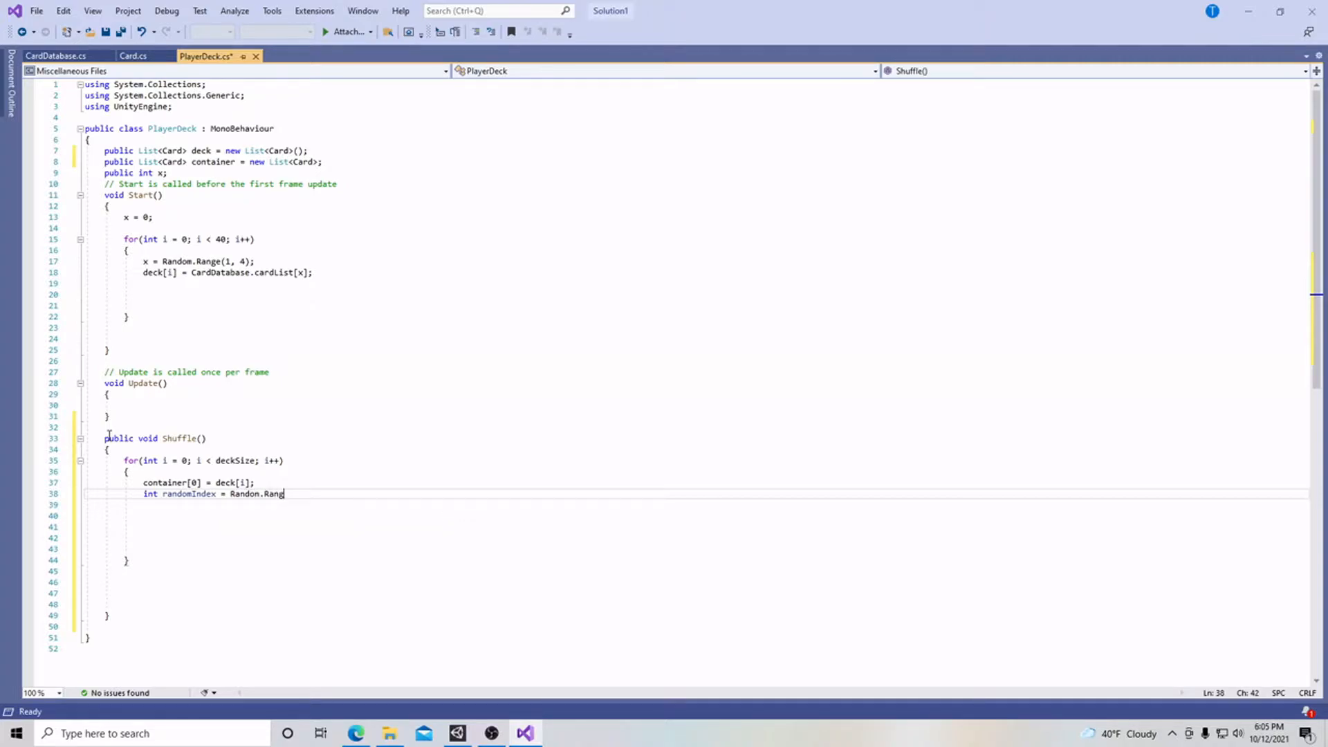
type("e")
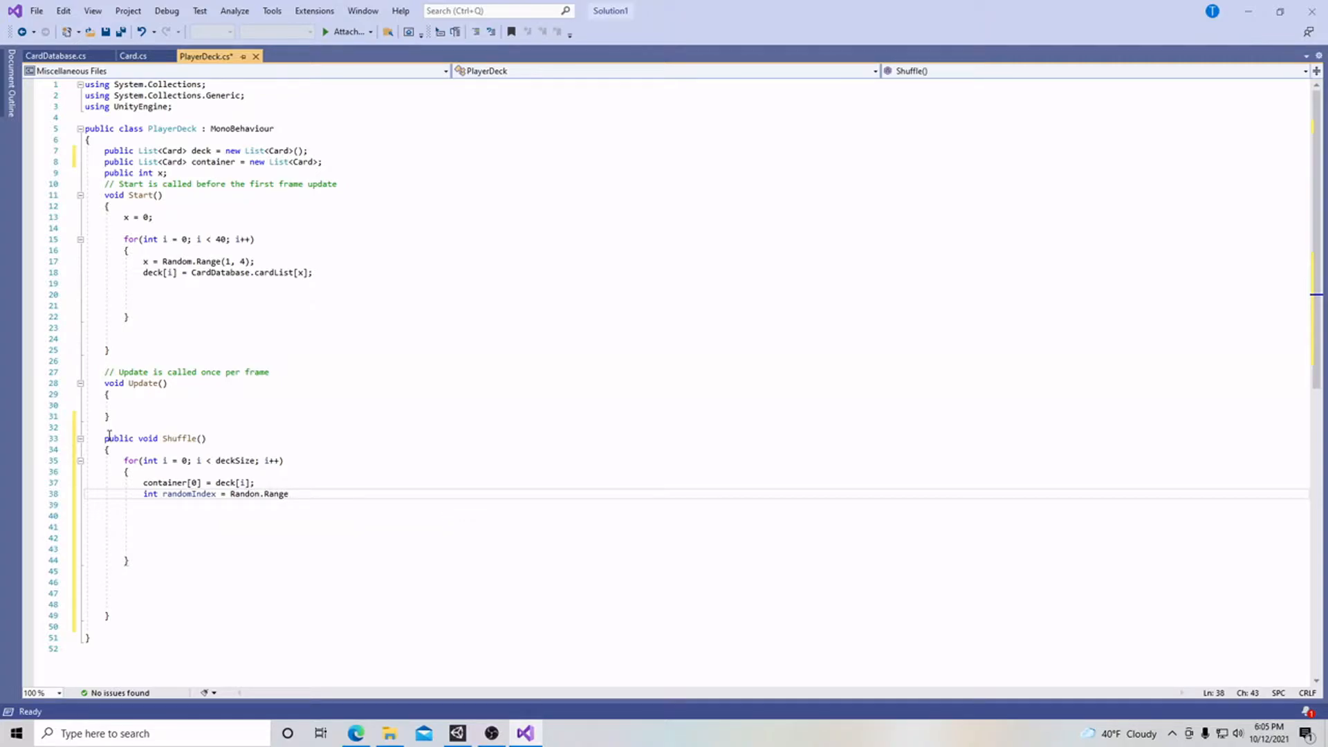
type("(")
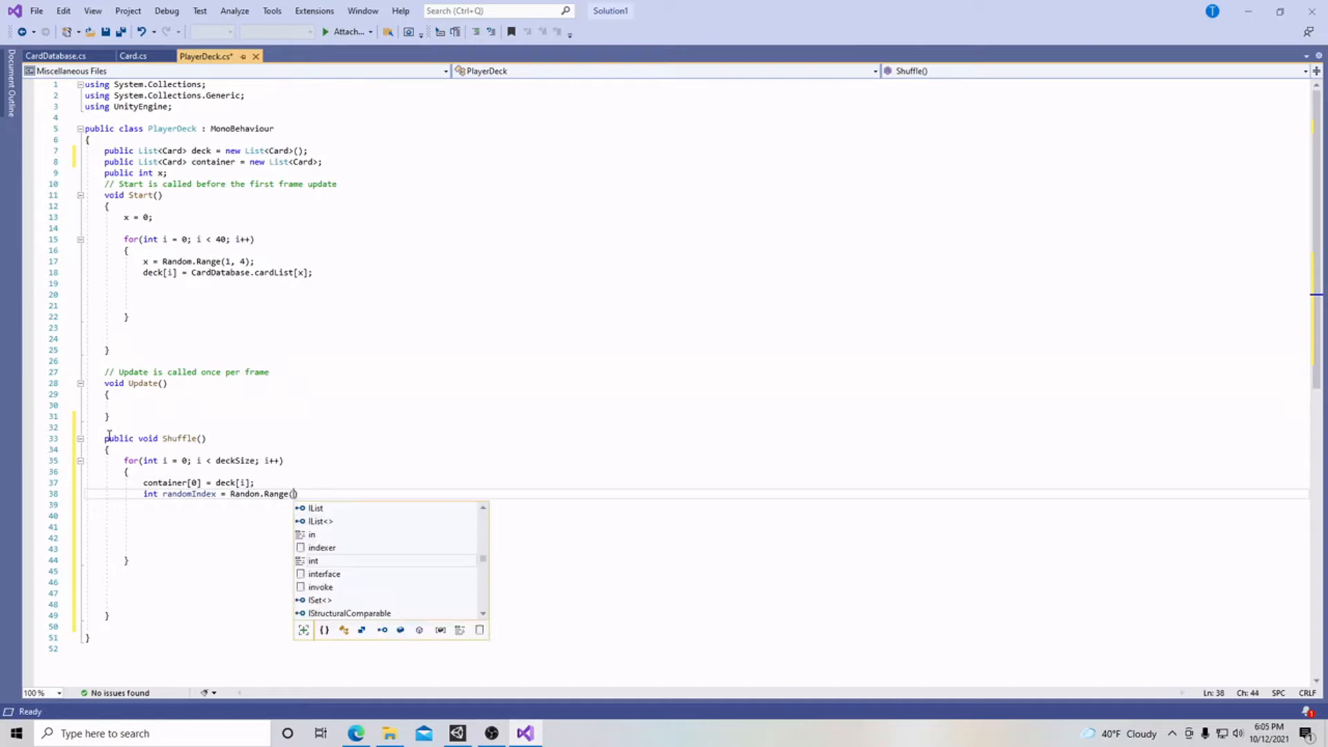
type("i,")
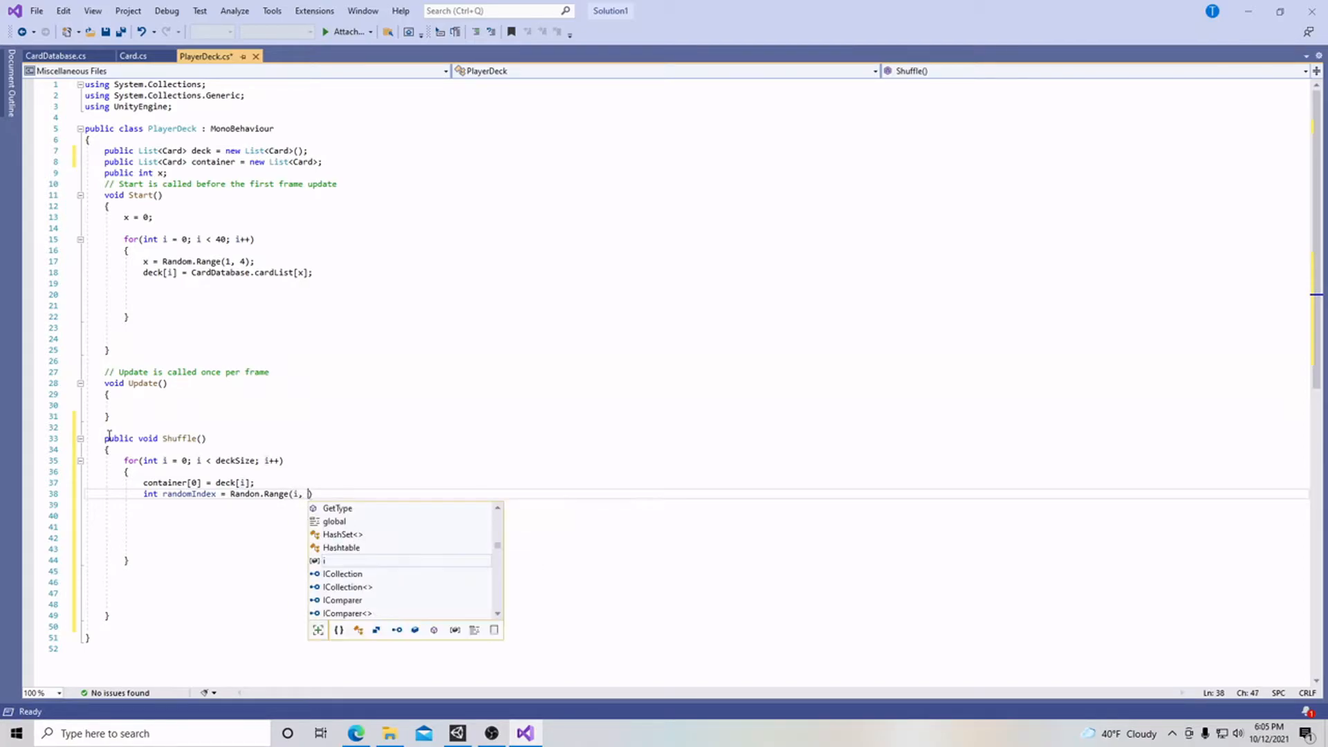
type("deckSize")
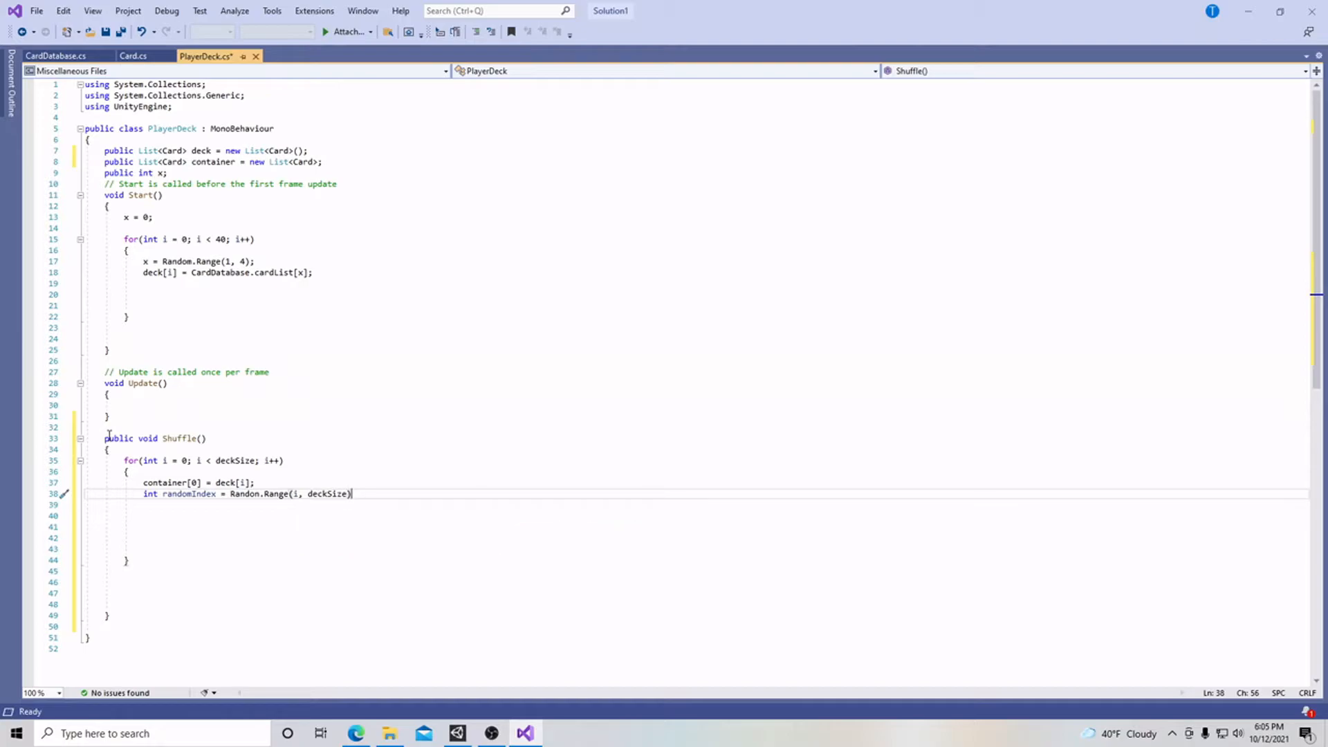
type(";")
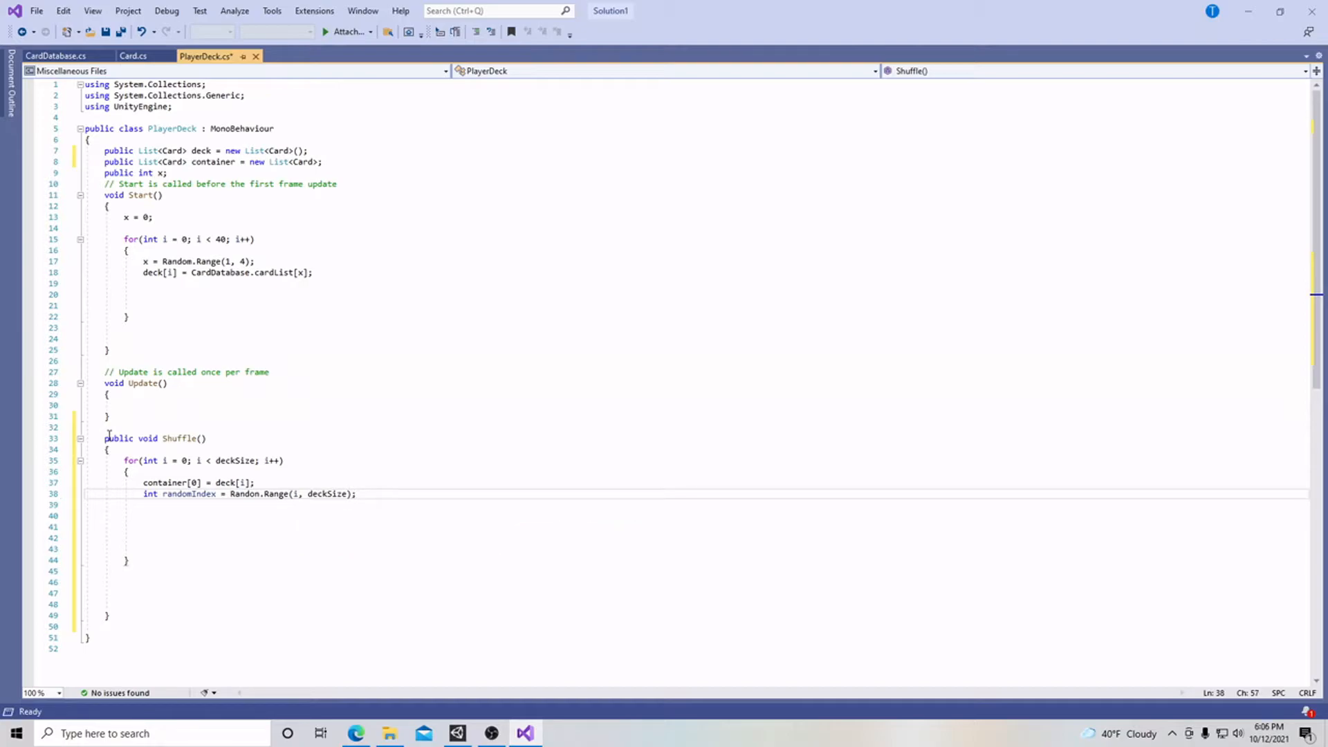
Write the swap lines deck[i] = deck[randomIndex]; and deck[randomIndex] = container[0];
type("deck")
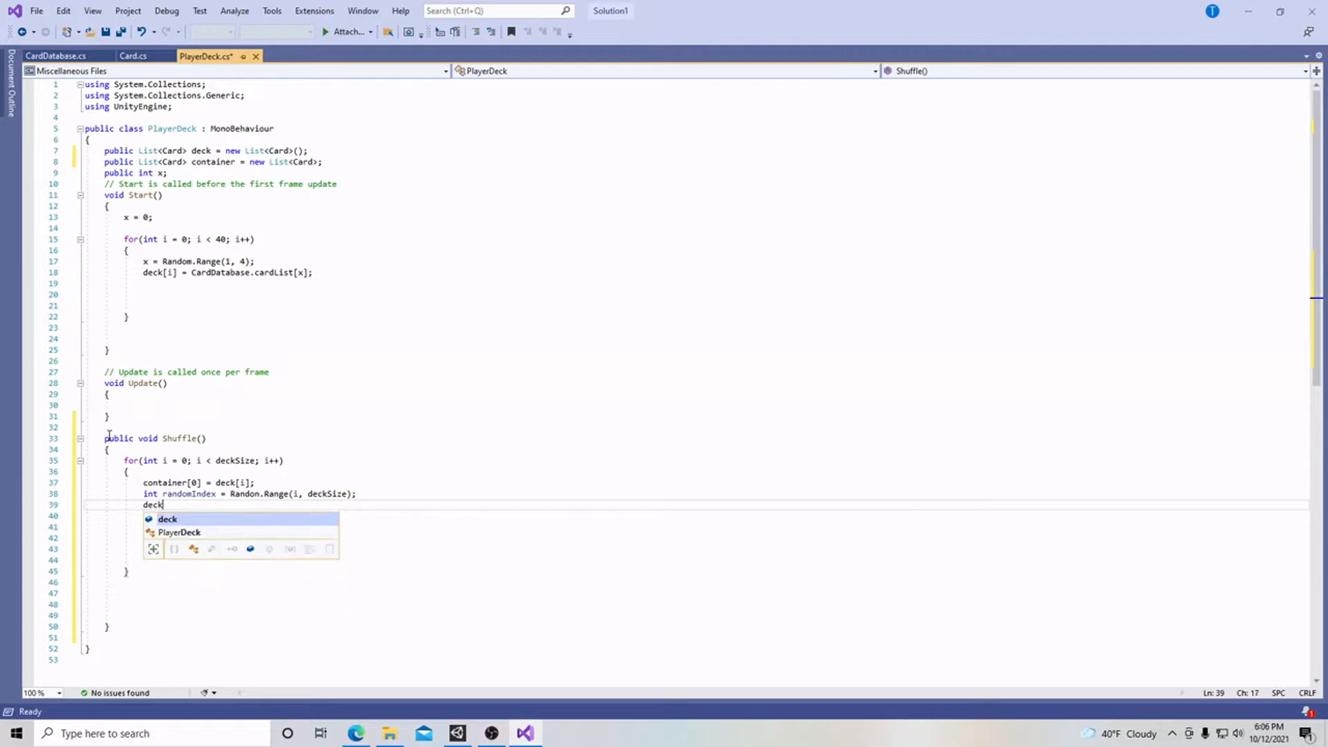
type("[i] =")
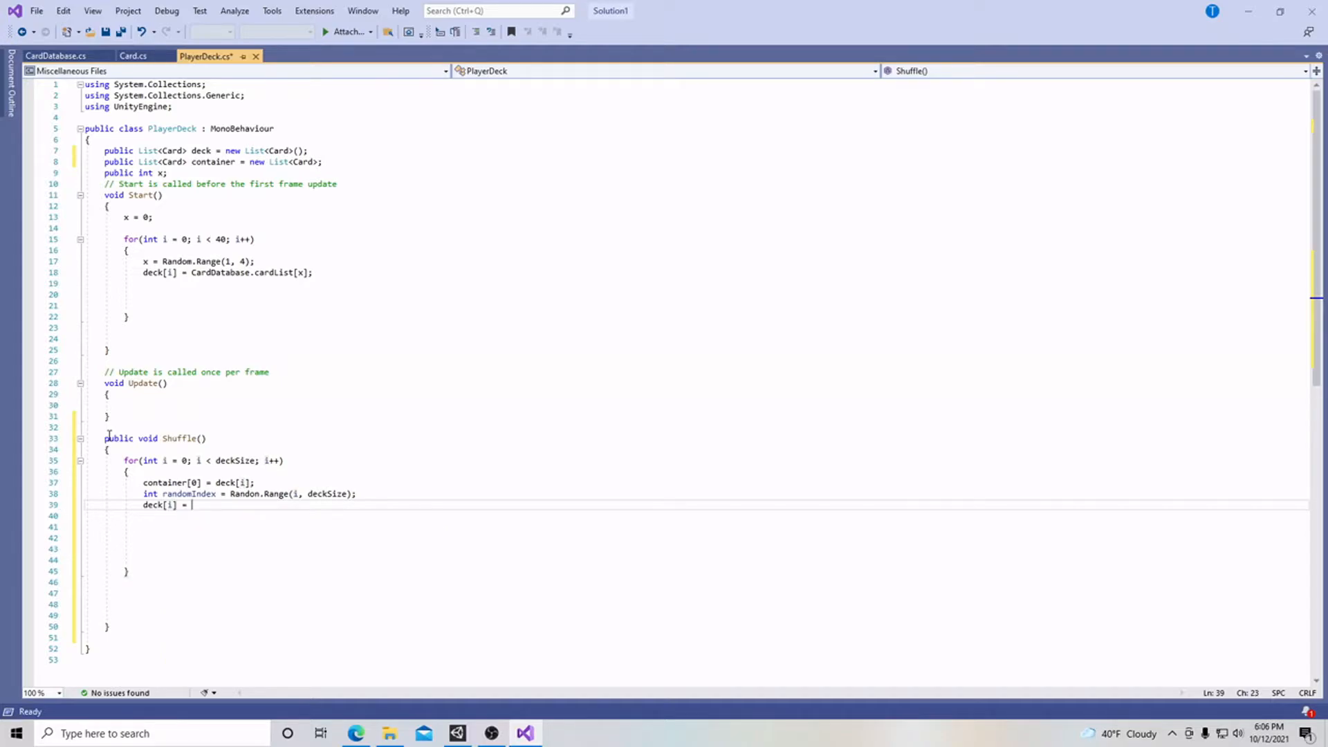
type("deck")
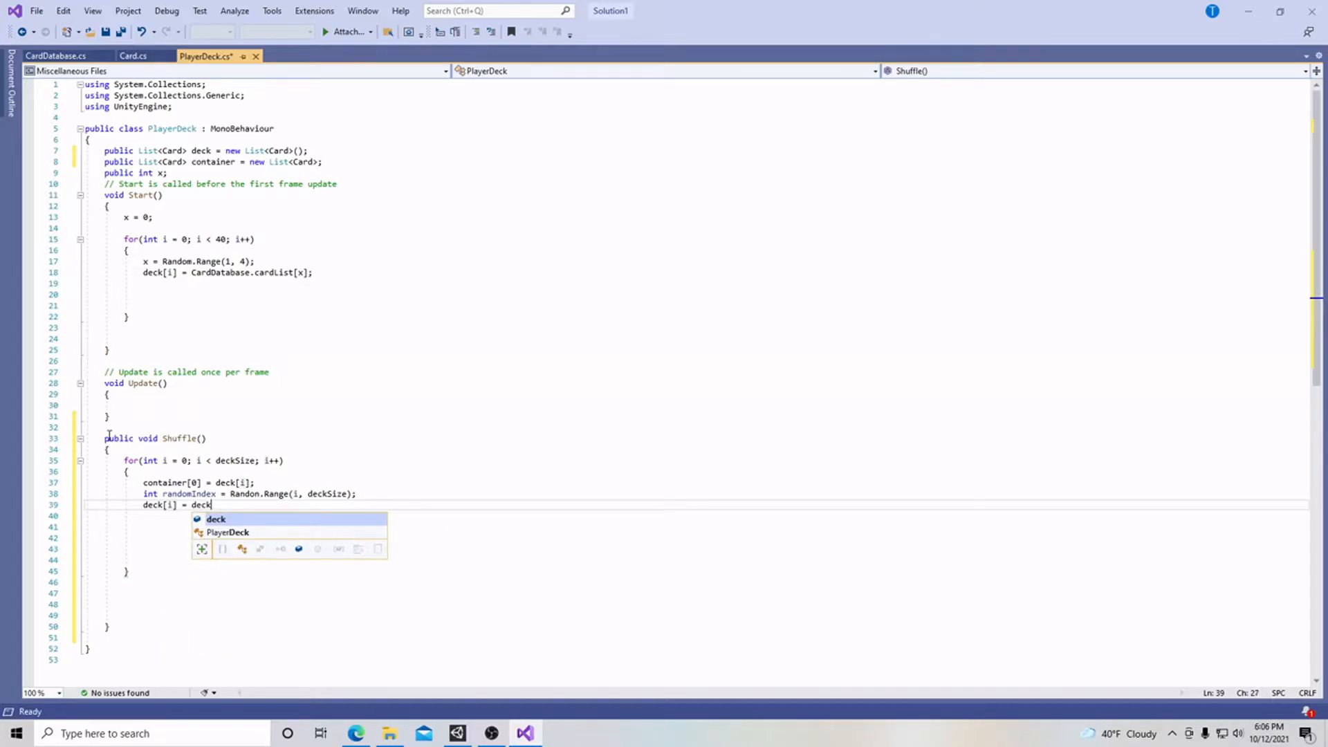
type("[R")
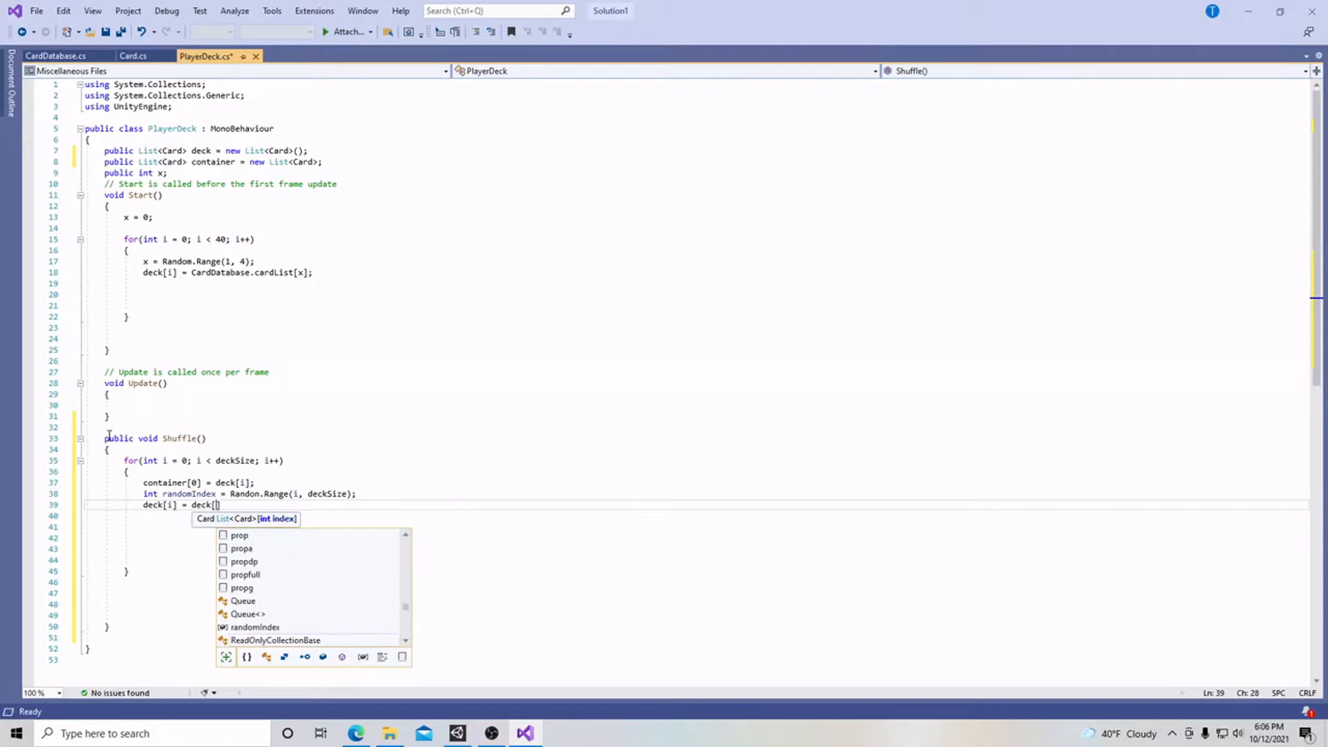
type("randomIndex")
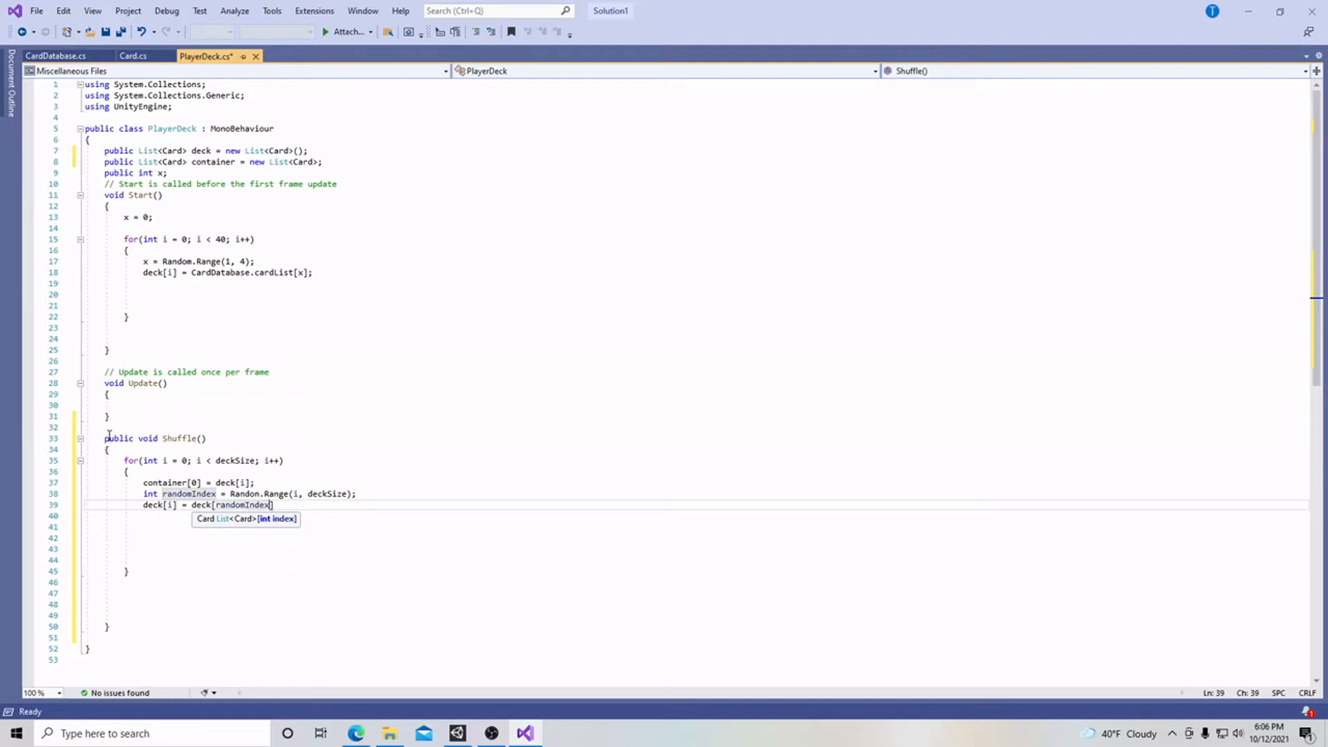
type(";")
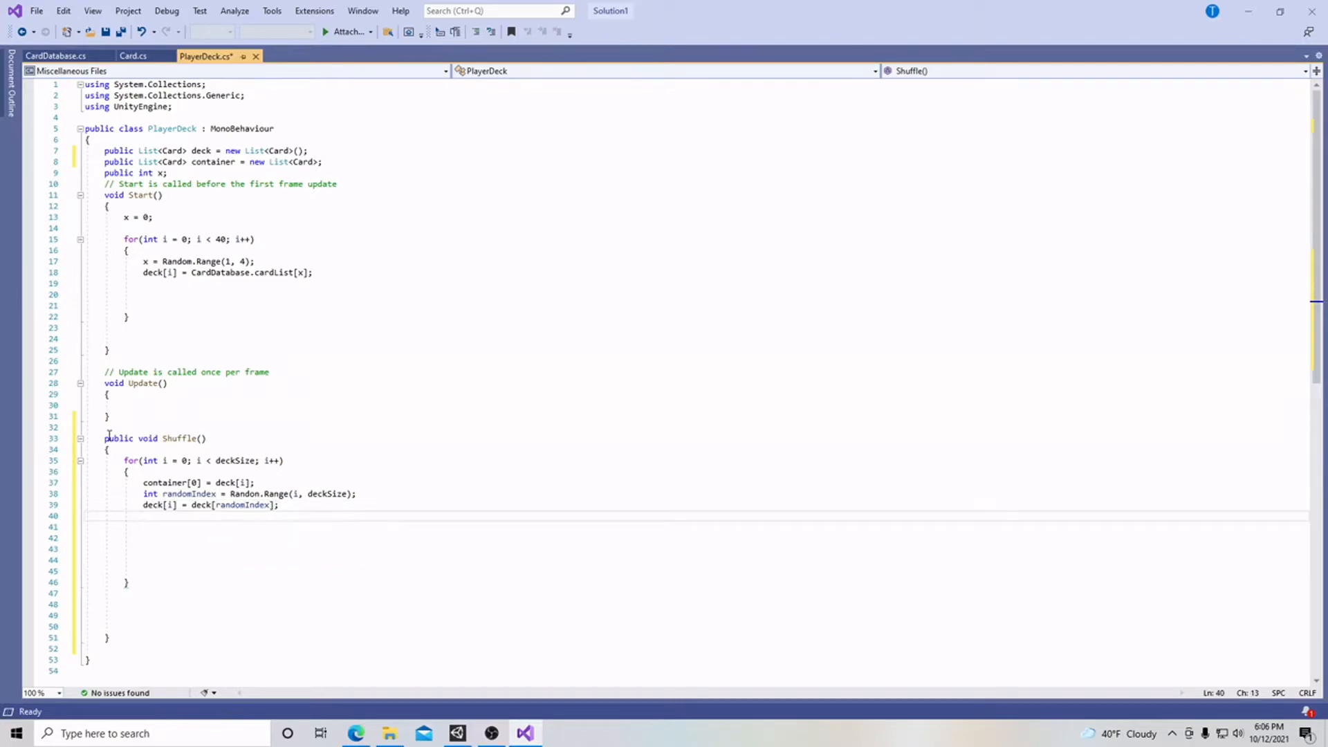
type("deck[")
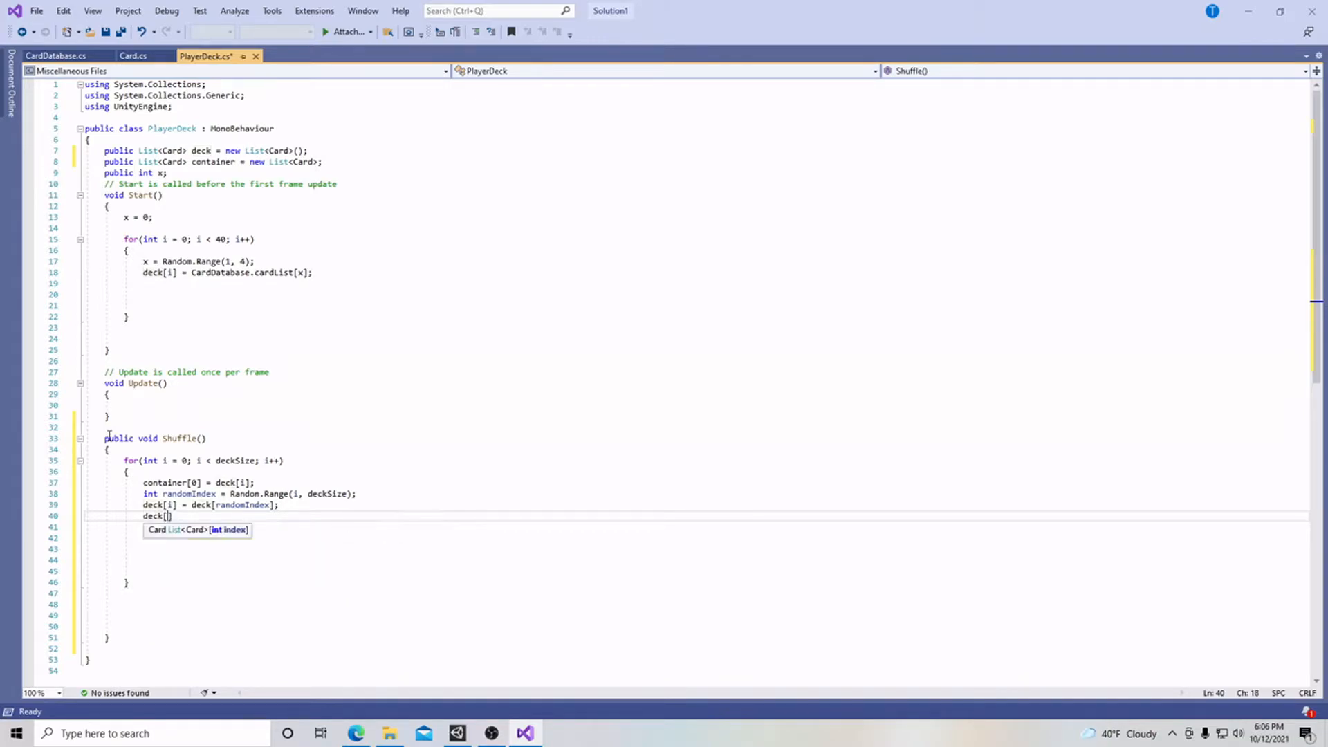
type("randomIndex")
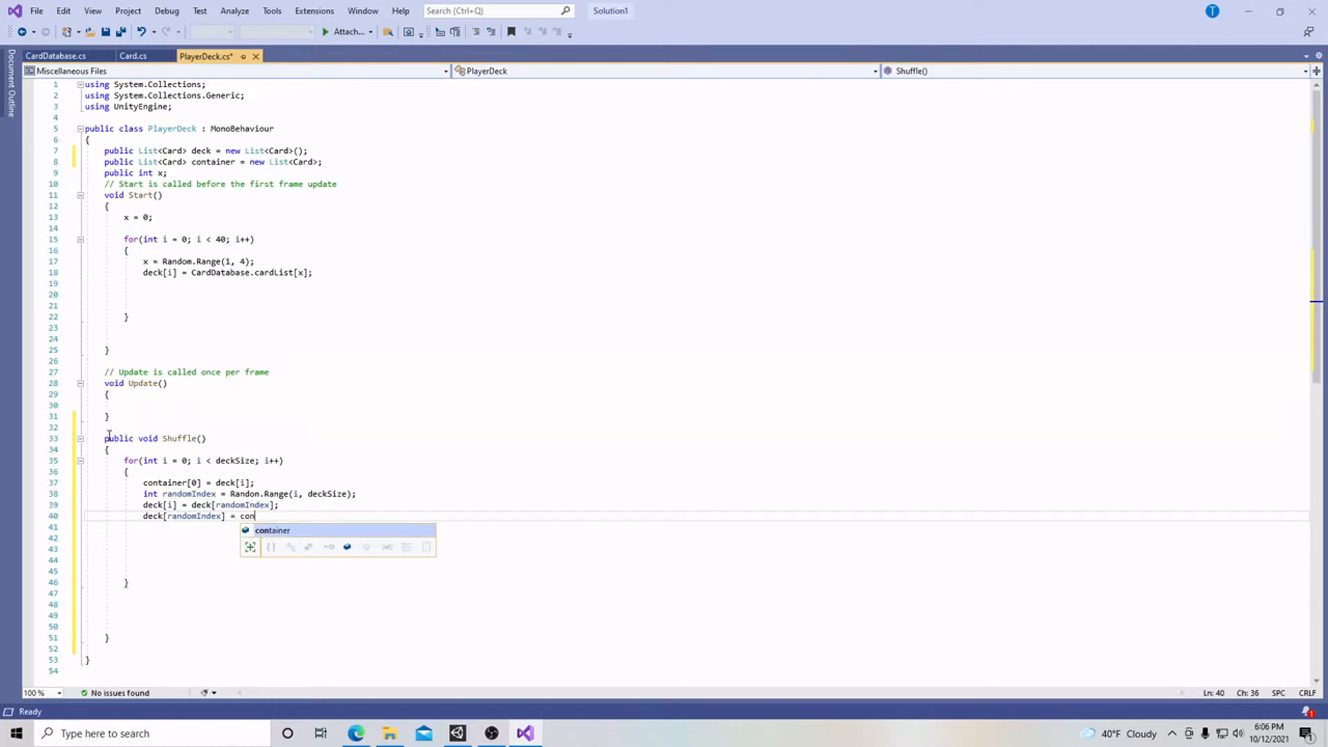
type("tainer")
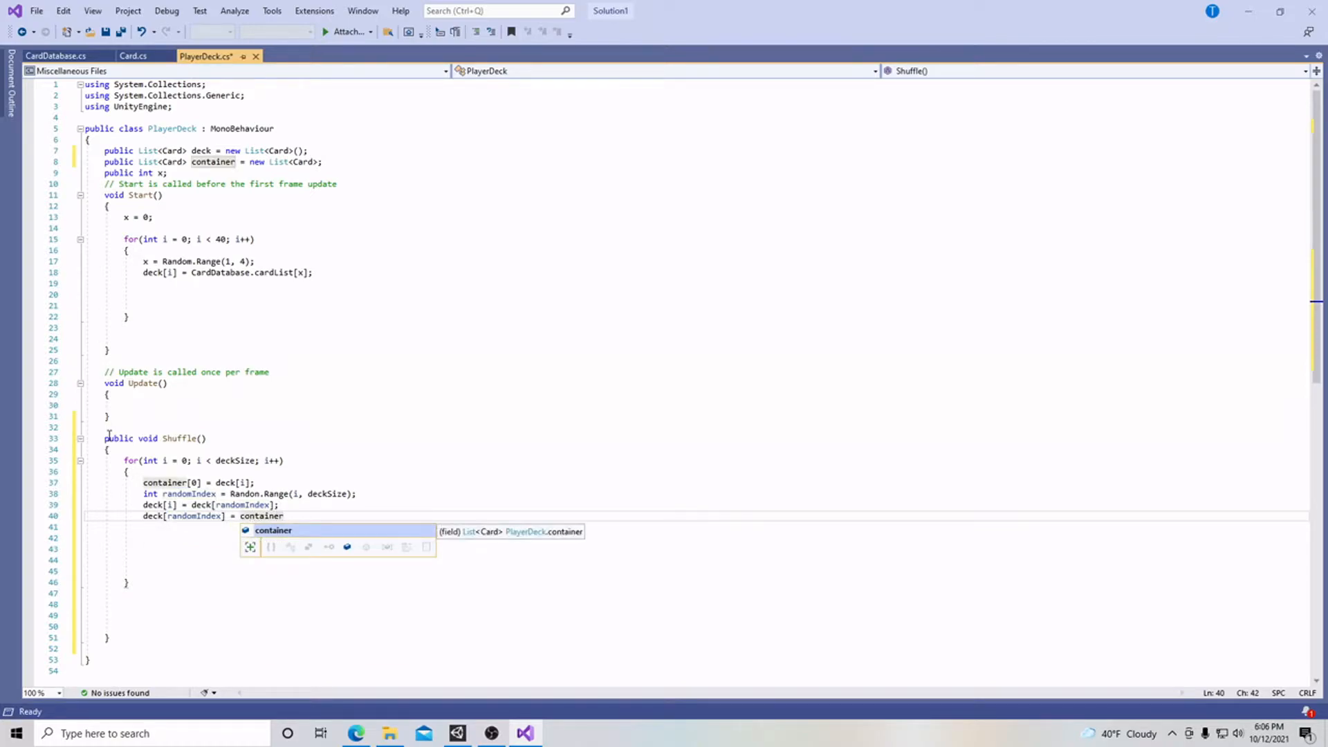
type("[0];")
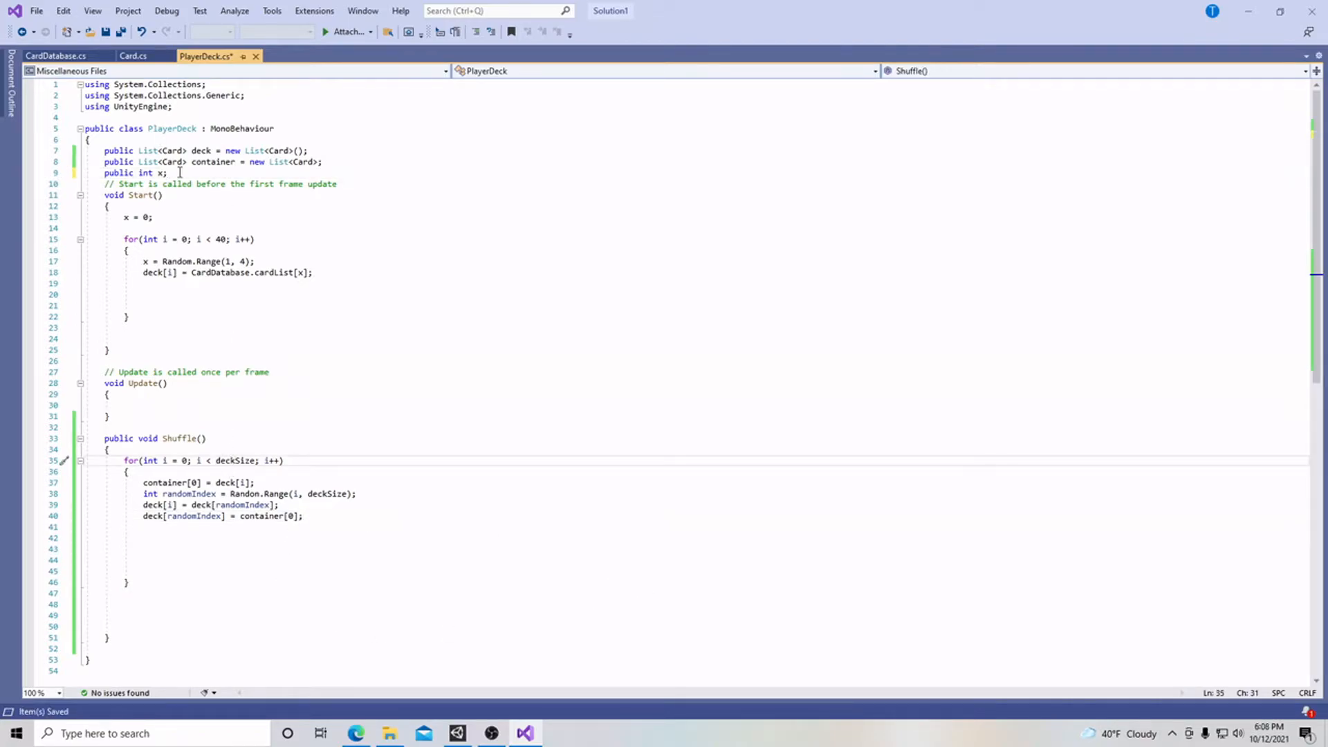
Declare a public int deckSize field below public int x
left_click(170, 173)
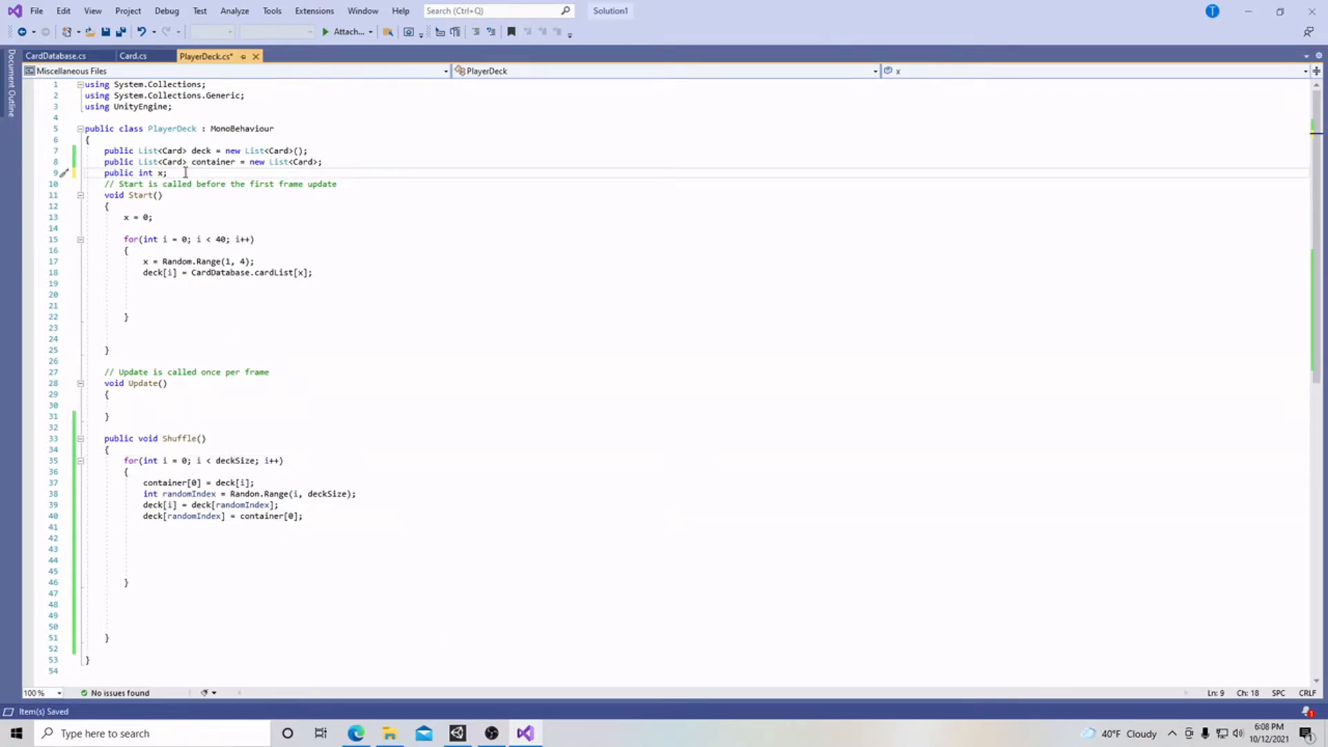
type("public int")
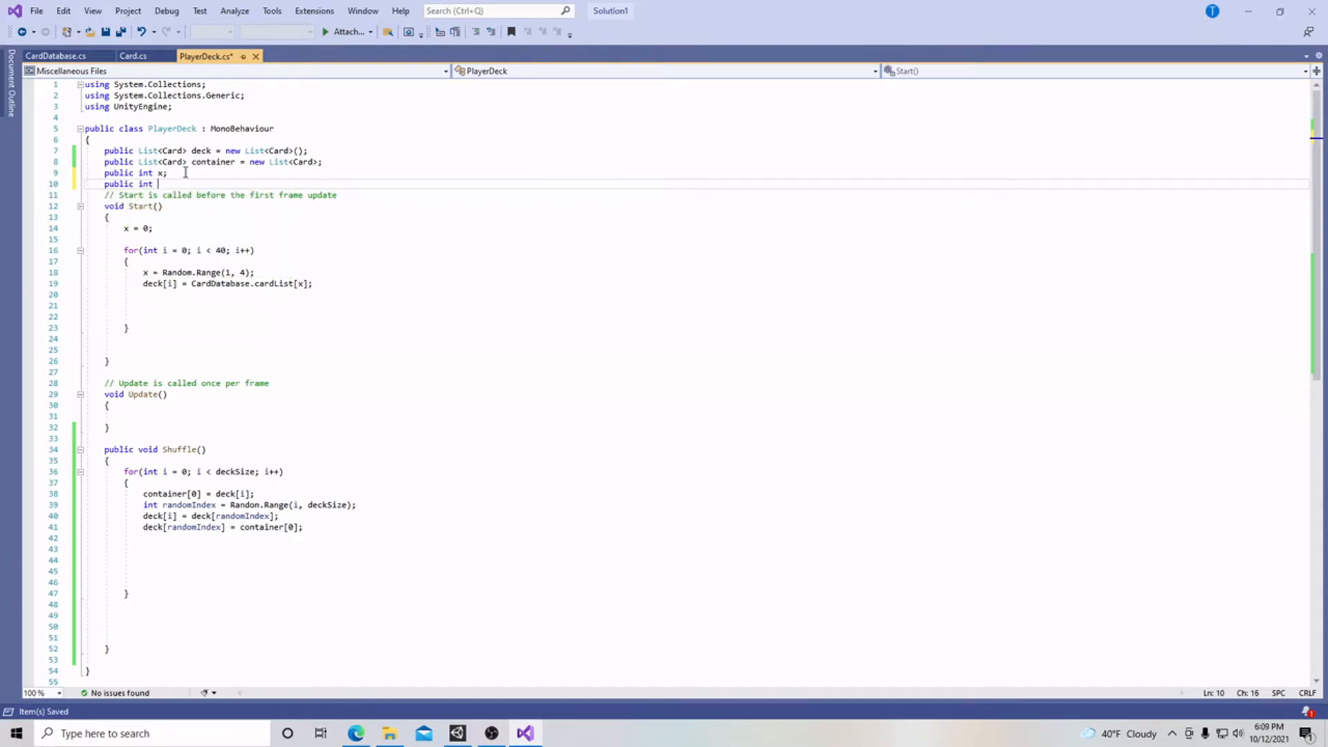
type("deckSize")
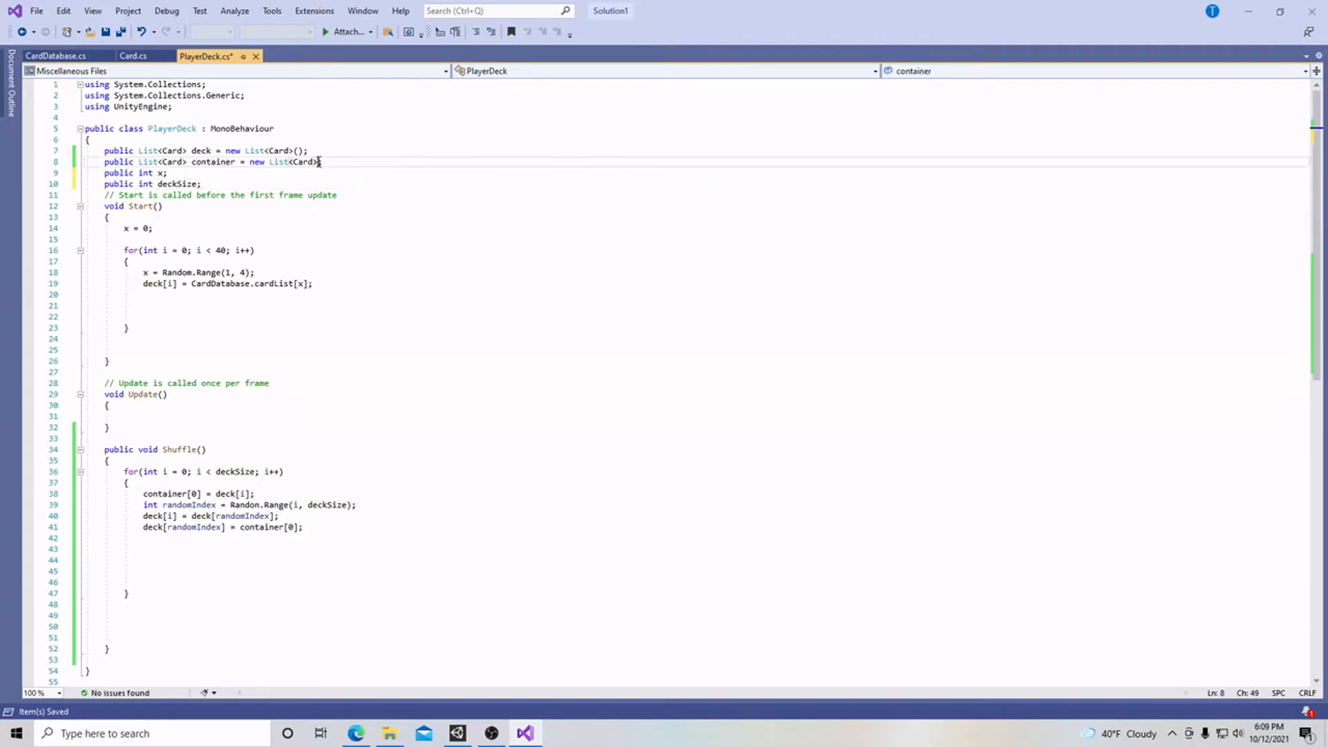
type(";")
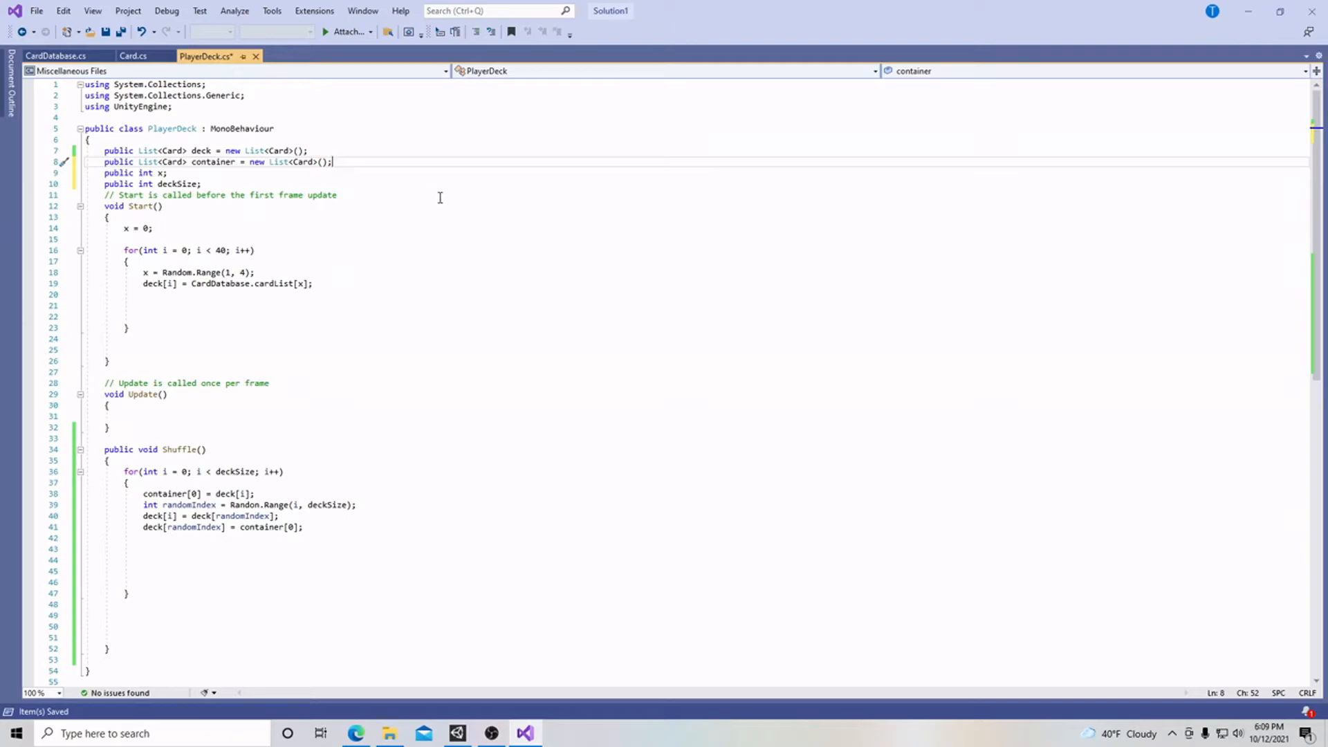
left_click(263, 506)
type("m")
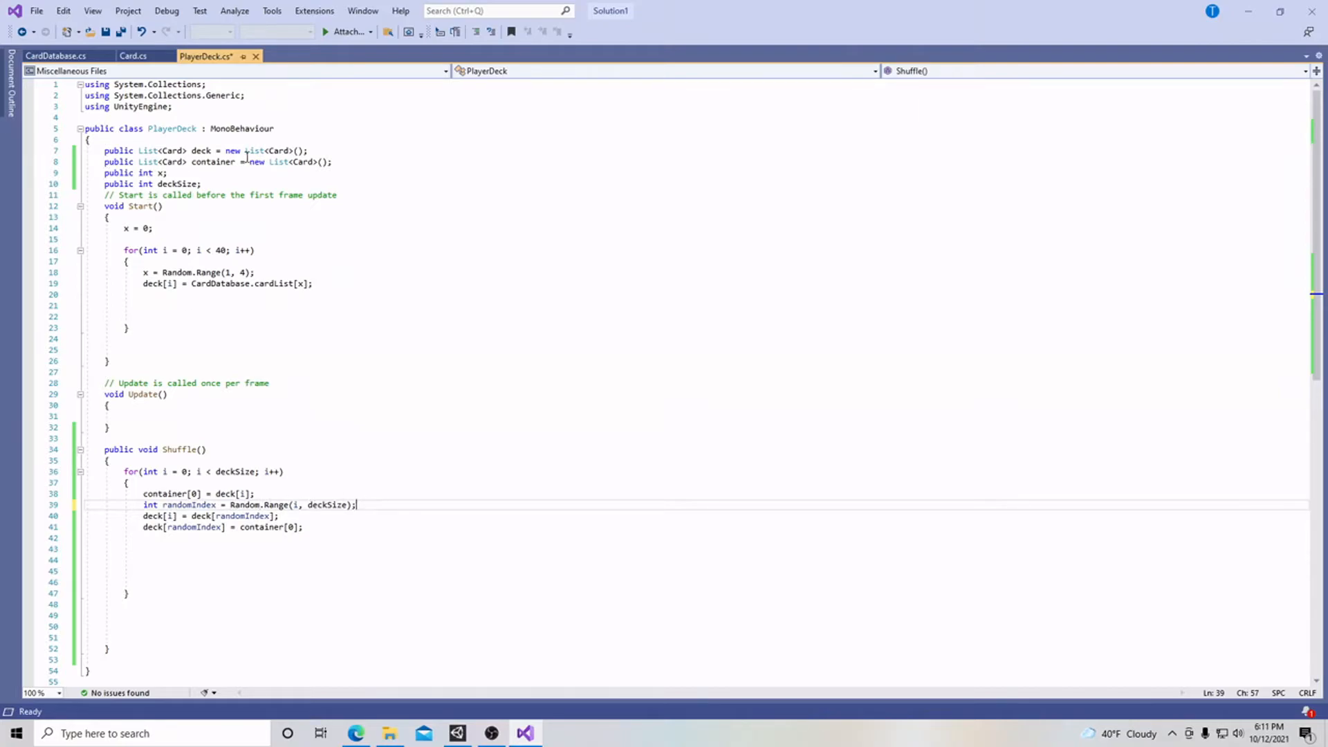
mouse_move(178, 184)
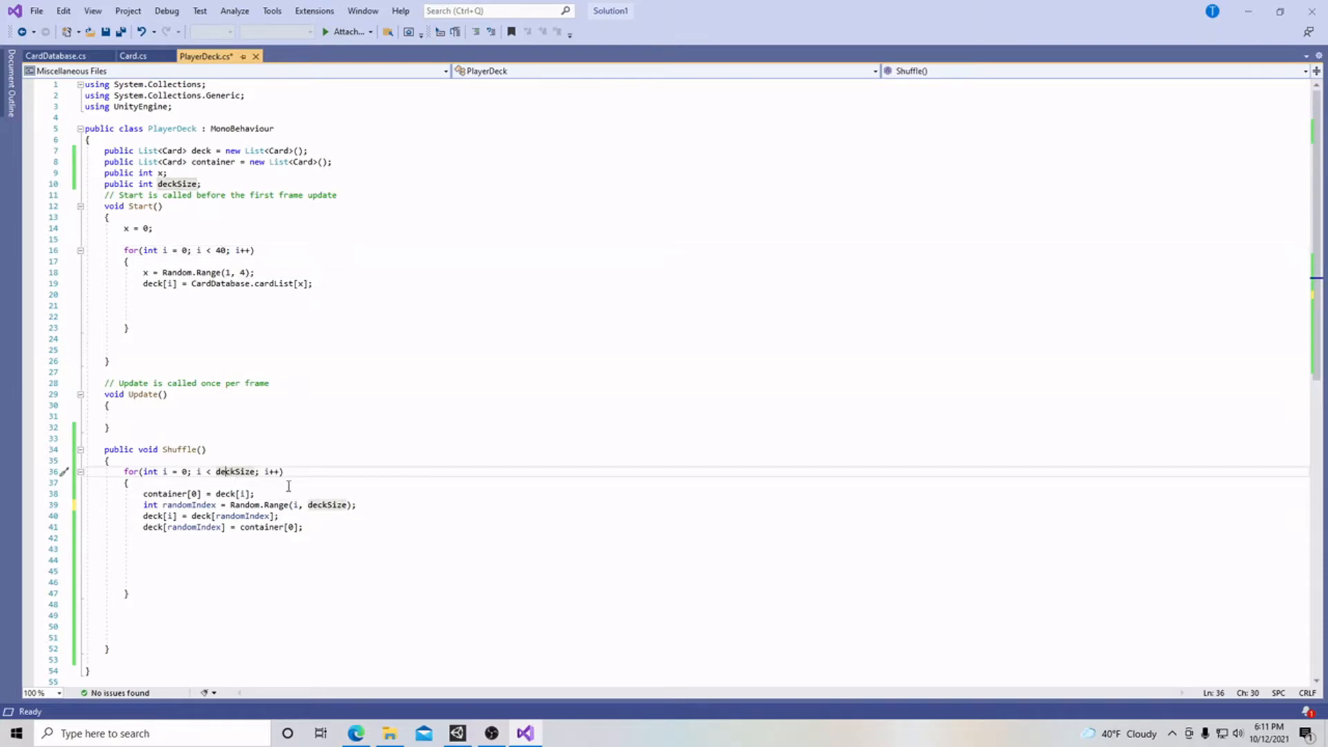
mouse_move(330, 505)
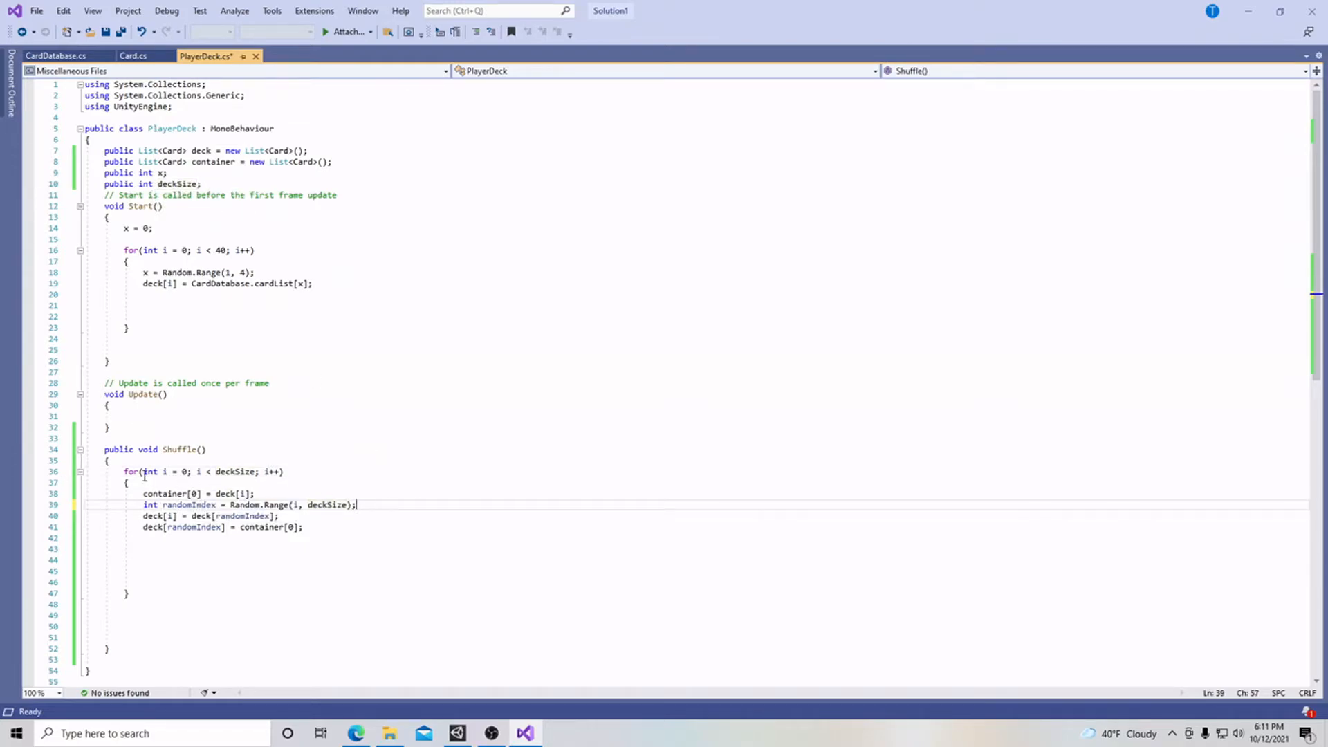
mouse_move(148, 250)
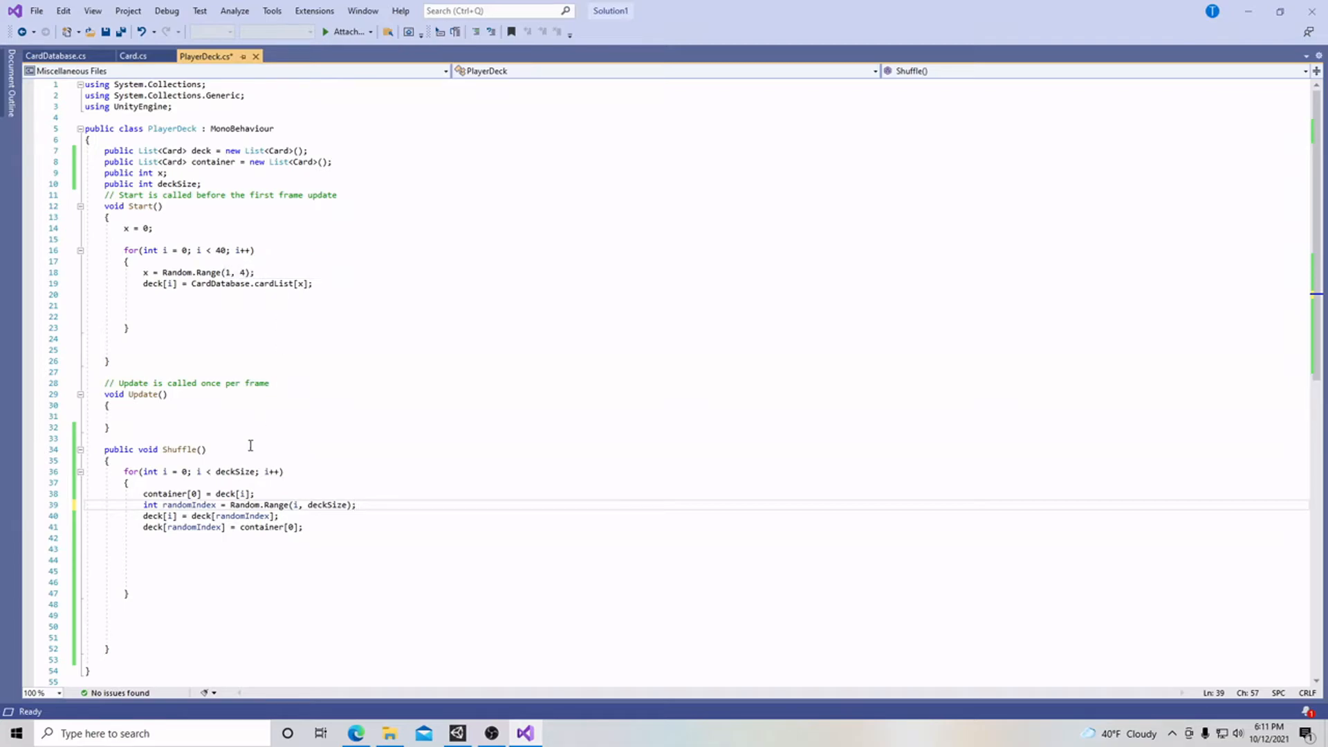
mouse_move(172, 477)
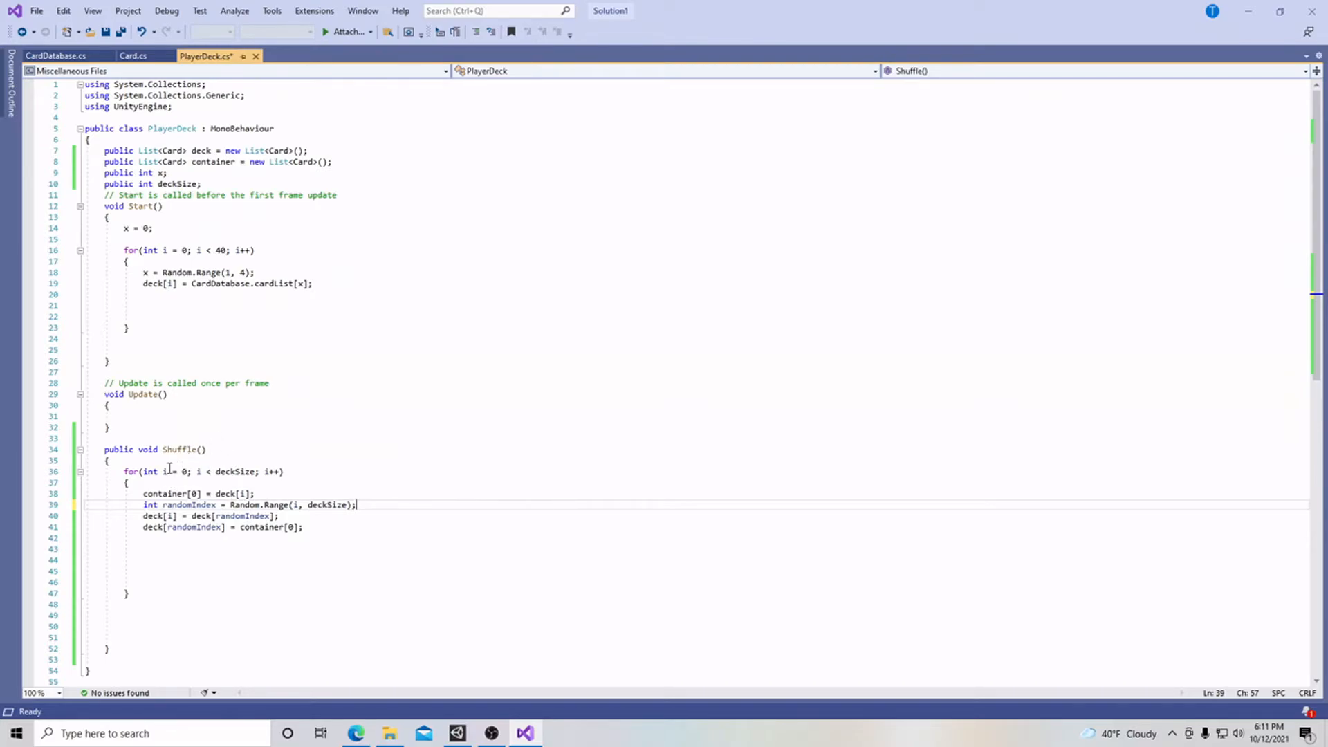
Inspect the Shuffle loop's deckSize argument and randomIndex on line 40
left_click(162, 494)
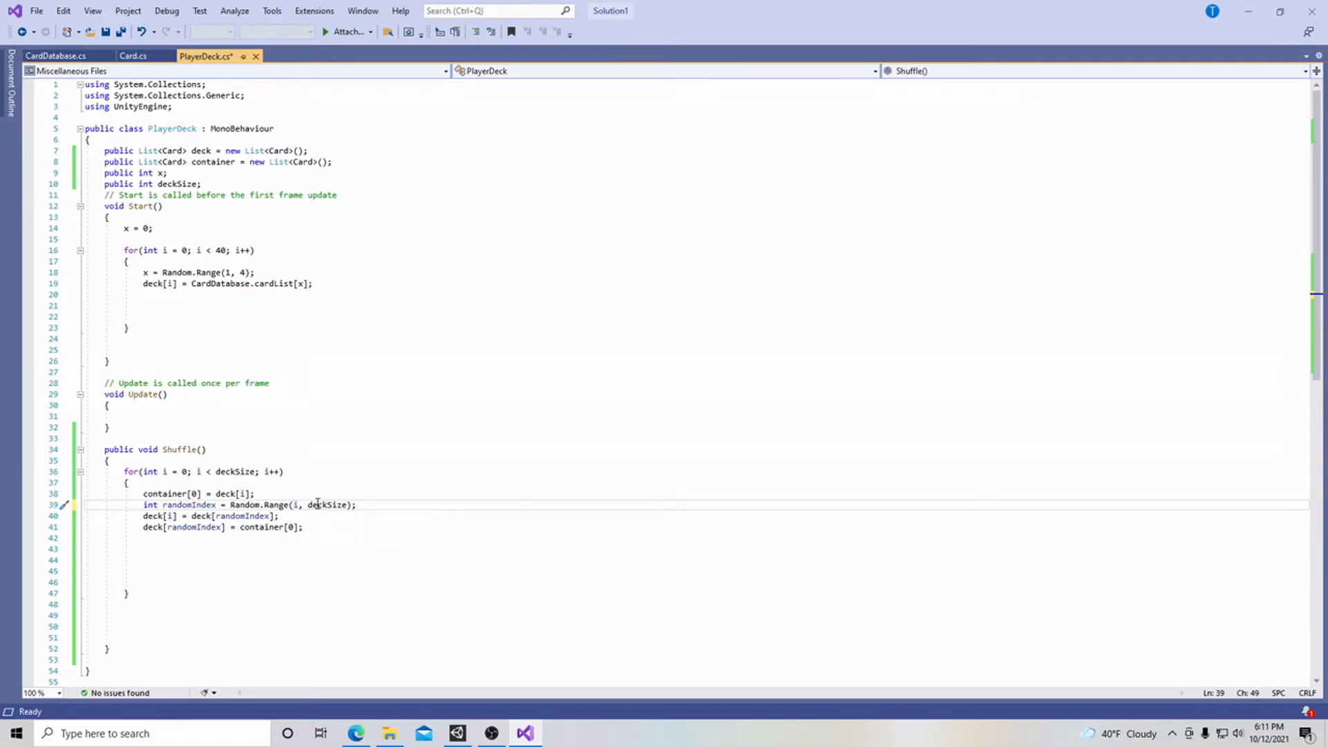
double_click(326, 505)
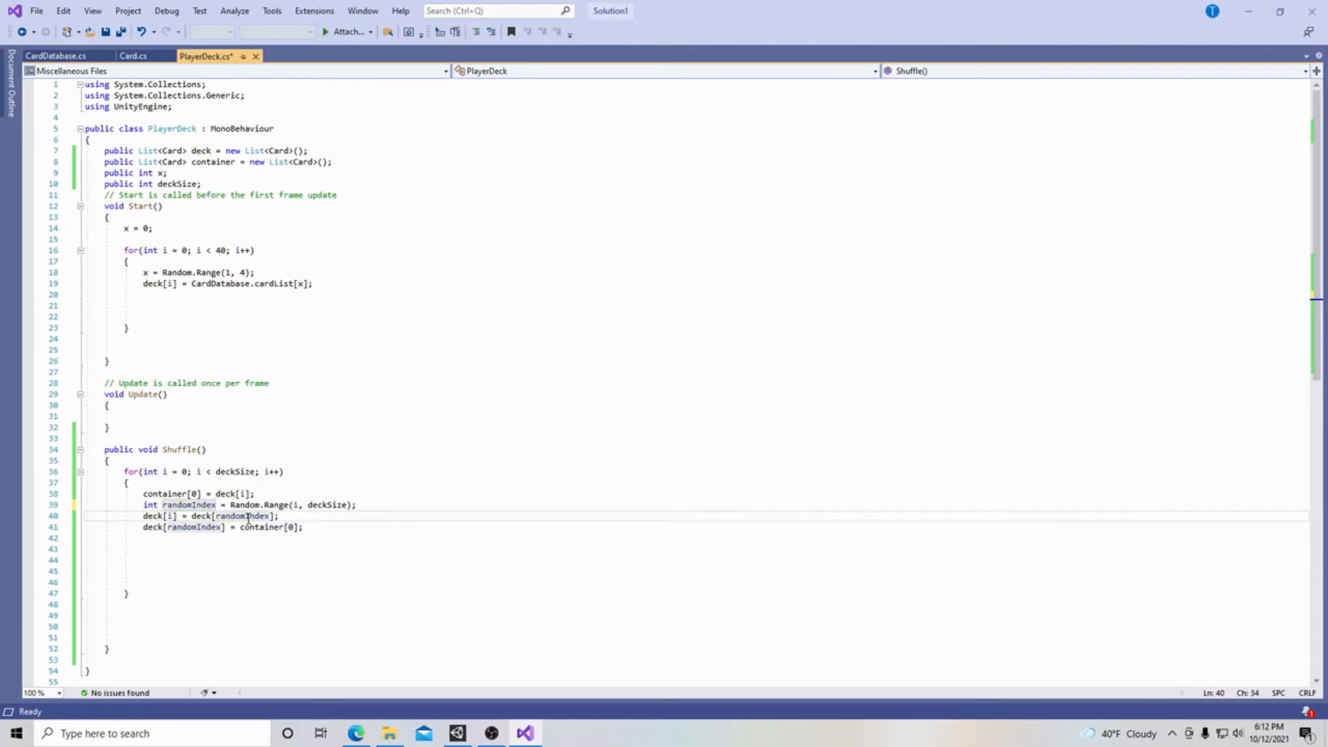
mouse_move(195, 527)
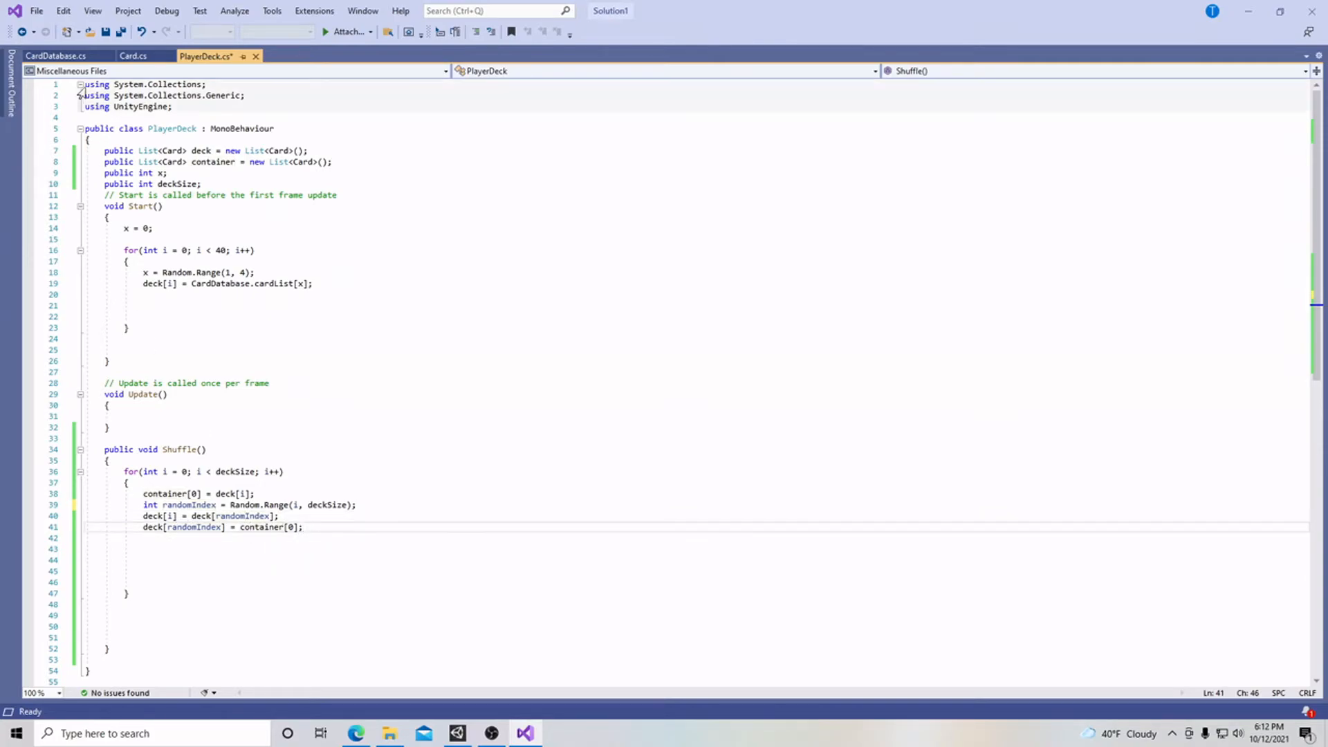
Save the PlayerDeck script and inspect the Shuffle button object, whose On Click list is empty
key("ctrl+s")
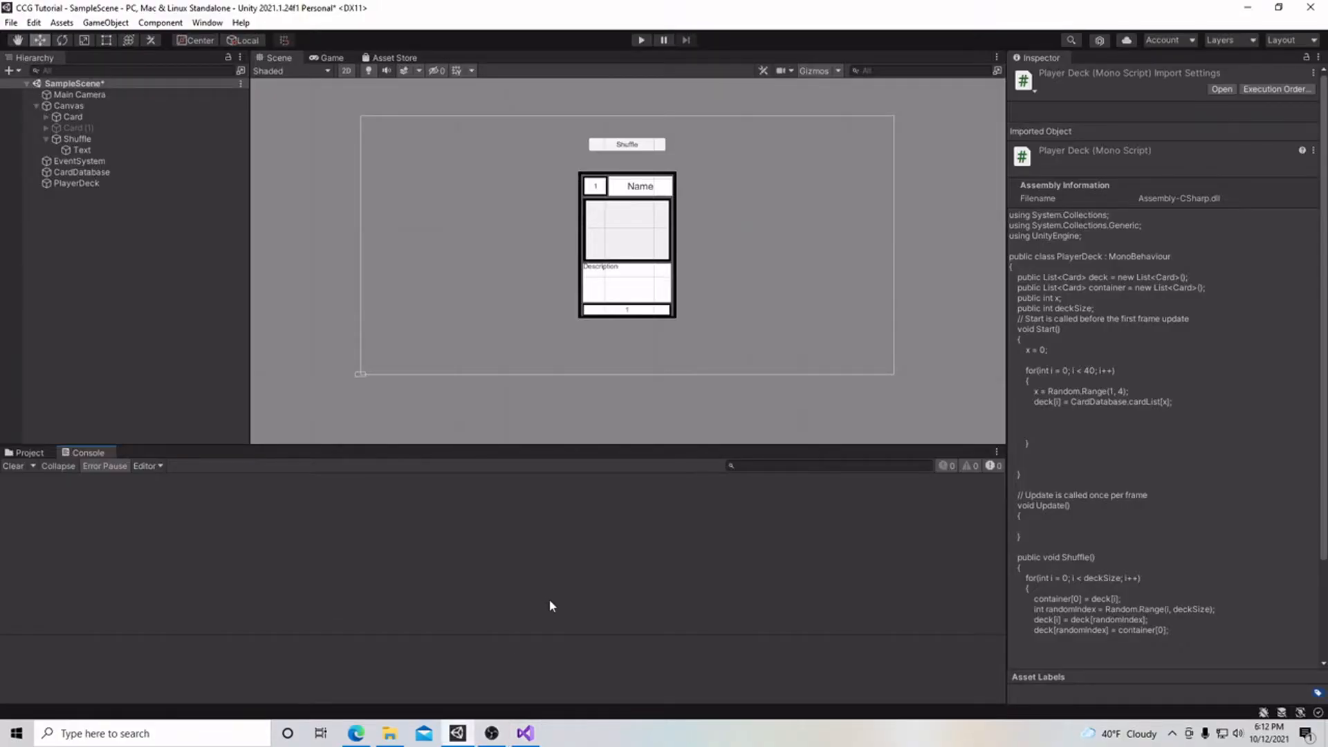
mouse_move(186, 549)
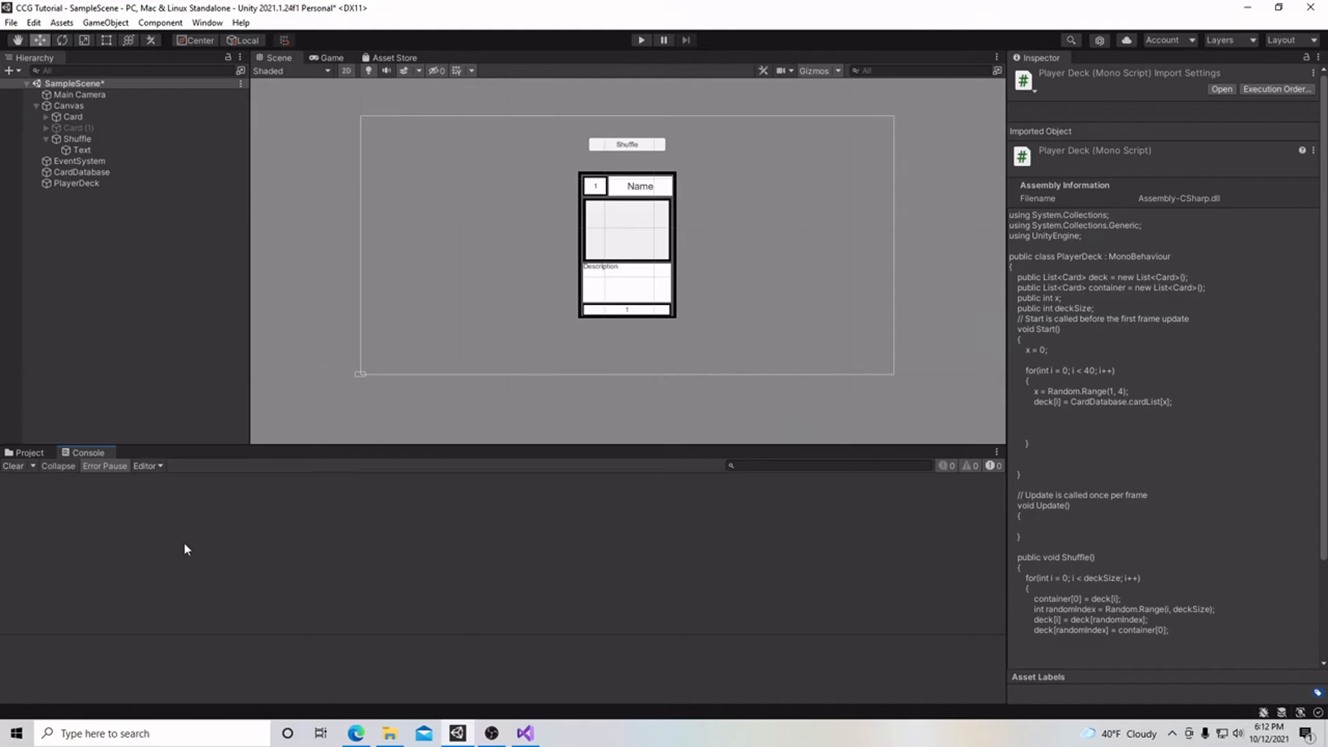
left_click(76, 139)
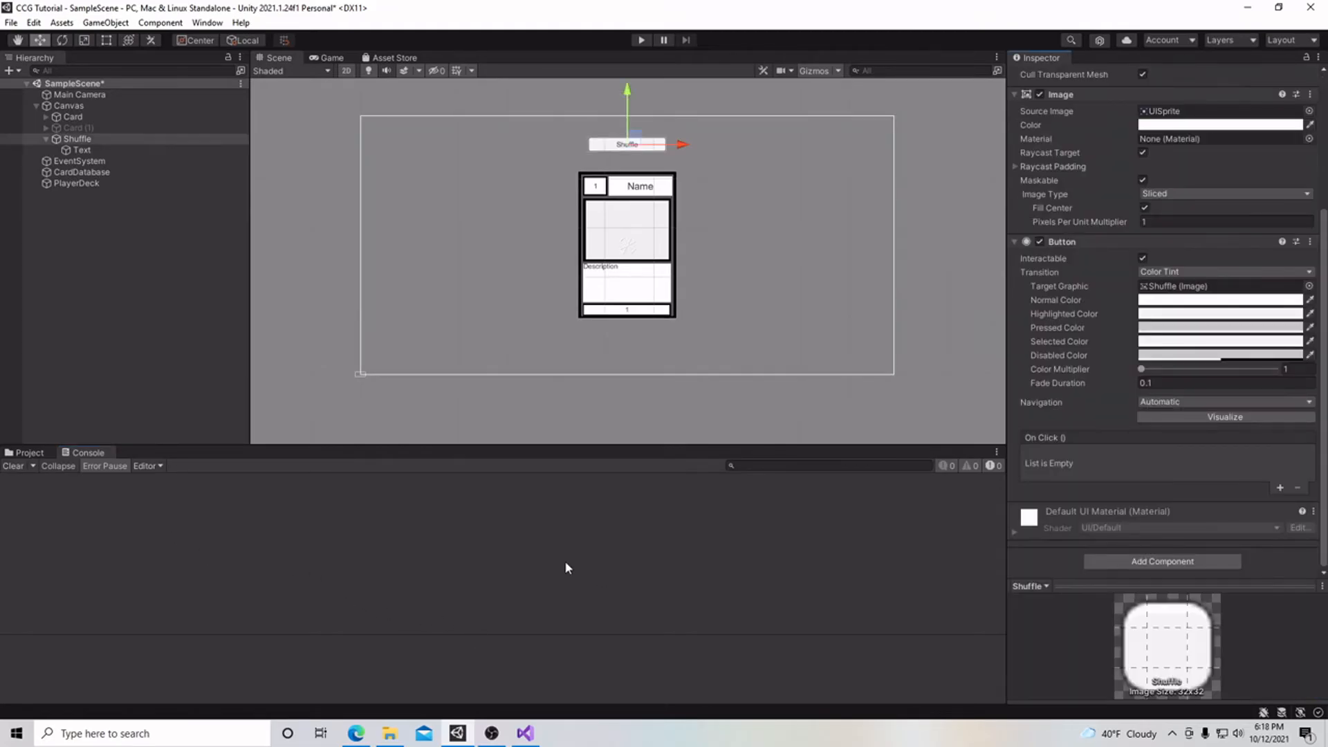
left_click(76, 139)
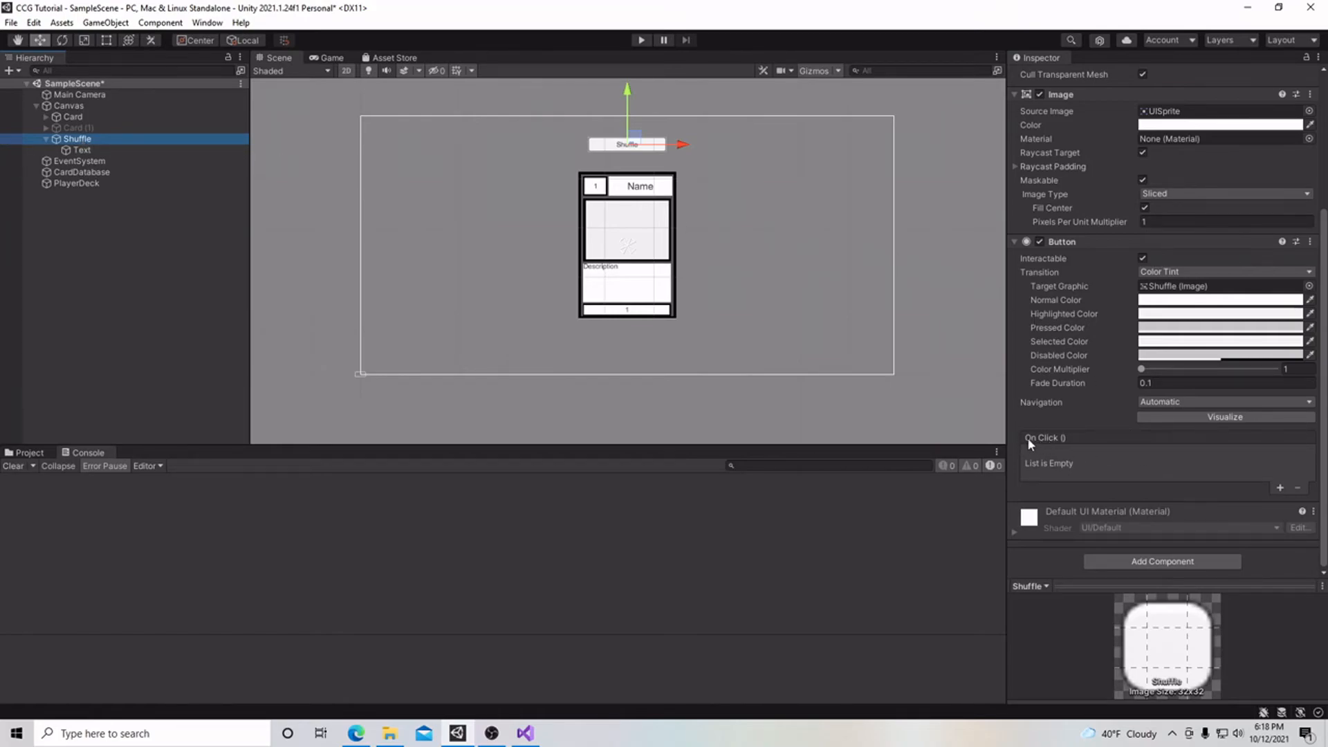
mouse_move(1132, 471)
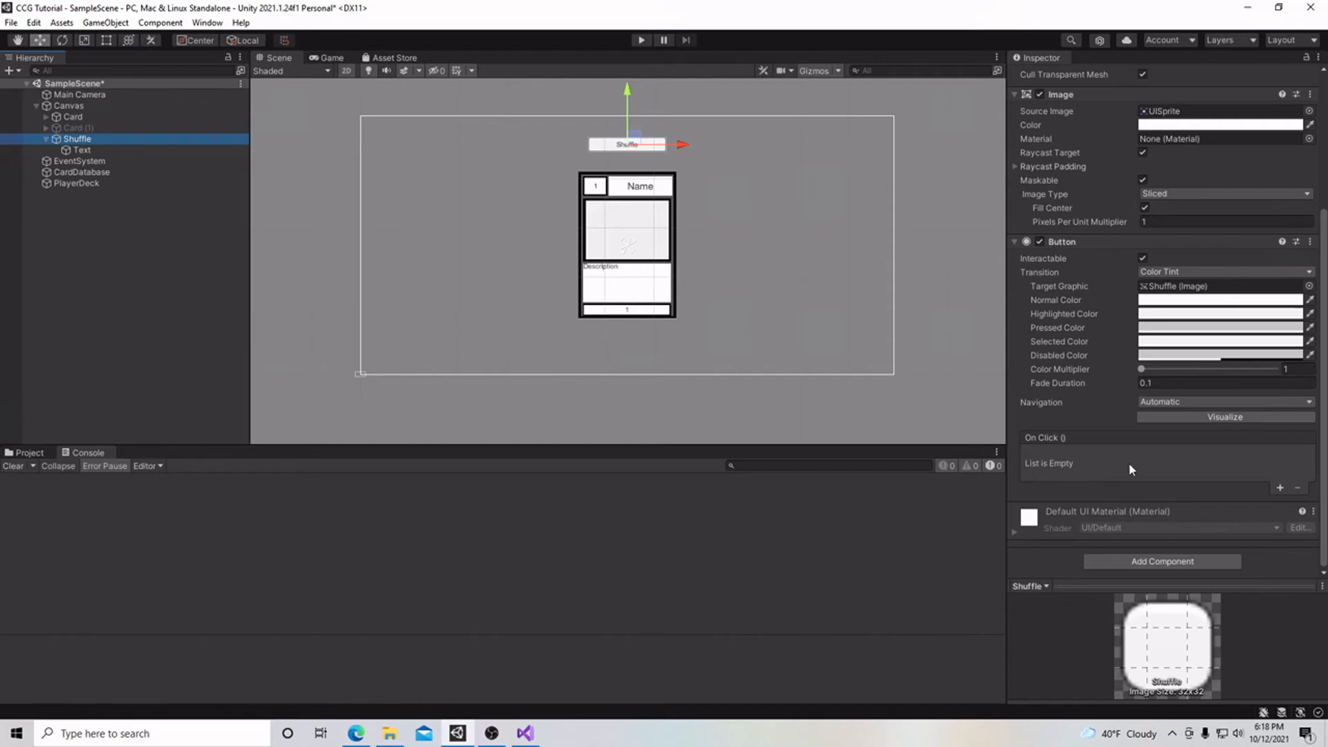
Add an On Click entry on the Shuffle button calling PlayerDeck > Shuffle ()
left_click(1303, 489)
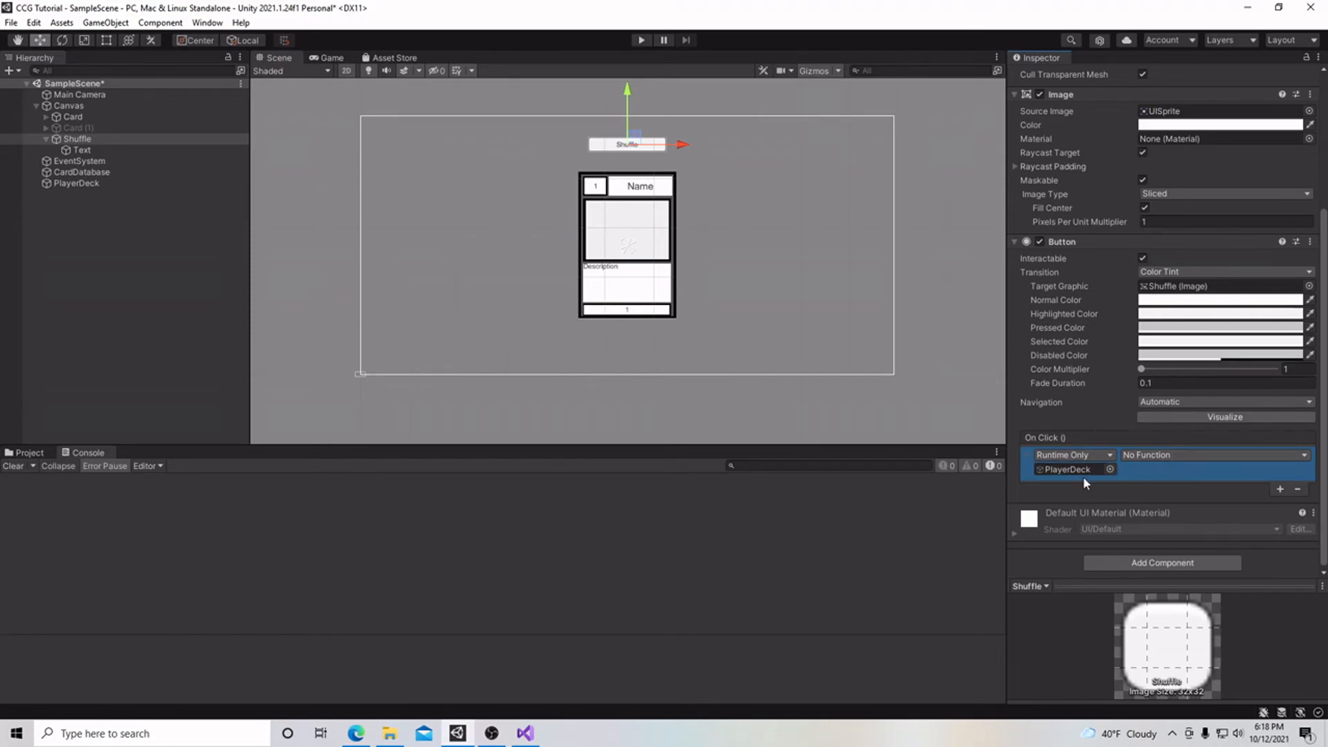
left_click(1211, 455)
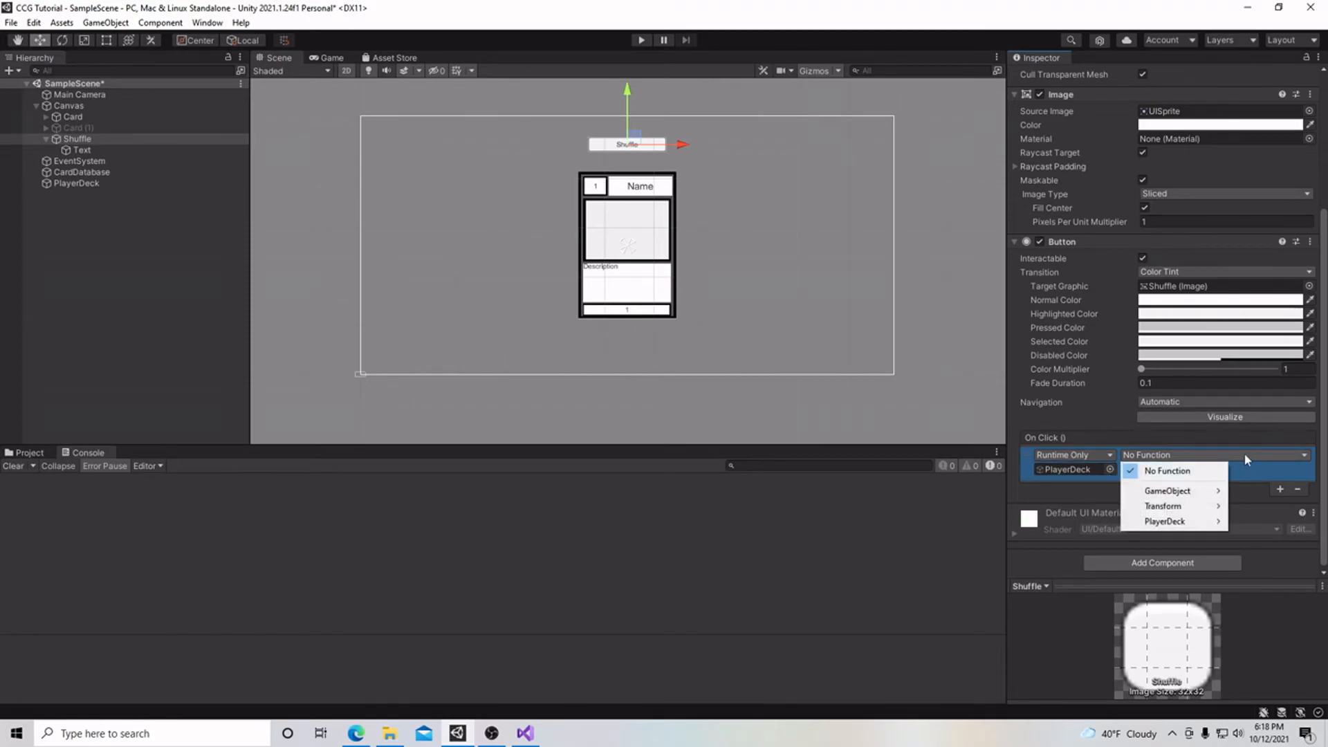
mouse_move(1237, 462)
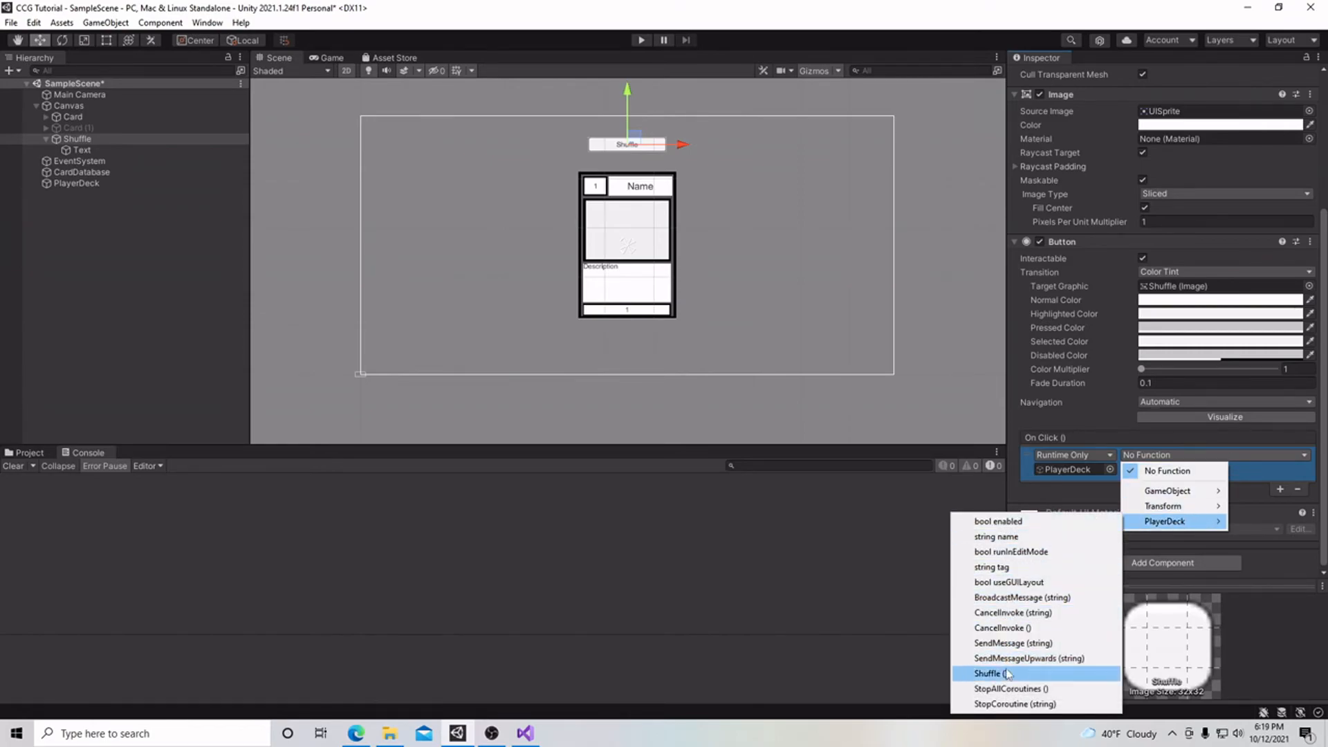
left_click(989, 673)
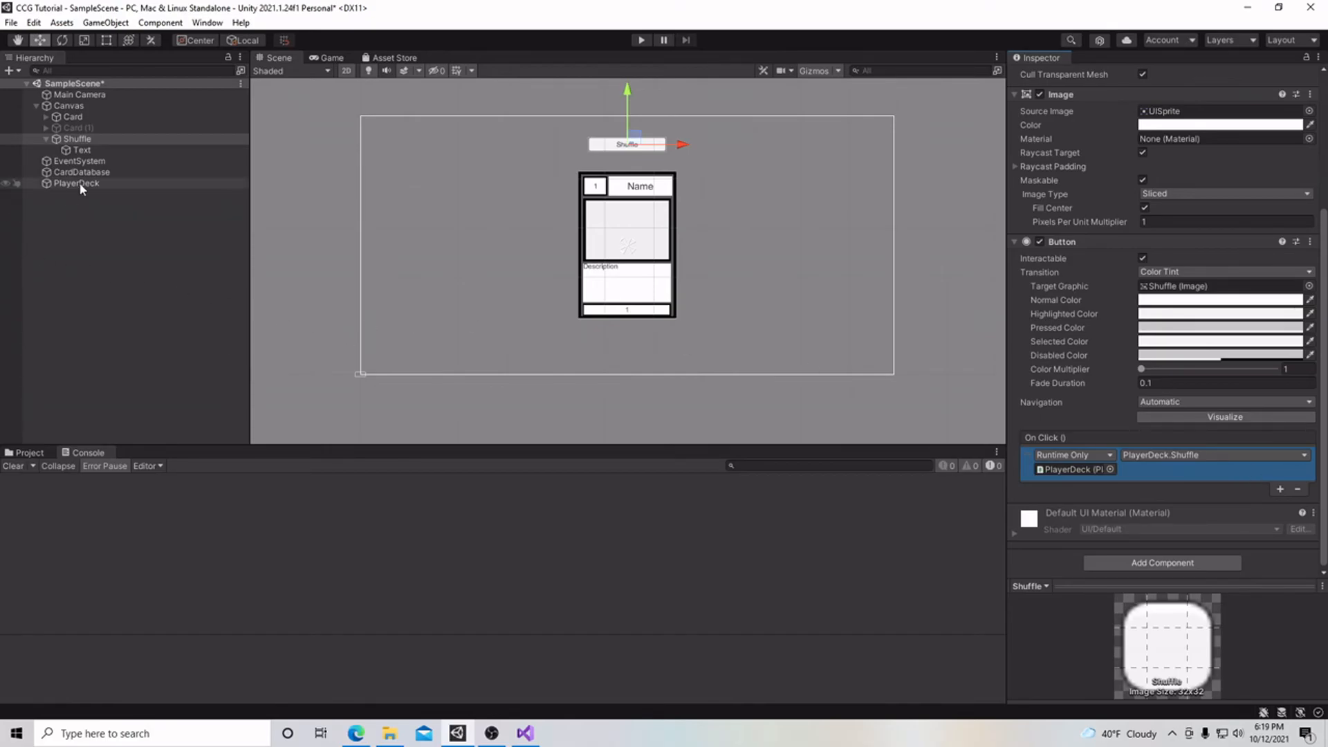
On PlayerDeck, set the Container list size to 1 and Deck Size to 40
left_click(76, 183)
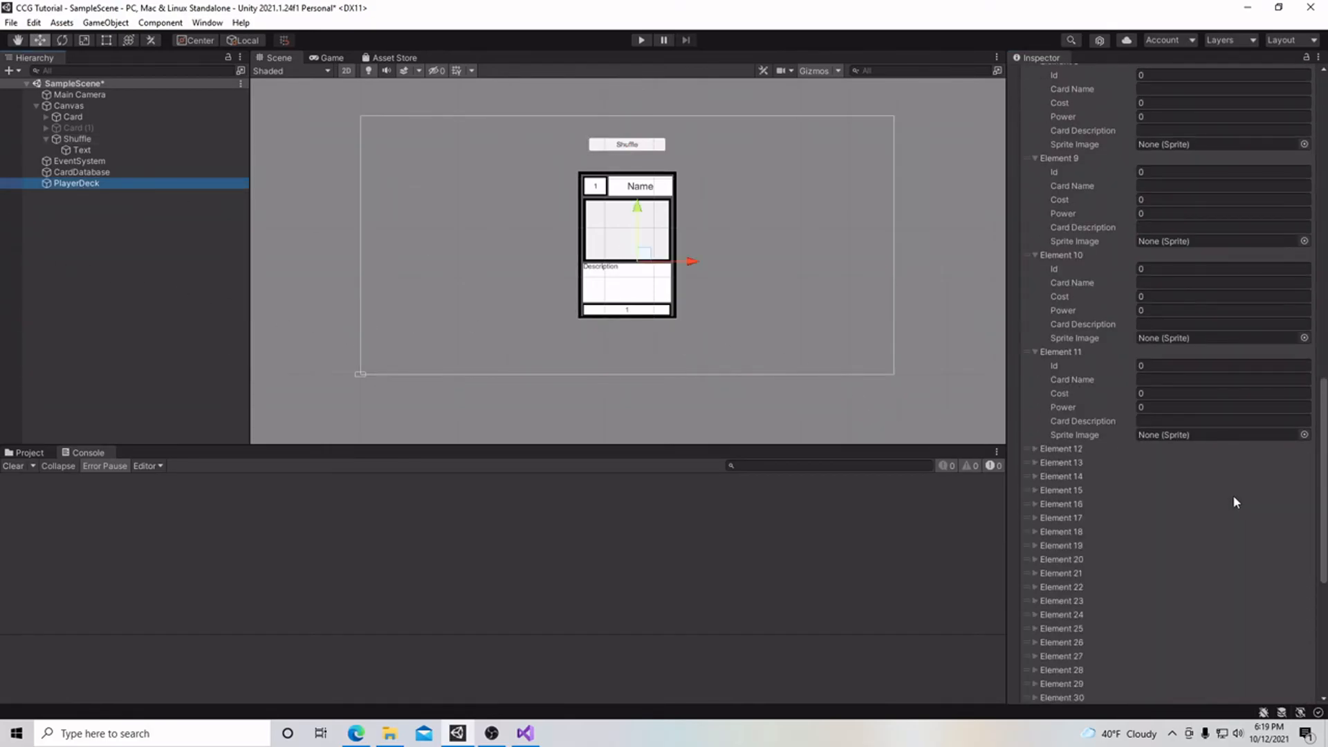
scroll("down", 3)
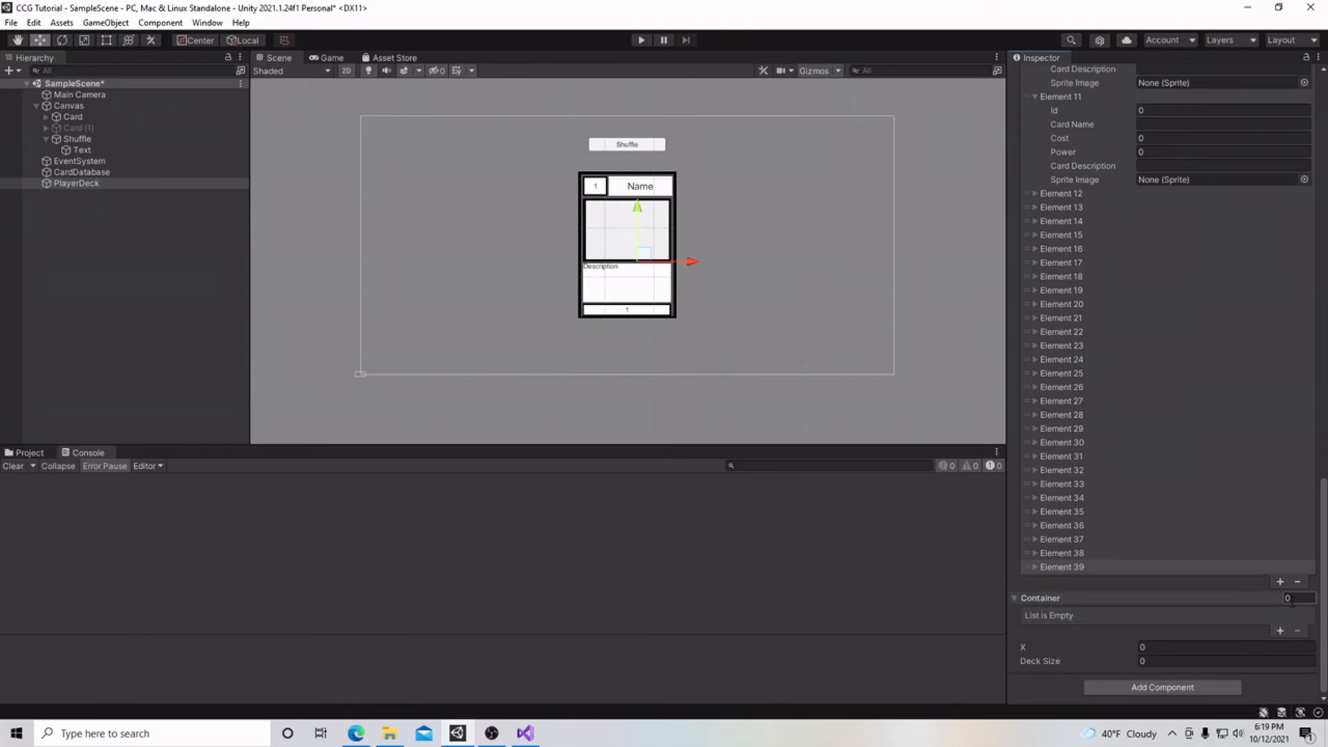
left_click(1279, 582)
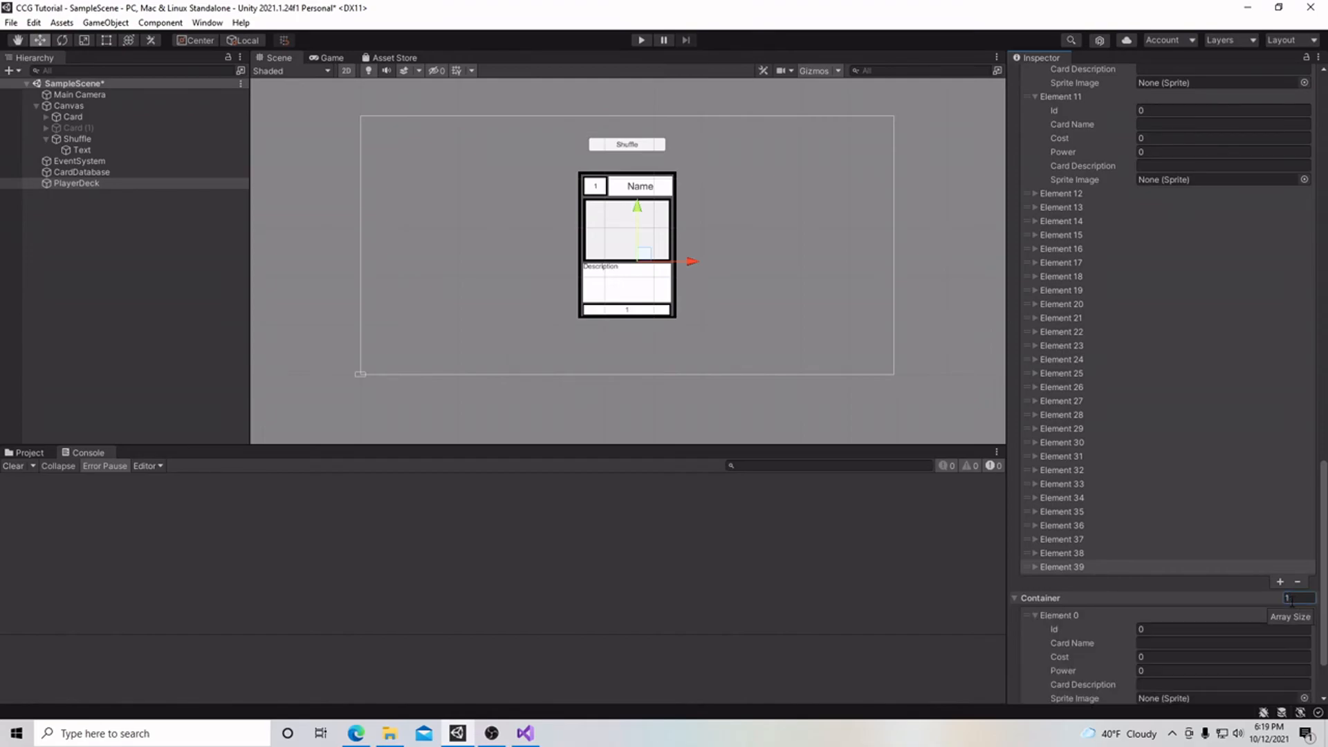
scroll("down", 3)
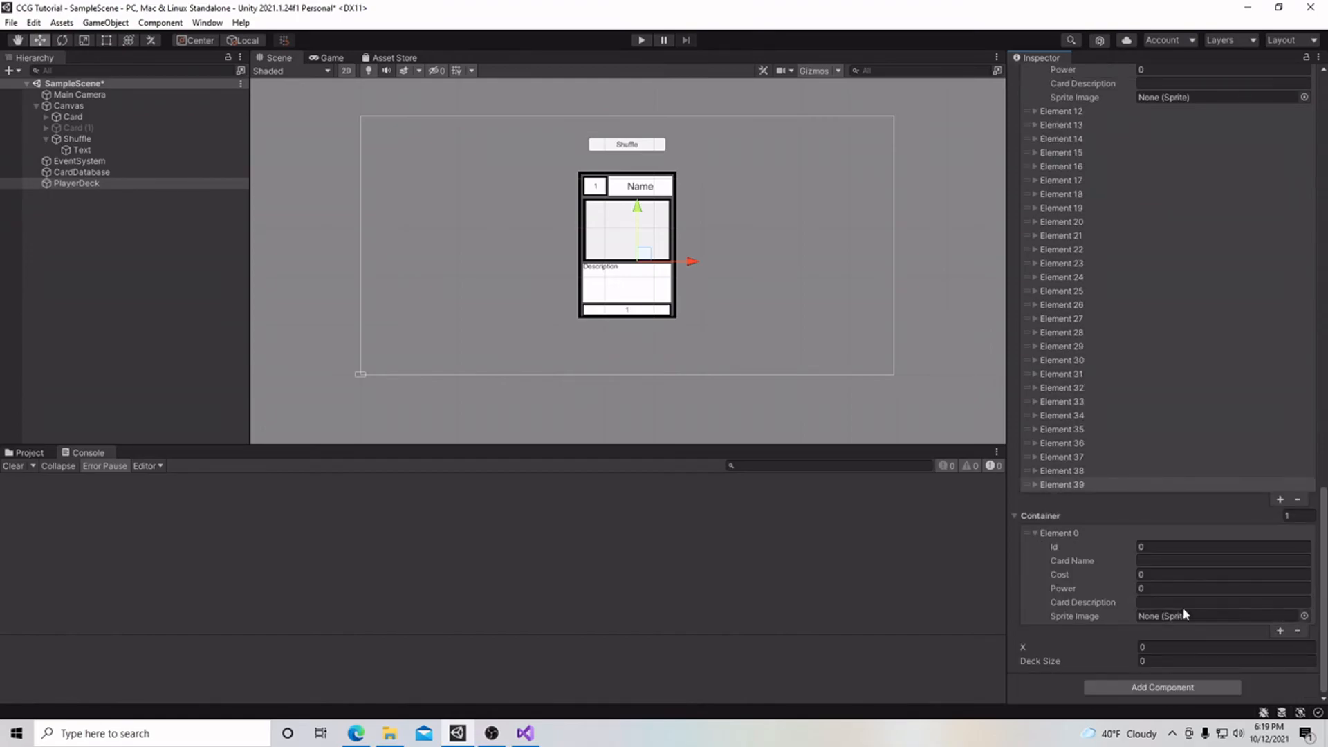
left_click(1224, 661)
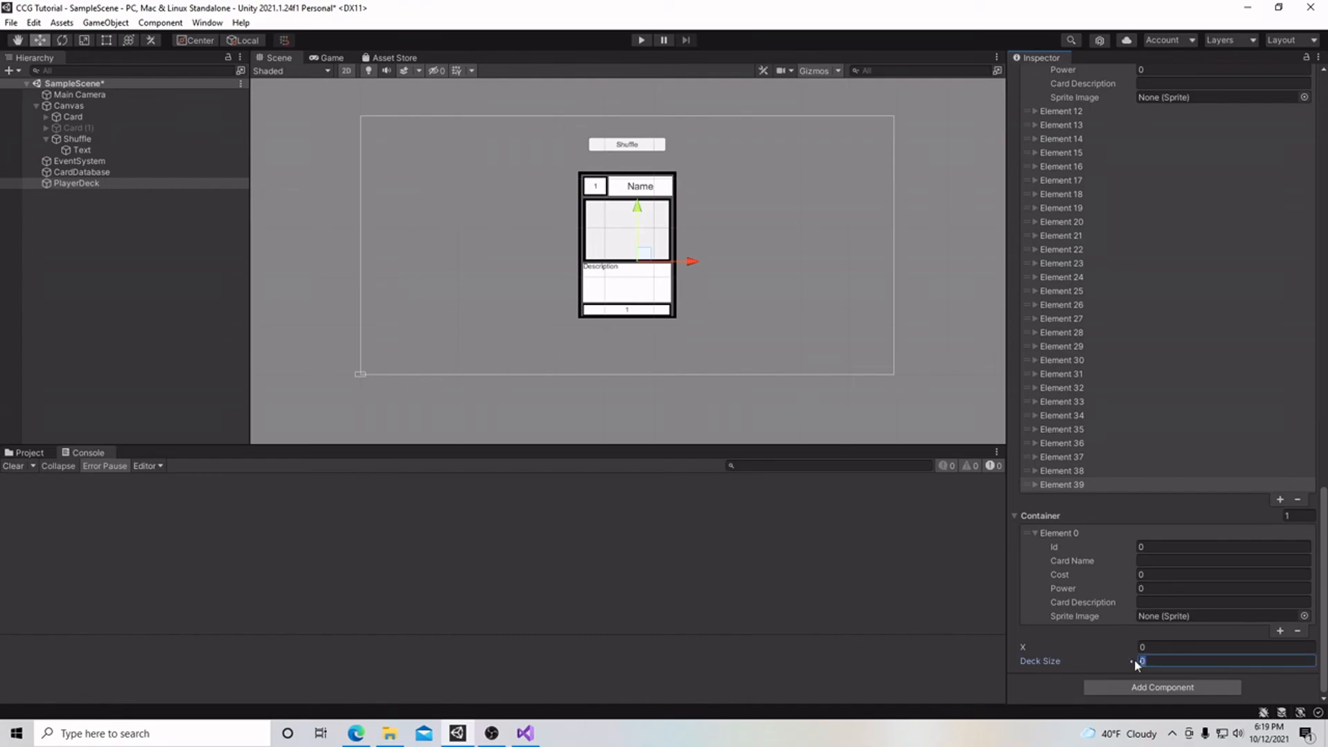
type("40")
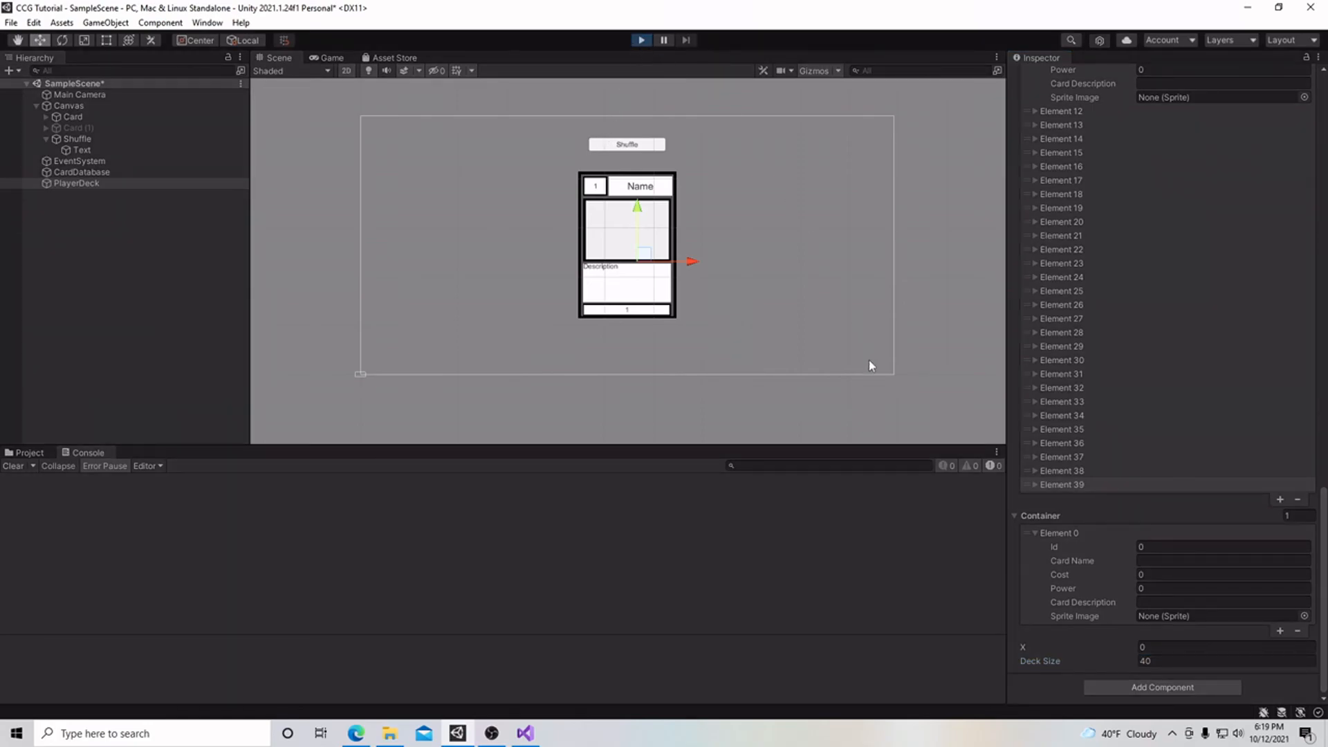
Enter Play mode and press Shuffle four times, checking the 40-card Deck list reorder
left_click(331, 57)
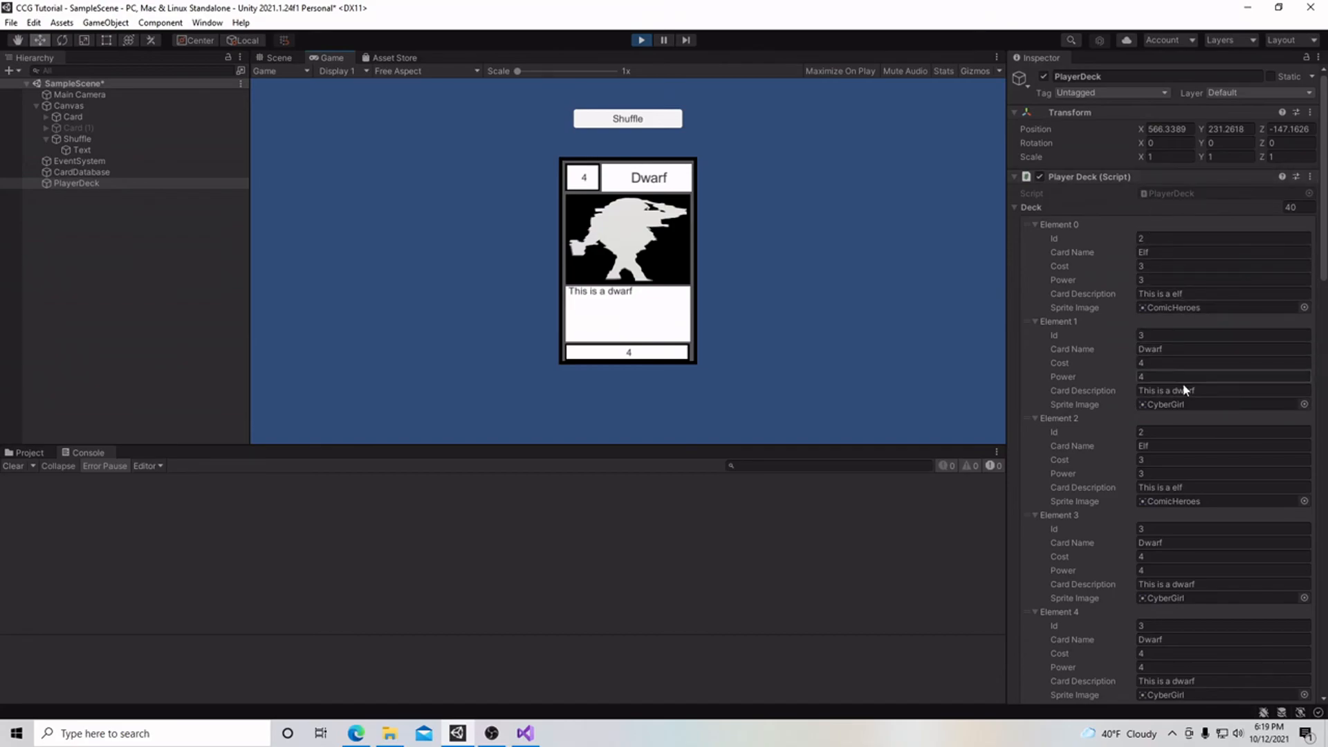
left_click(627, 117)
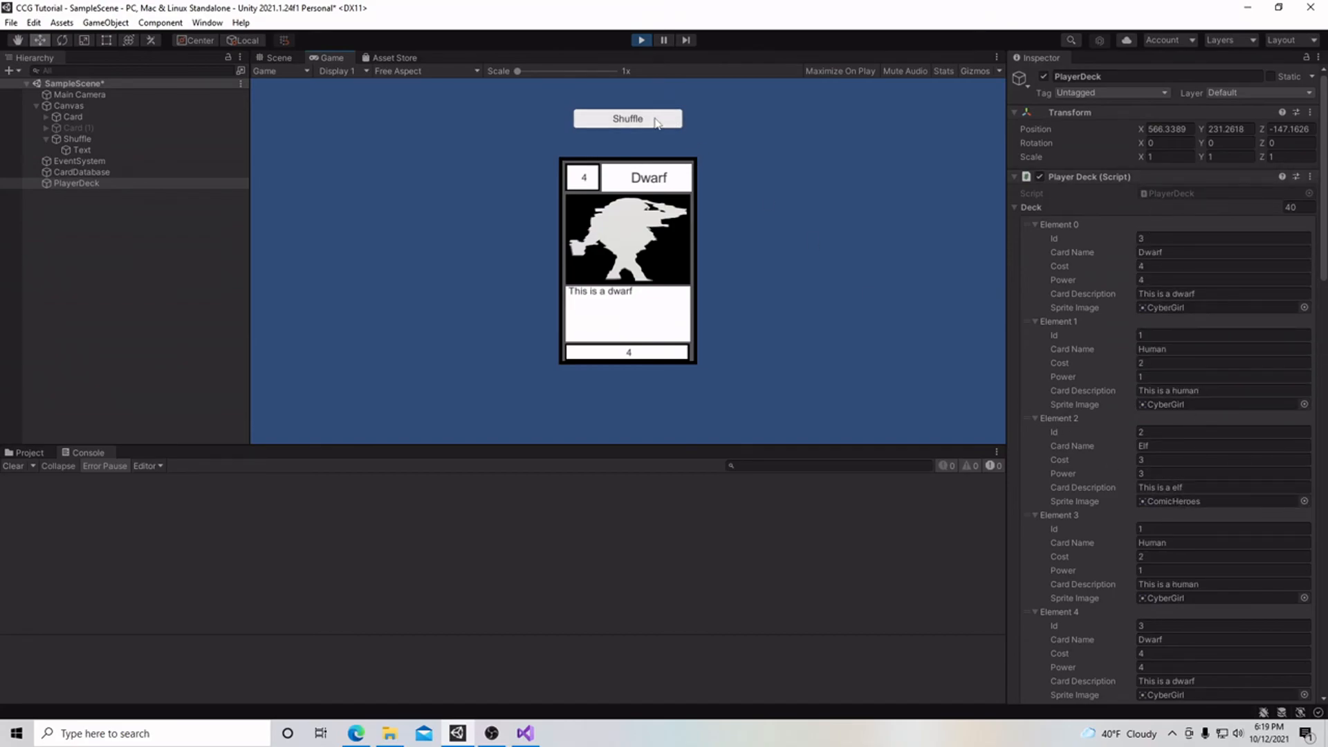
mouse_move(911, 354)
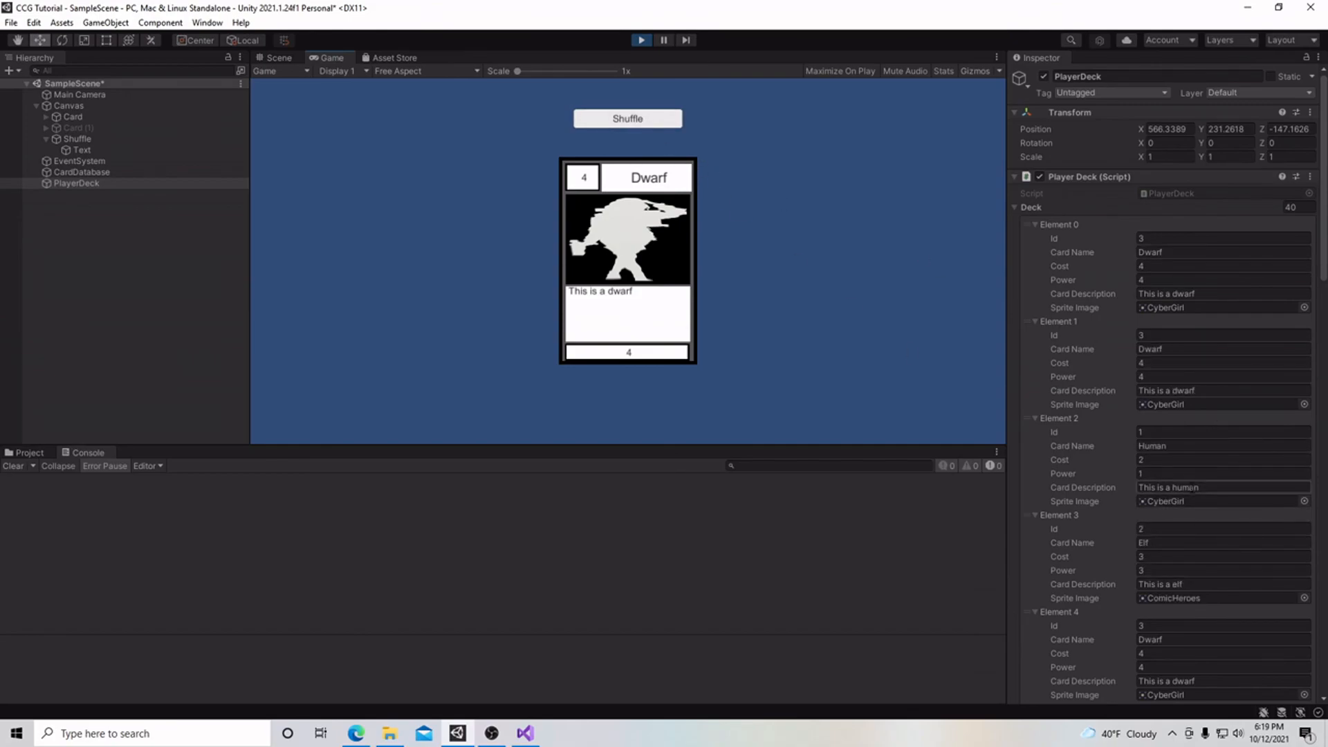
left_click(627, 118)
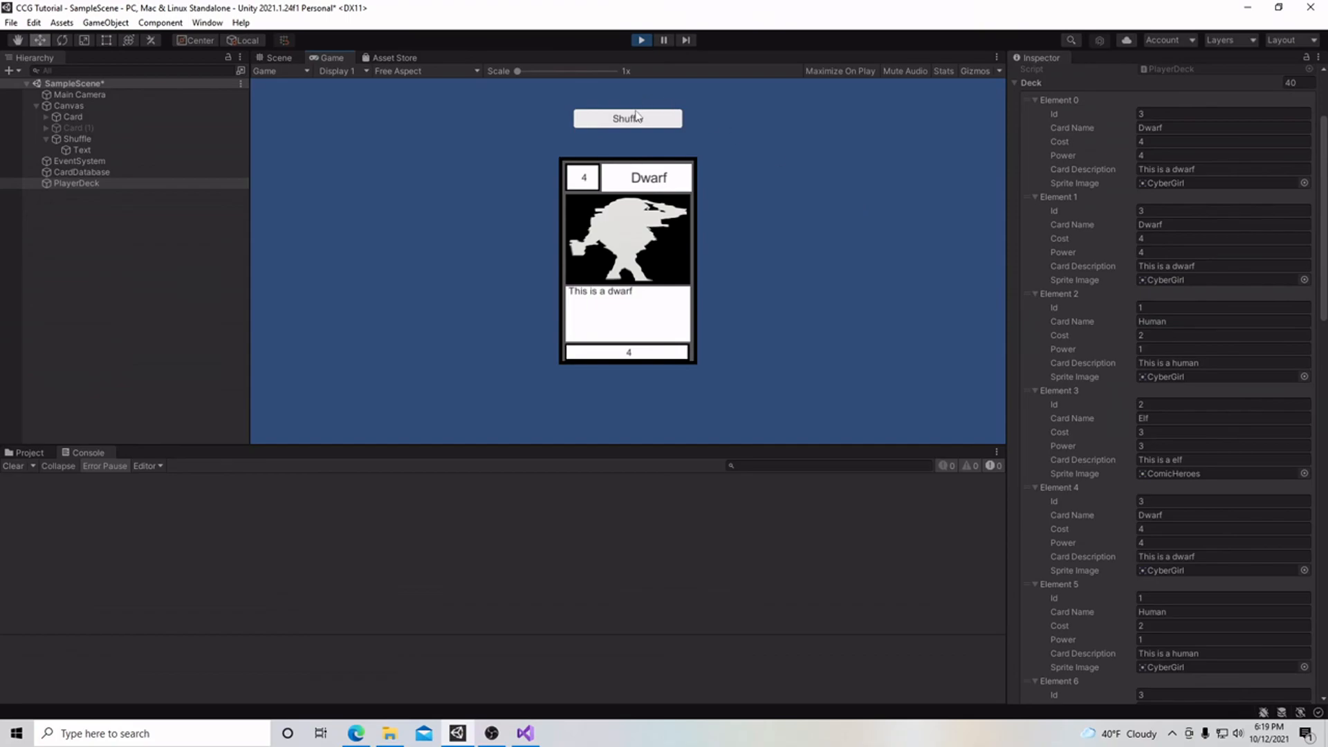
left_click(627, 117)
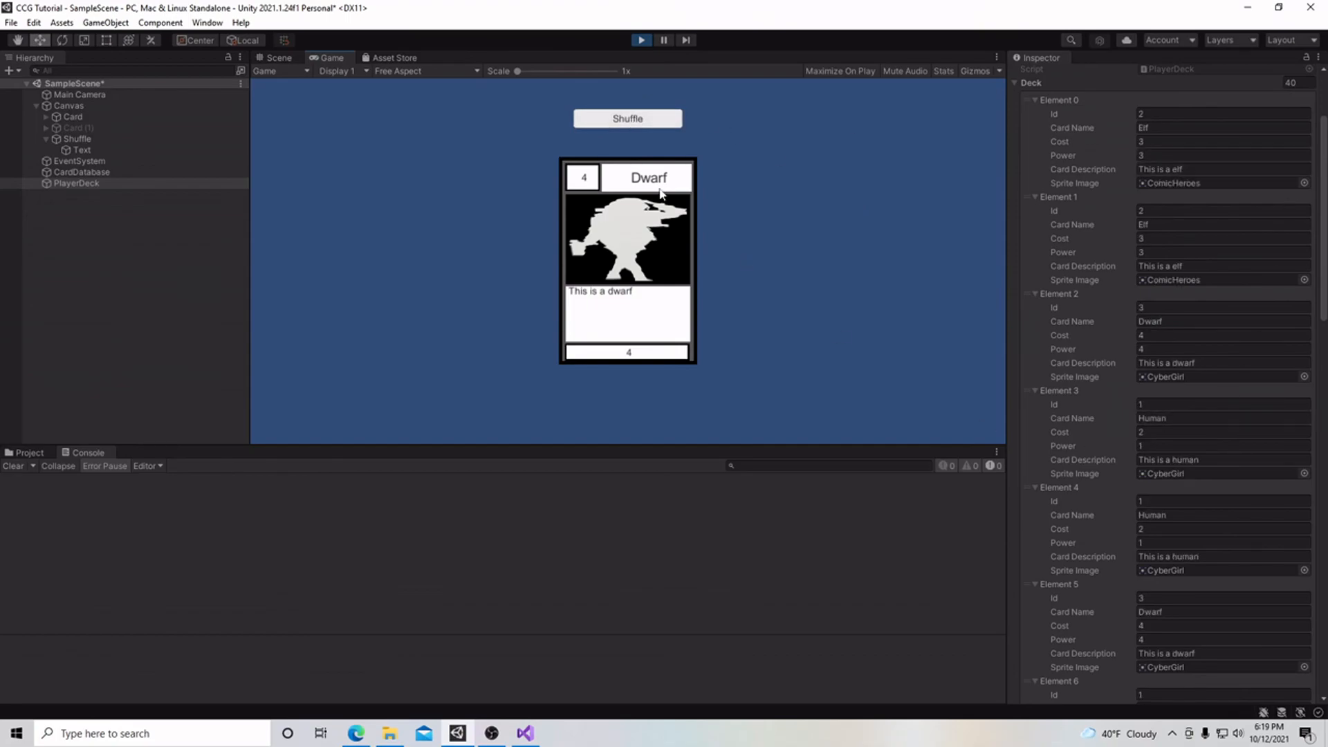
left_click(626, 118)
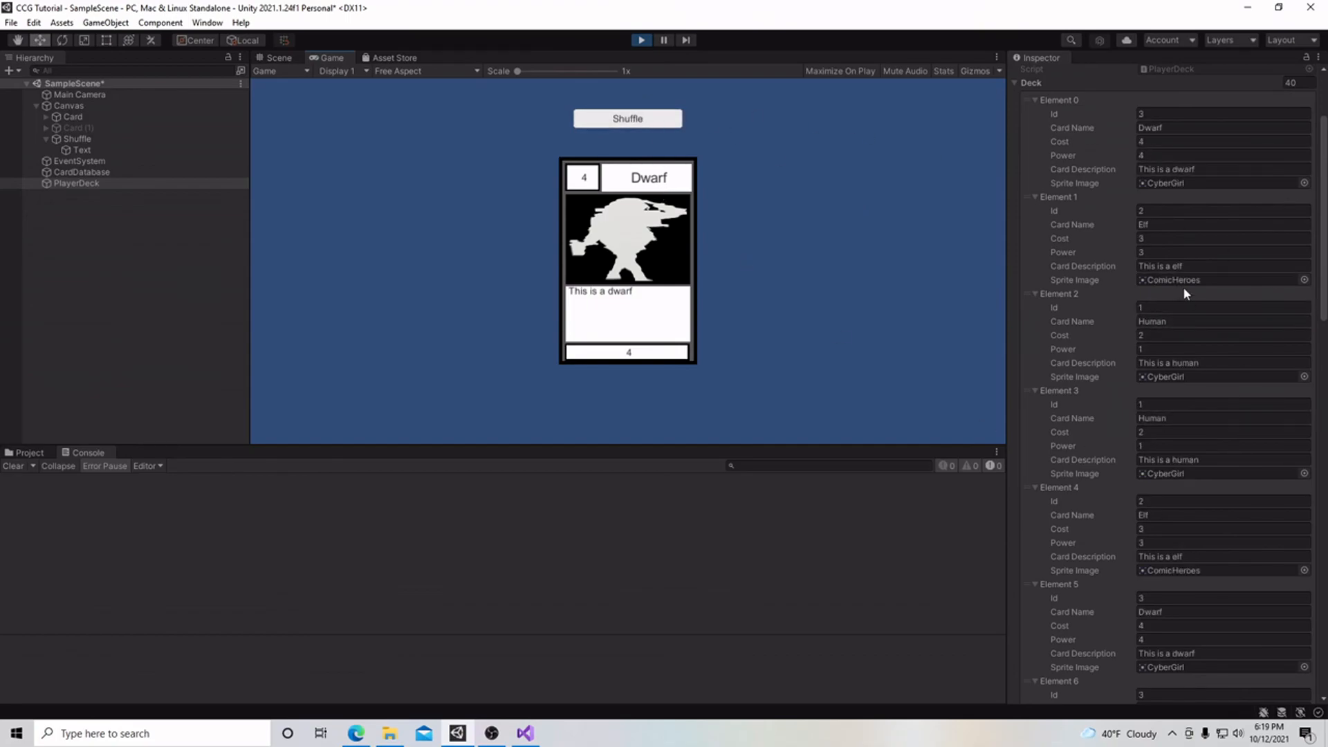
scroll("down", 3)
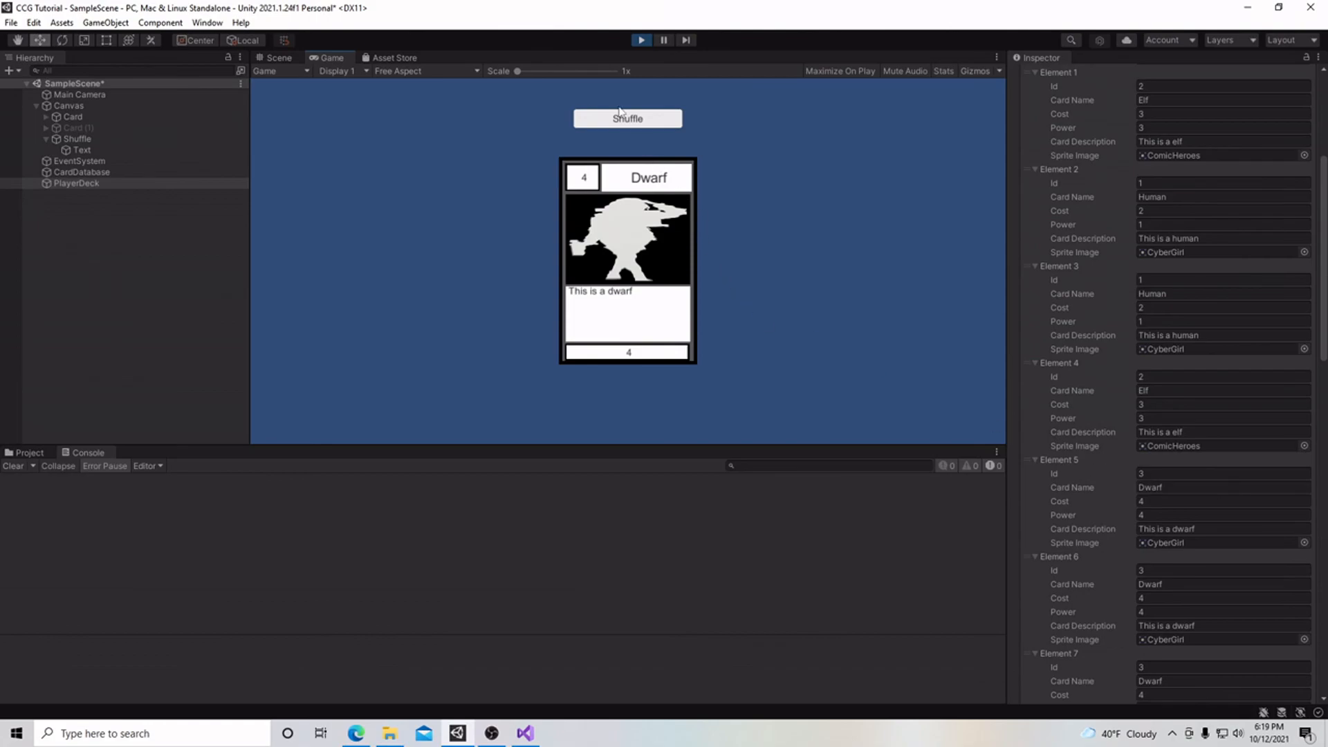